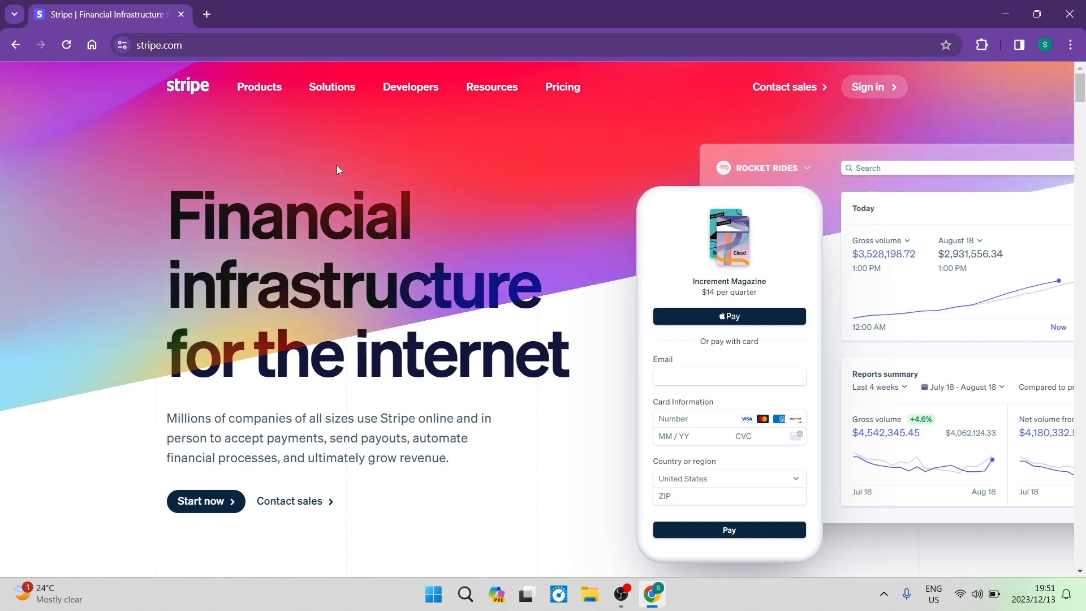
{"action": "mouse_move", "coordinate": [279, 118]}
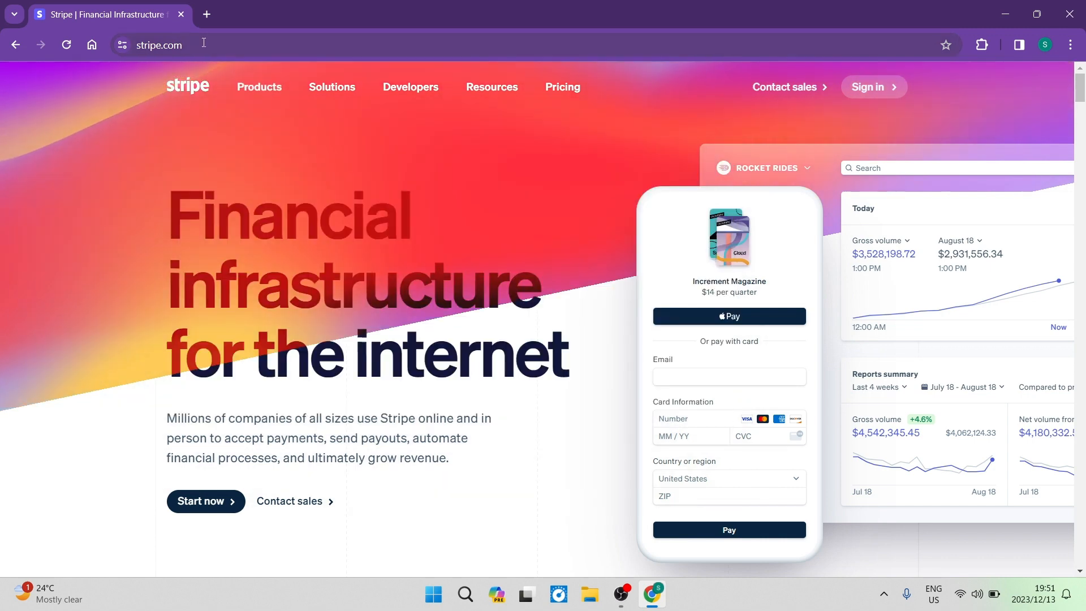
- Go from the Stripe homepage to the registration page using 'Start now'
{"action": "left_click", "coordinate": [203, 44]}
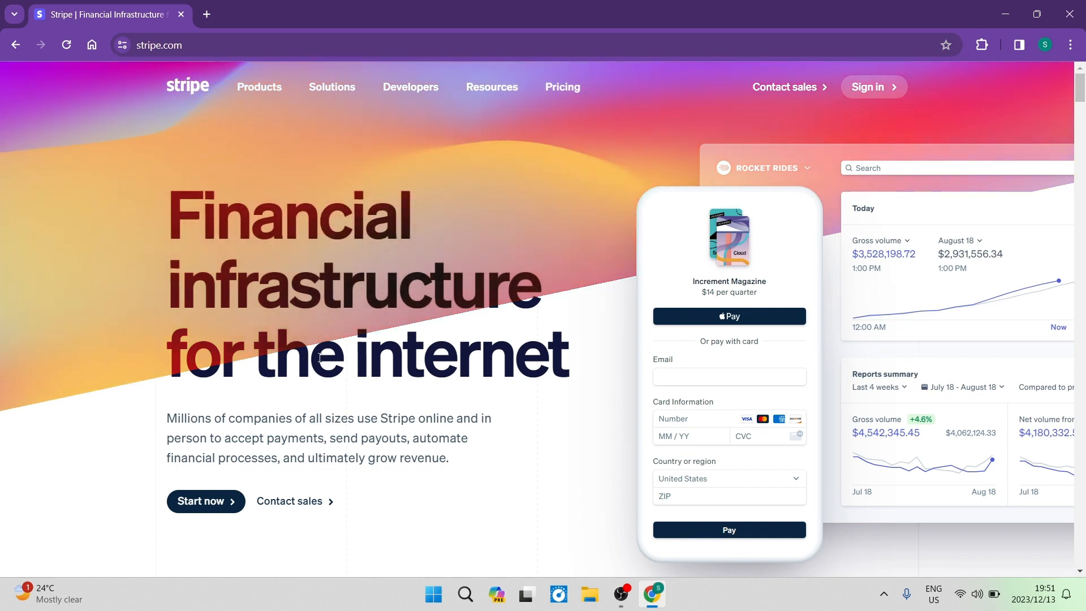
{"action": "mouse_move", "coordinate": [576, 185]}
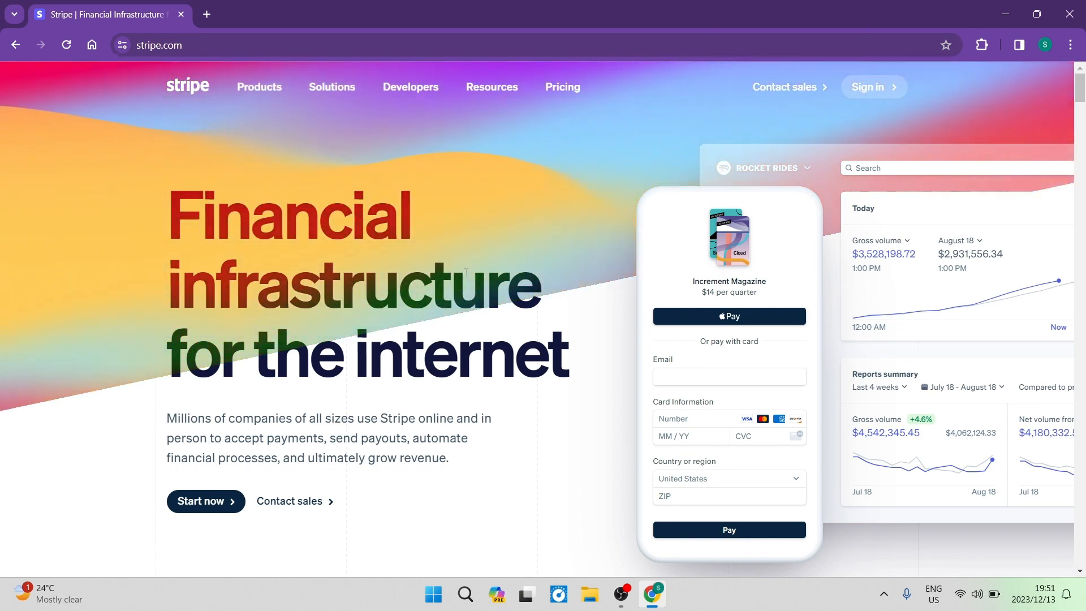
{"action": "mouse_move", "coordinate": [212, 508]}
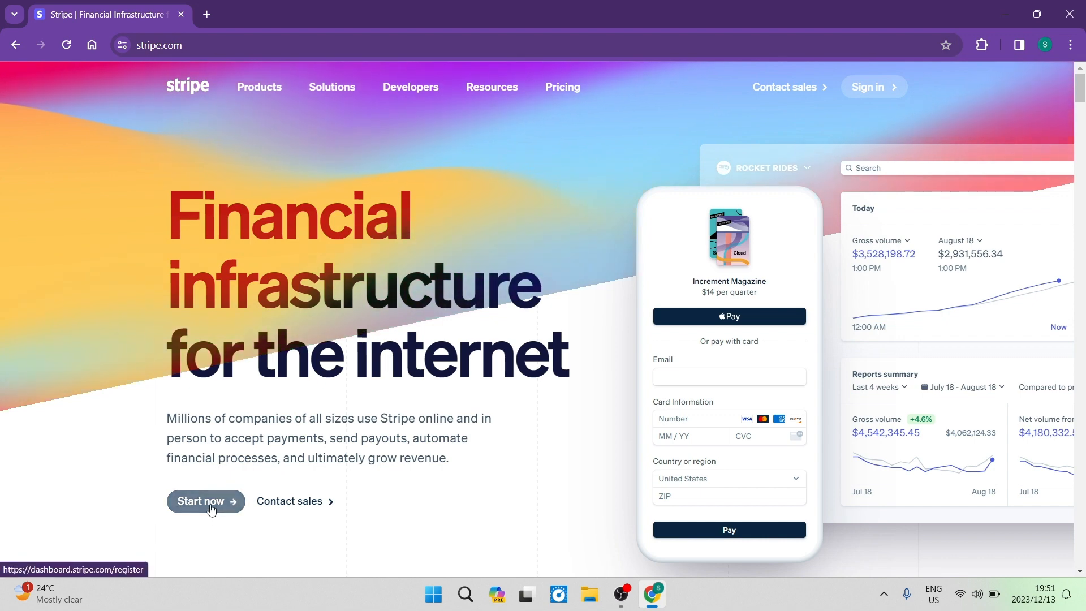
{"action": "left_click", "coordinate": [206, 501]}
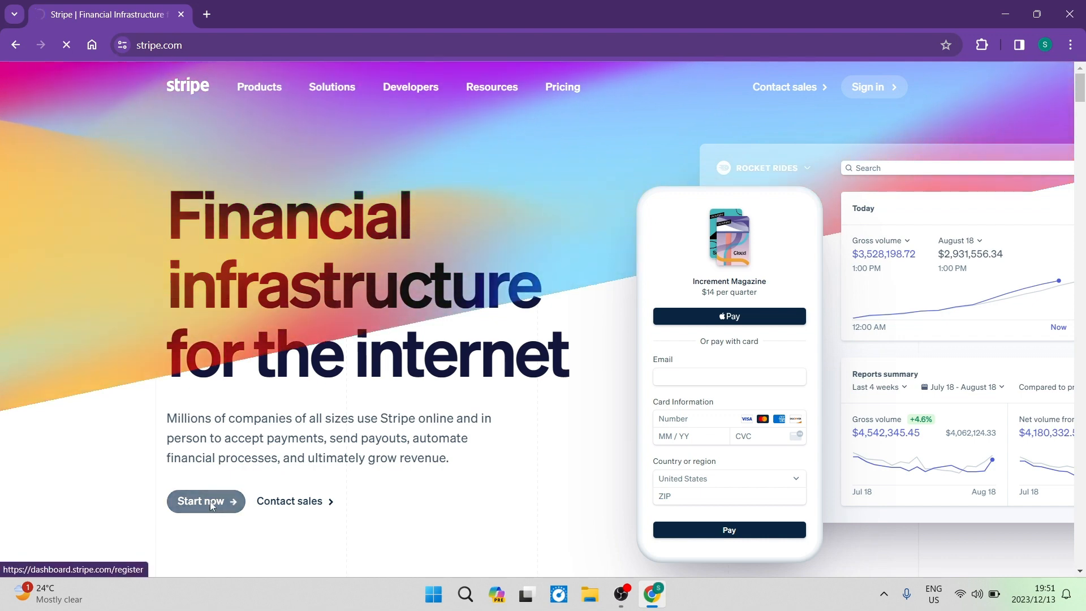
- Fill in email, full name, country and password, then submit 'Create account'
{"action": "left_click", "coordinate": [205, 501]}
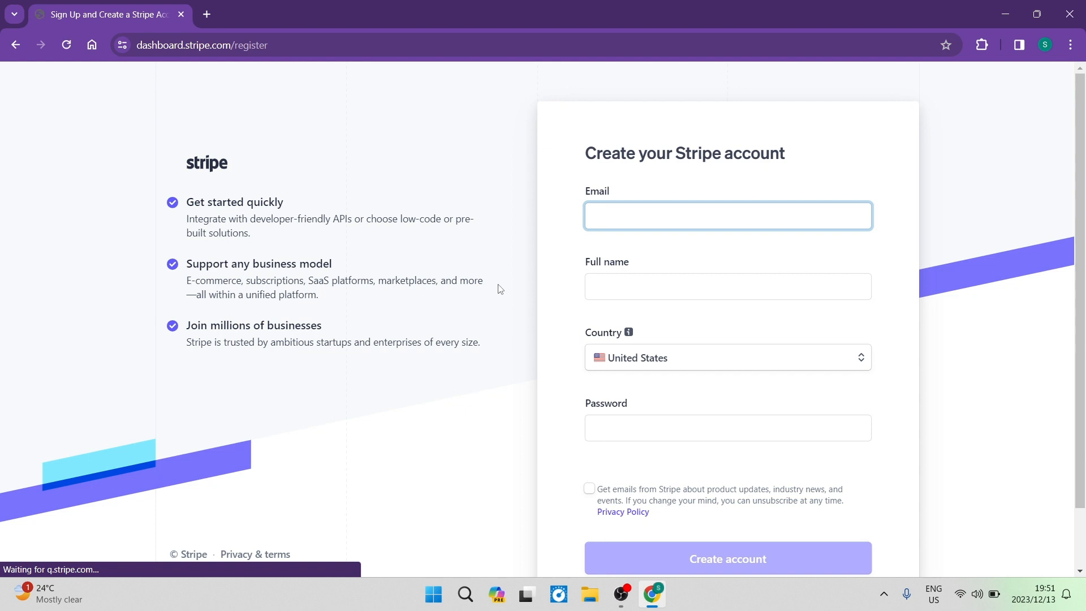
{"action": "left_click", "coordinate": [728, 216]}
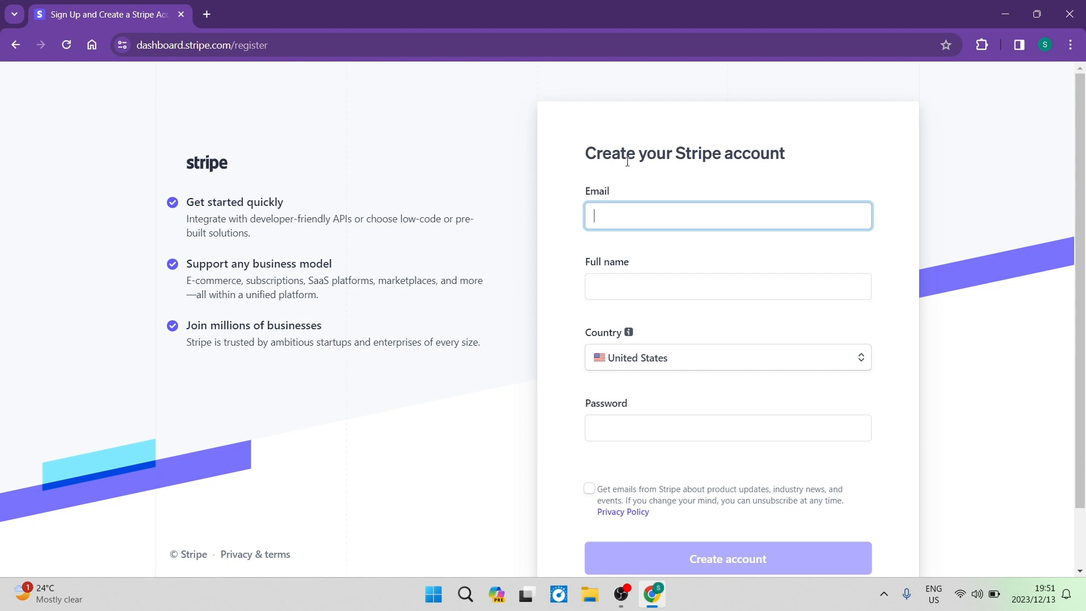
{"action": "mouse_move", "coordinate": [730, 239]}
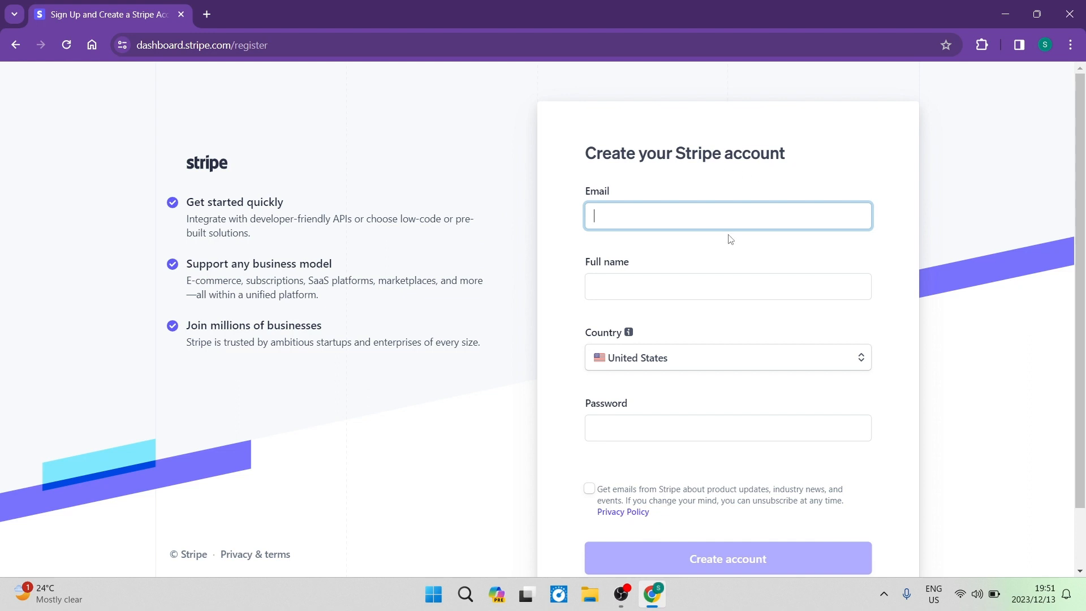
{"action": "mouse_move", "coordinate": [743, 312]}
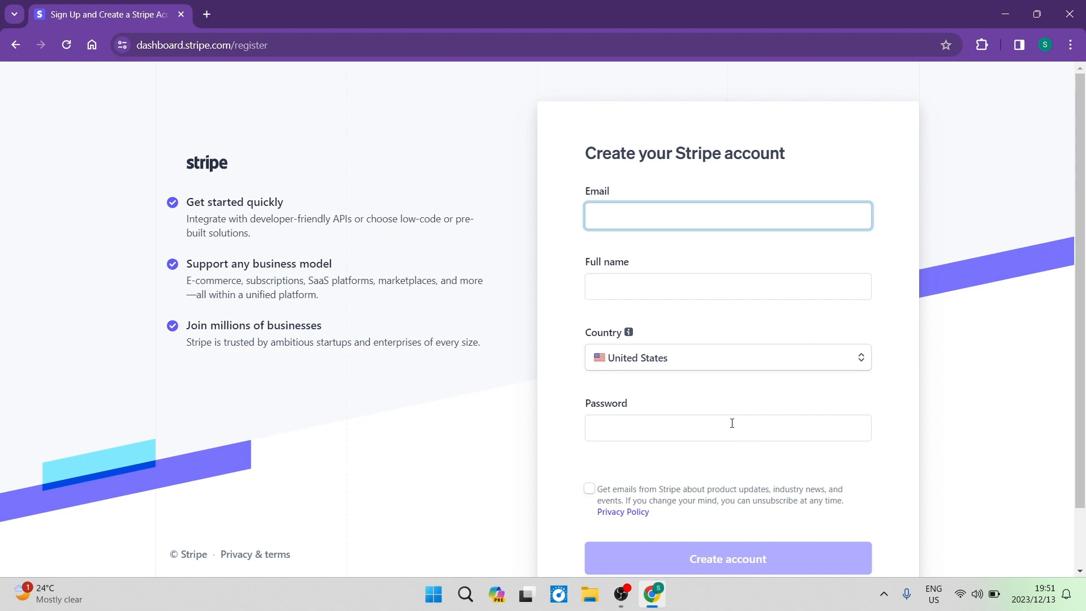
{"action": "scroll", "scroll_direction": "down", "scroll_amount": 3}
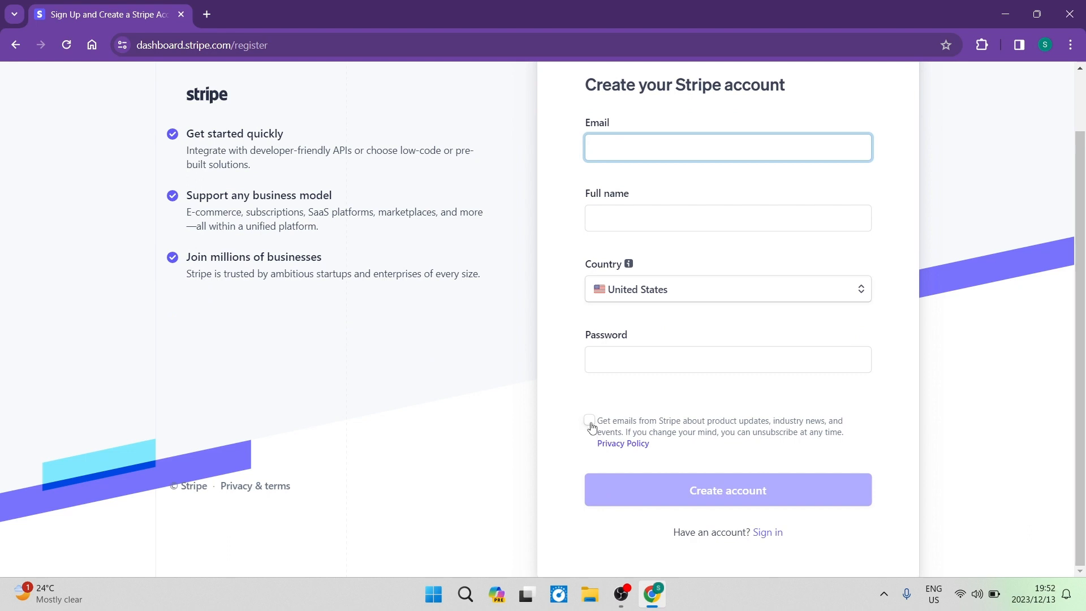
{"action": "left_click", "coordinate": [728, 147]}
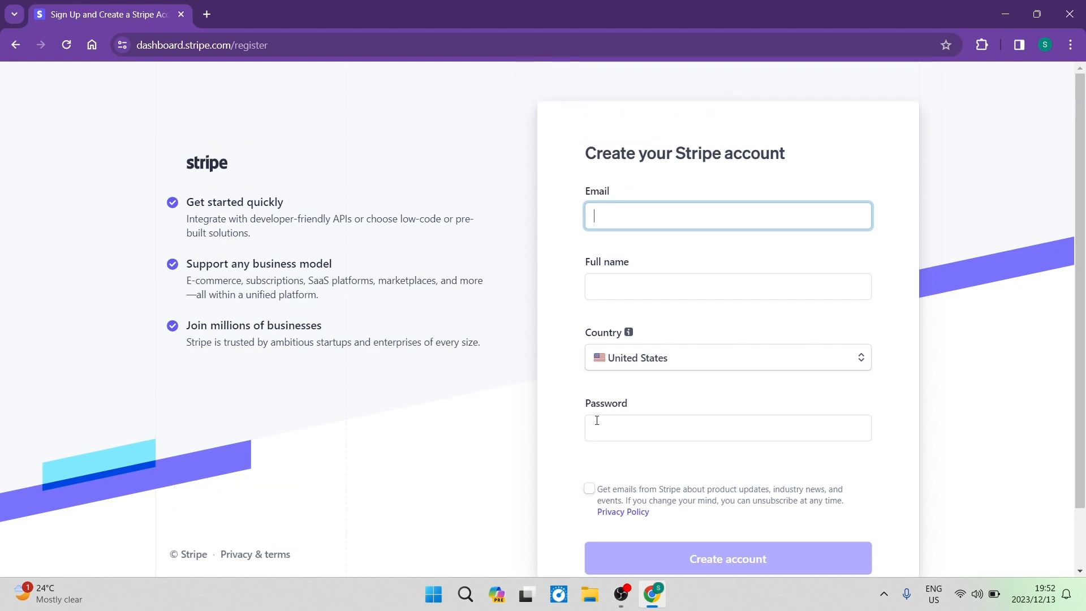
{"action": "left_click", "coordinate": [727, 558]}
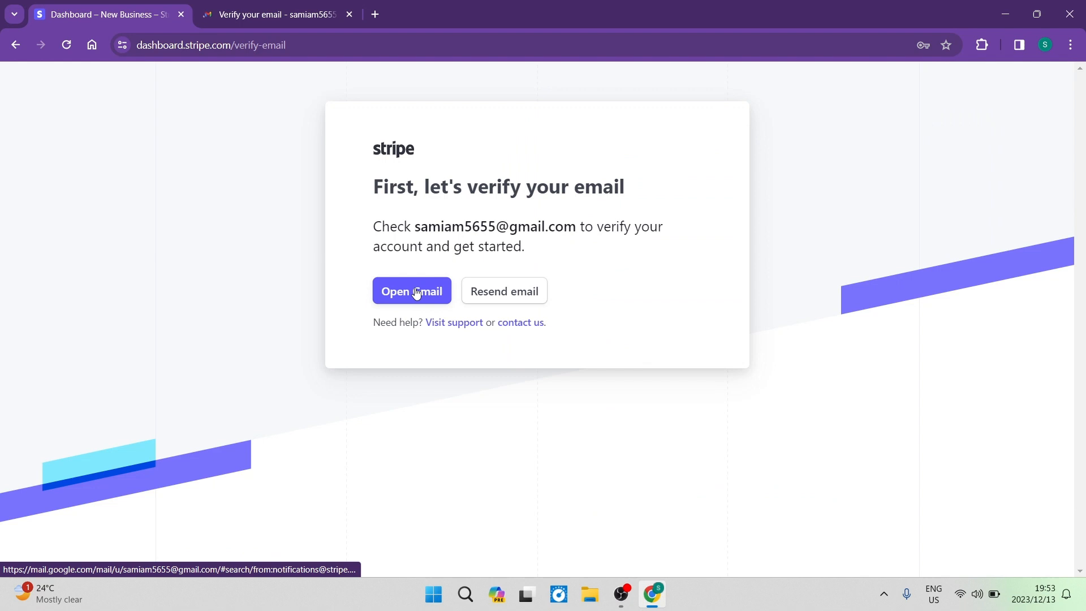
- Open the Stripe message in Gmail and confirm the address with 'Verify email'
{"action": "left_click", "coordinate": [411, 291]}
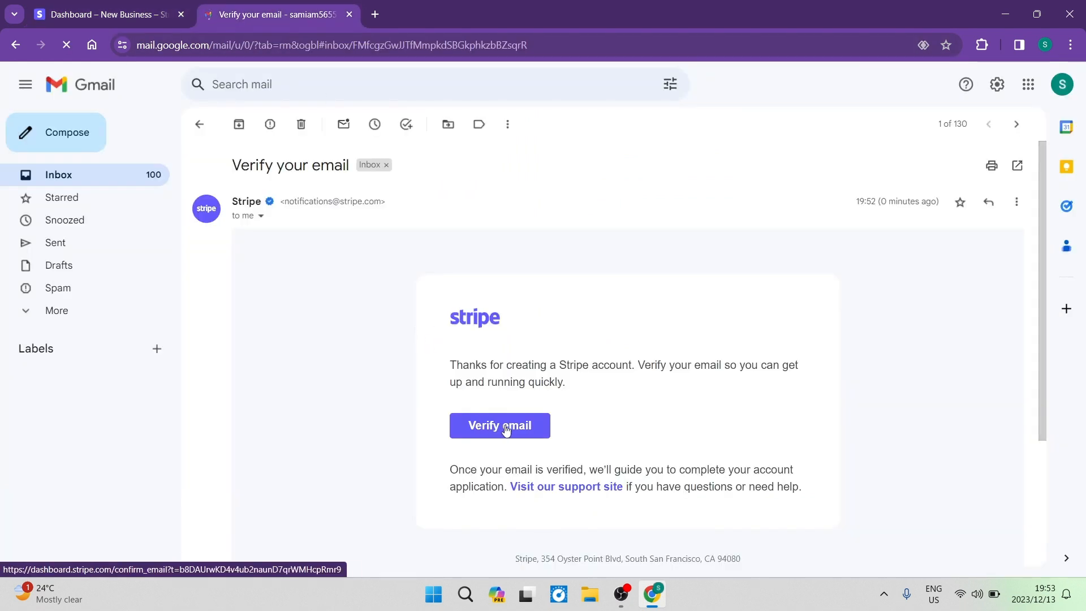
{"action": "left_click", "coordinate": [499, 425]}
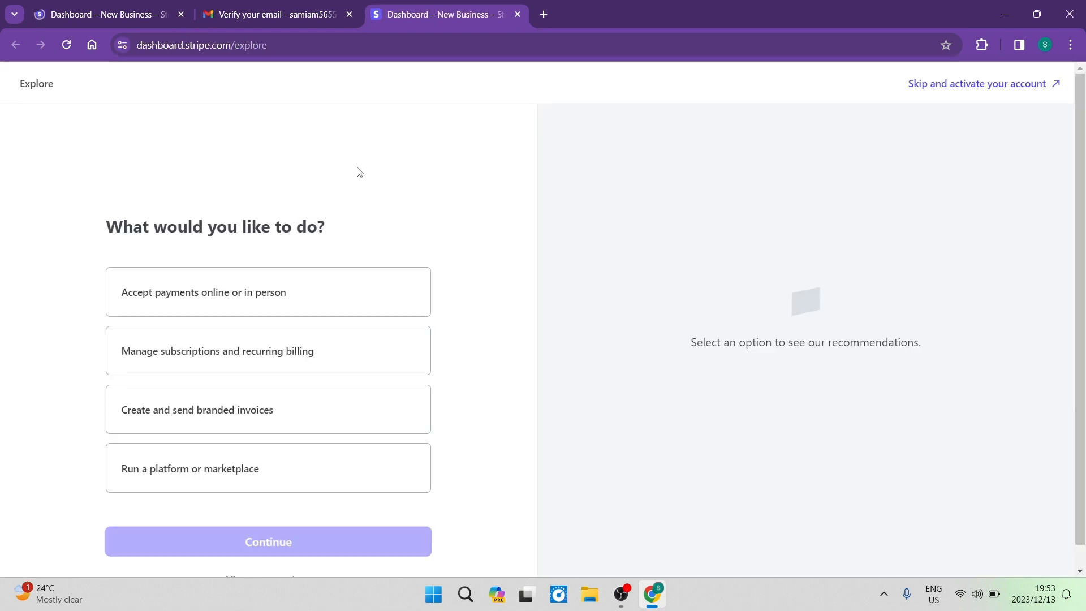
{"action": "mouse_move", "coordinate": [275, 182]}
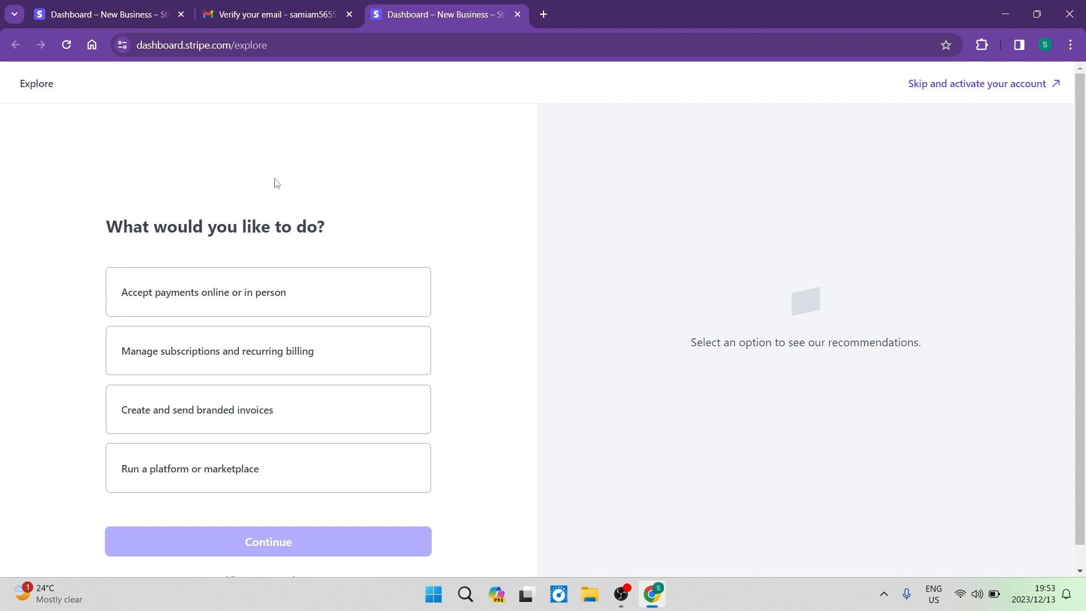
{"action": "mouse_move", "coordinate": [801, 115]}
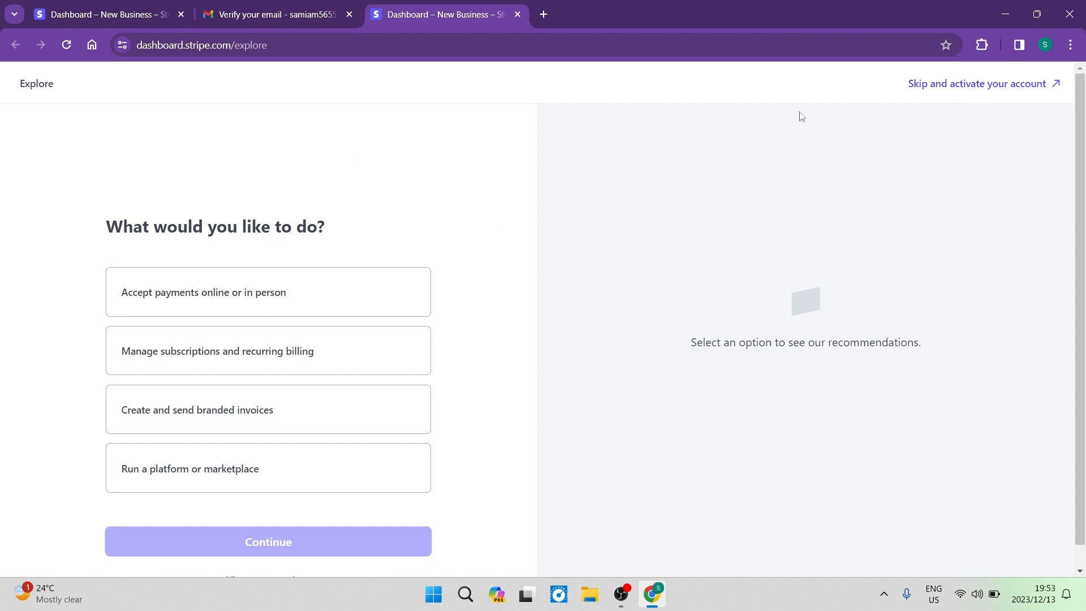
{"action": "mouse_move", "coordinate": [932, 141]}
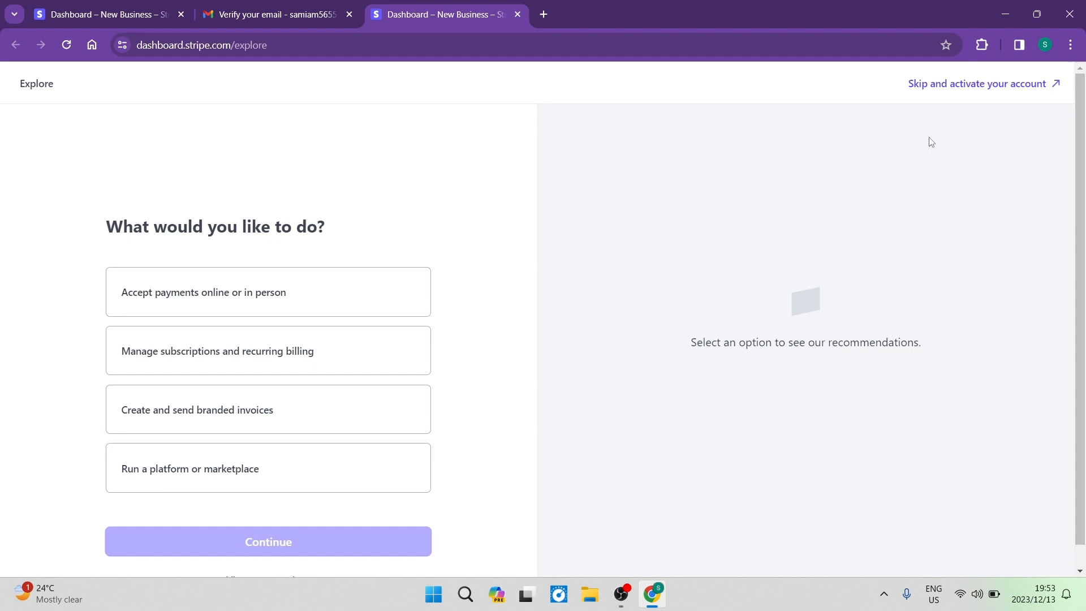
{"action": "mouse_move", "coordinate": [632, 193]}
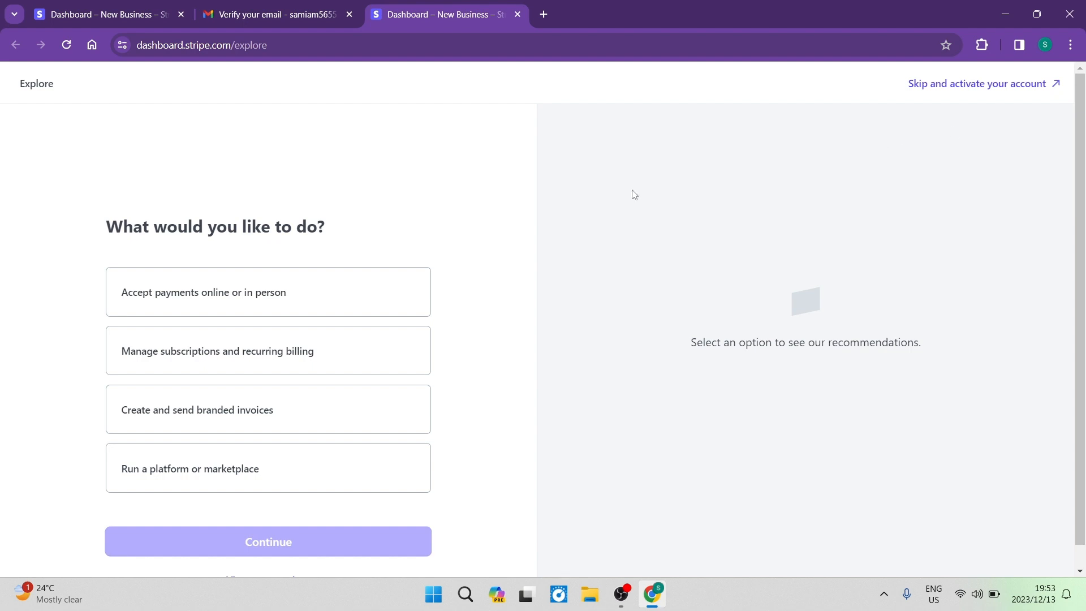
- Select 'Accept payments online or in person' and continue with the recommended Payments
{"action": "scroll", "scroll_direction": "down", "scroll_amount": 3}
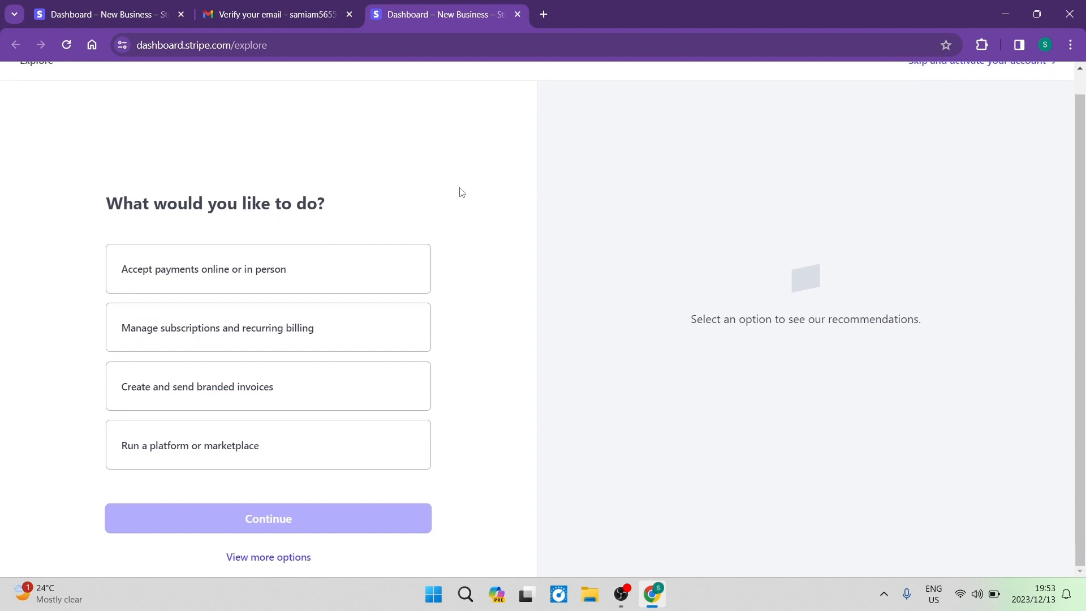
{"action": "mouse_move", "coordinate": [198, 233]}
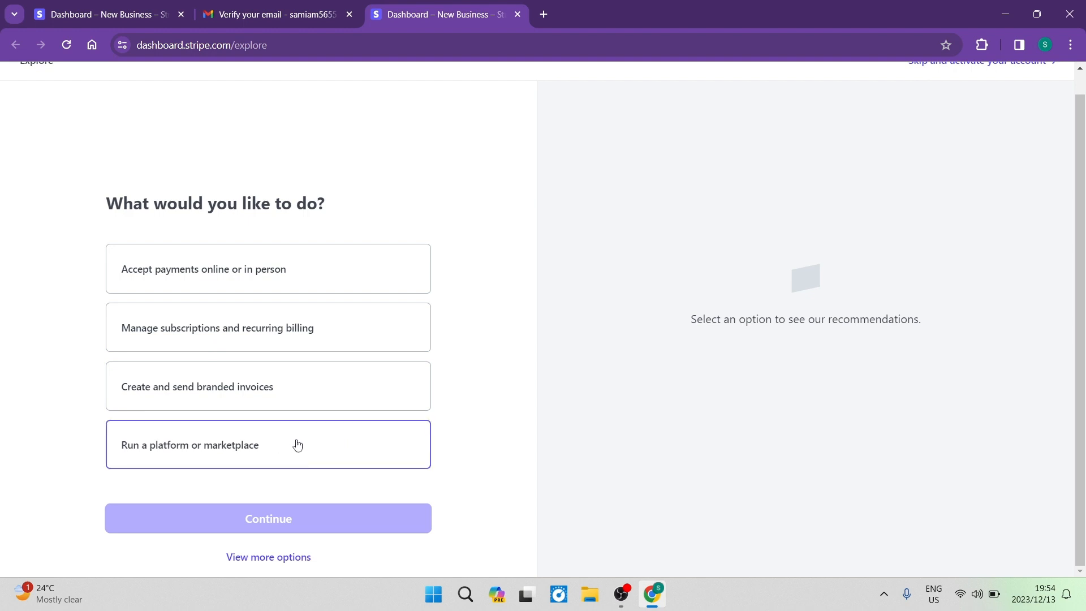
{"action": "left_click", "coordinate": [268, 268]}
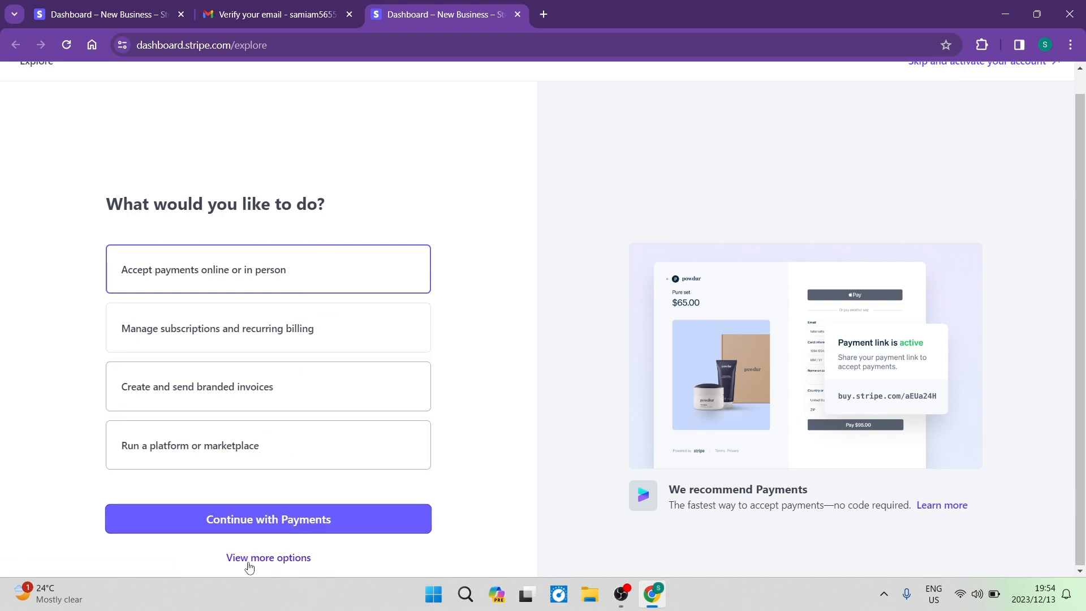
{"action": "left_click", "coordinate": [269, 518]}
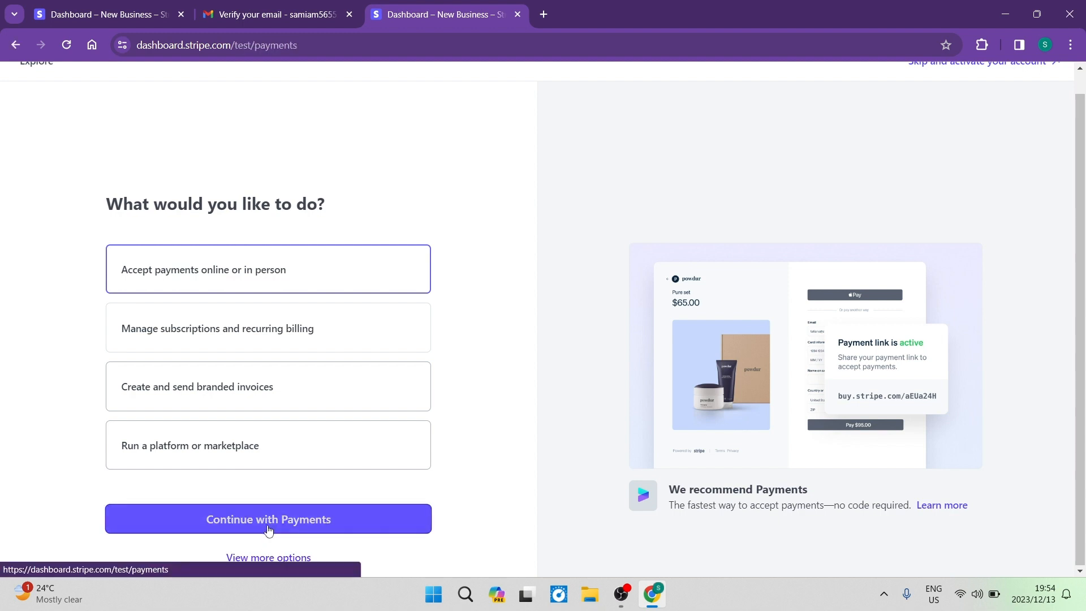
- Review the test Payments page and switch to the new Create a payment link tab
{"action": "left_click", "coordinate": [268, 519]}
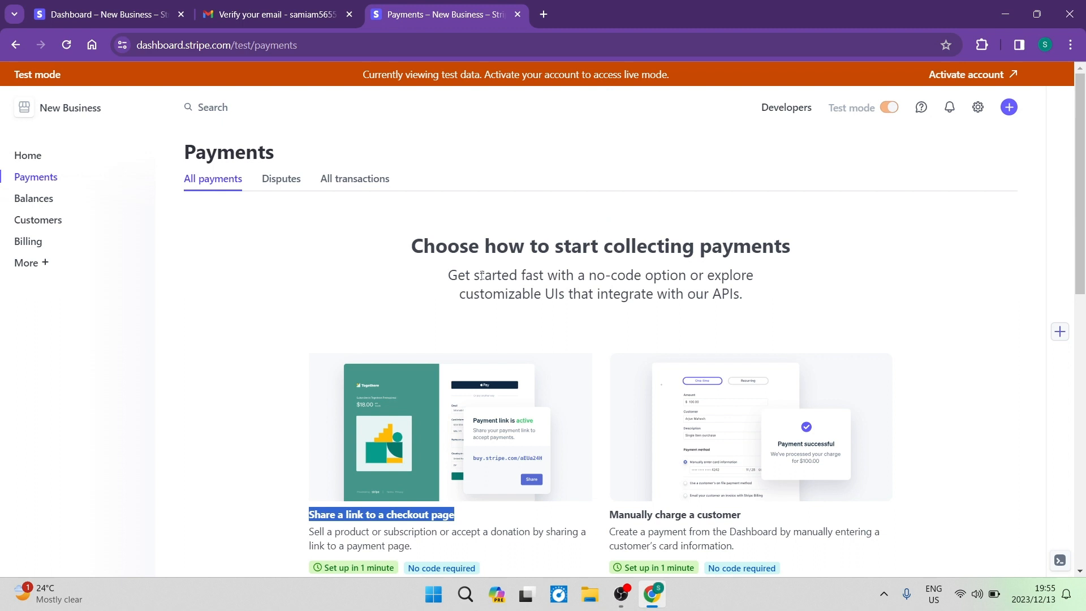
{"action": "scroll", "scroll_direction": "down", "scroll_amount": 3}
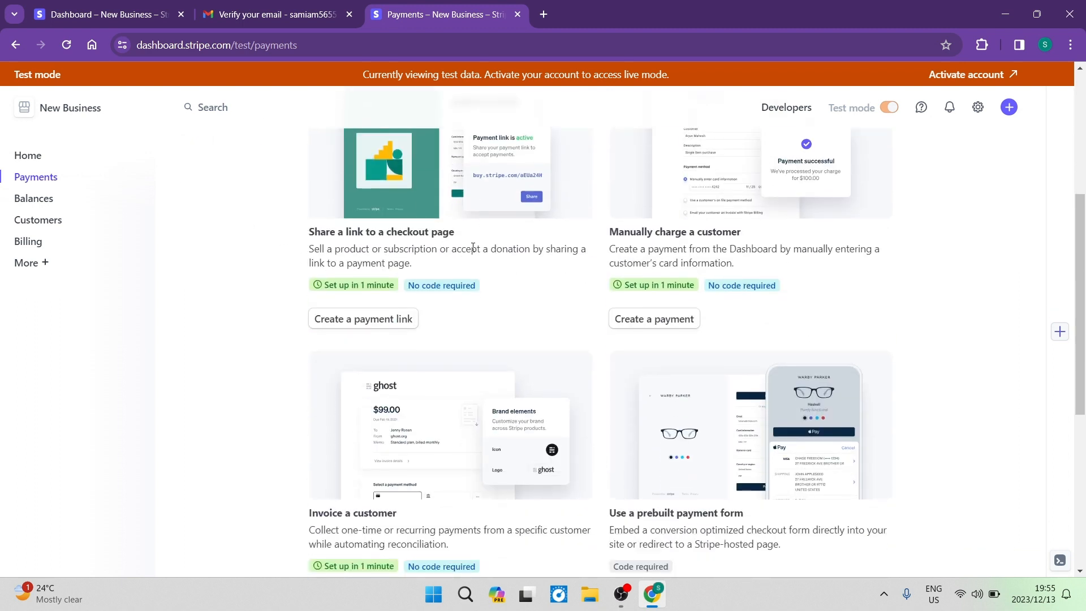
{"action": "mouse_move", "coordinate": [662, 232]}
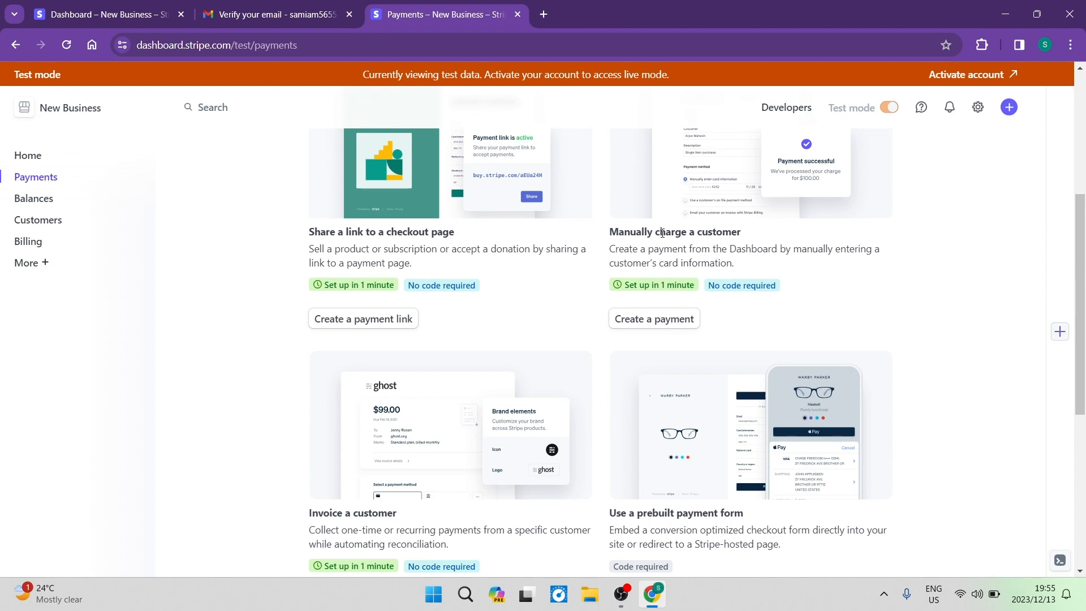
{"action": "scroll", "scroll_direction": "down", "scroll_amount": 3}
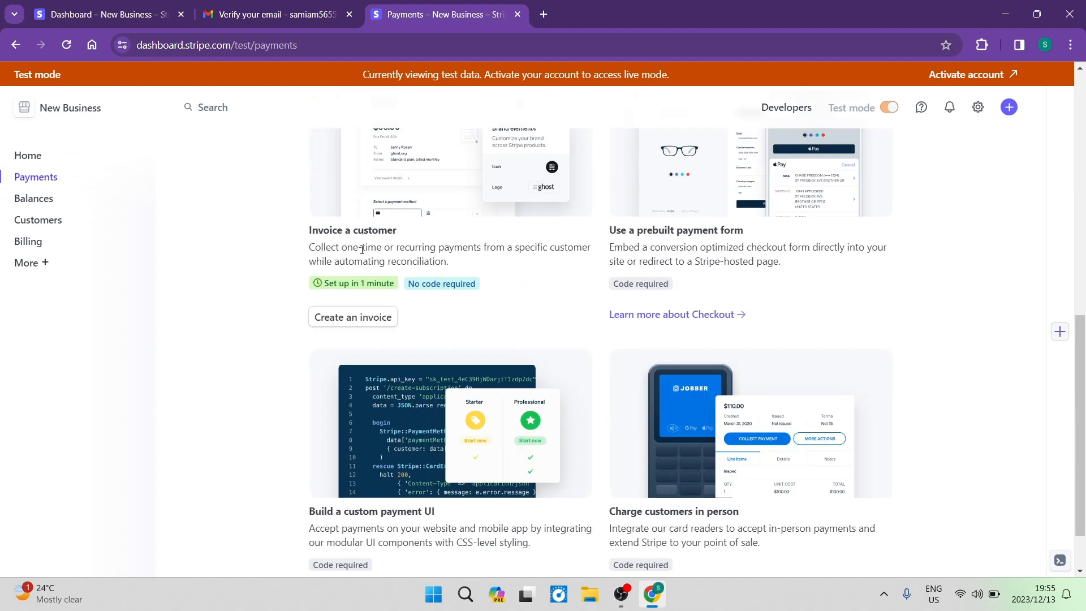
{"action": "mouse_move", "coordinate": [746, 241]}
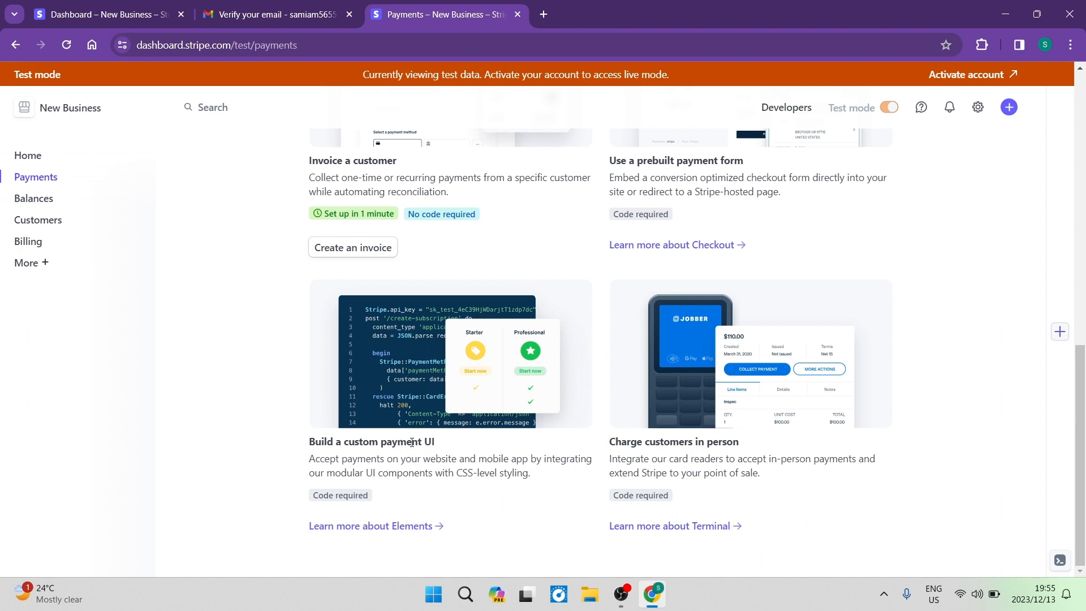
{"action": "mouse_move", "coordinate": [623, 436]}
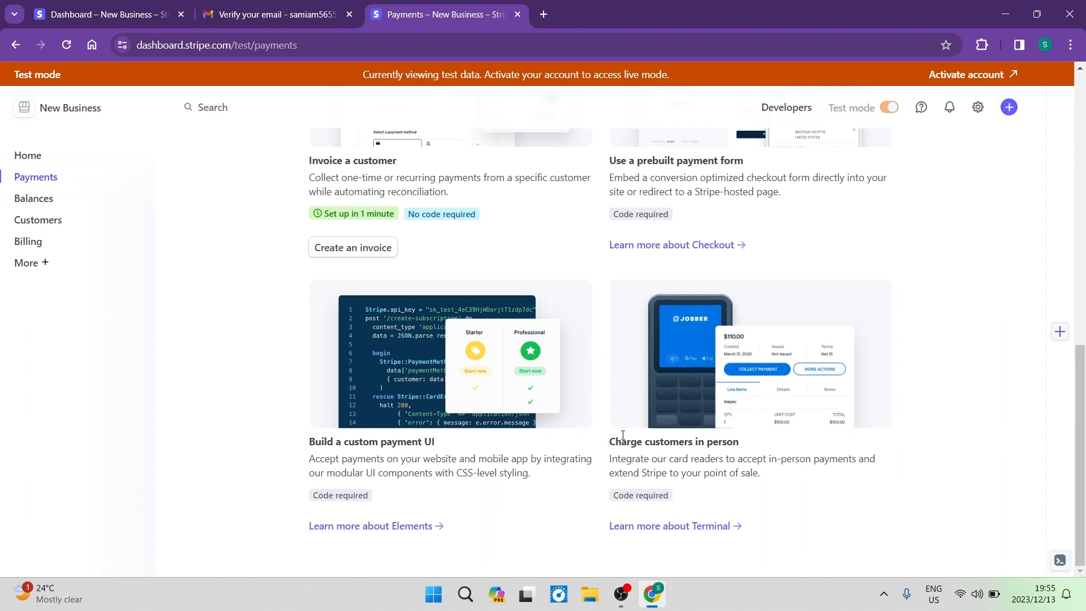
{"action": "mouse_move", "coordinate": [607, 453]}
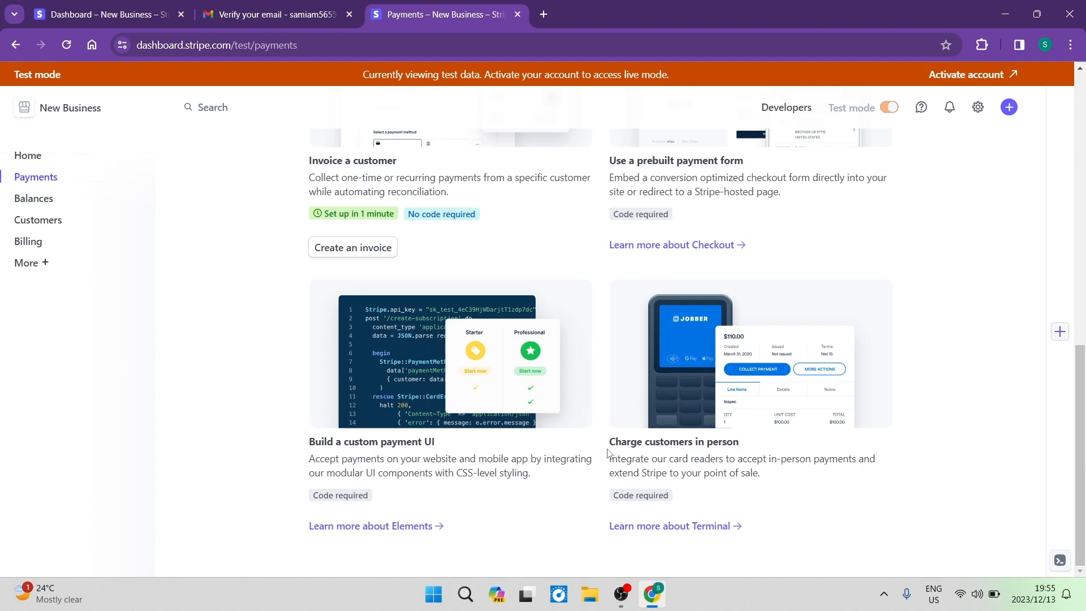
{"action": "scroll", "scroll_direction": "up", "scroll_amount": 3}
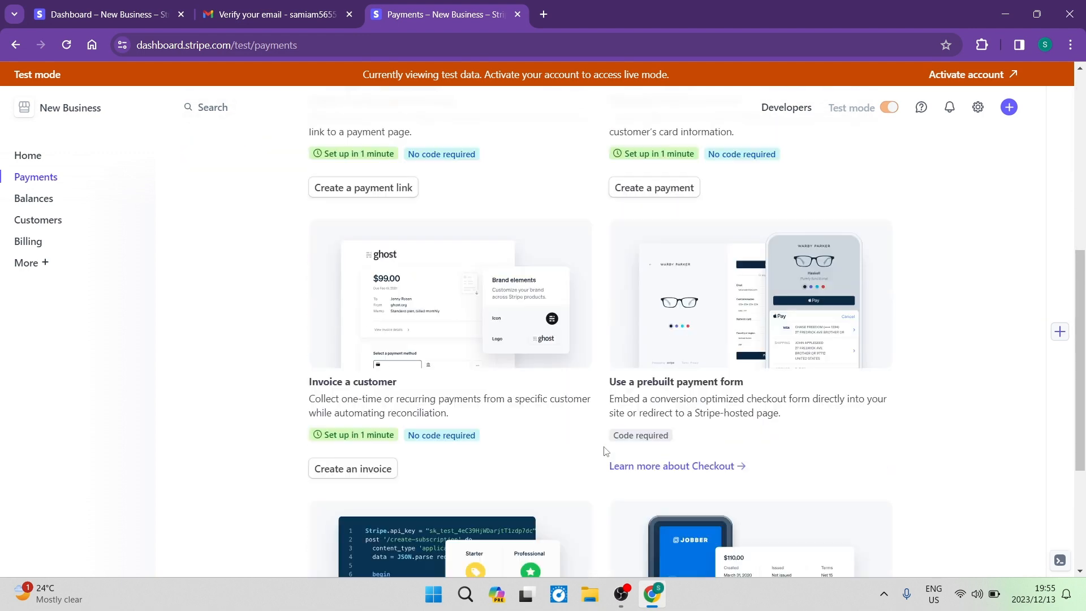
{"action": "scroll", "scroll_direction": "up", "scroll_amount": 3}
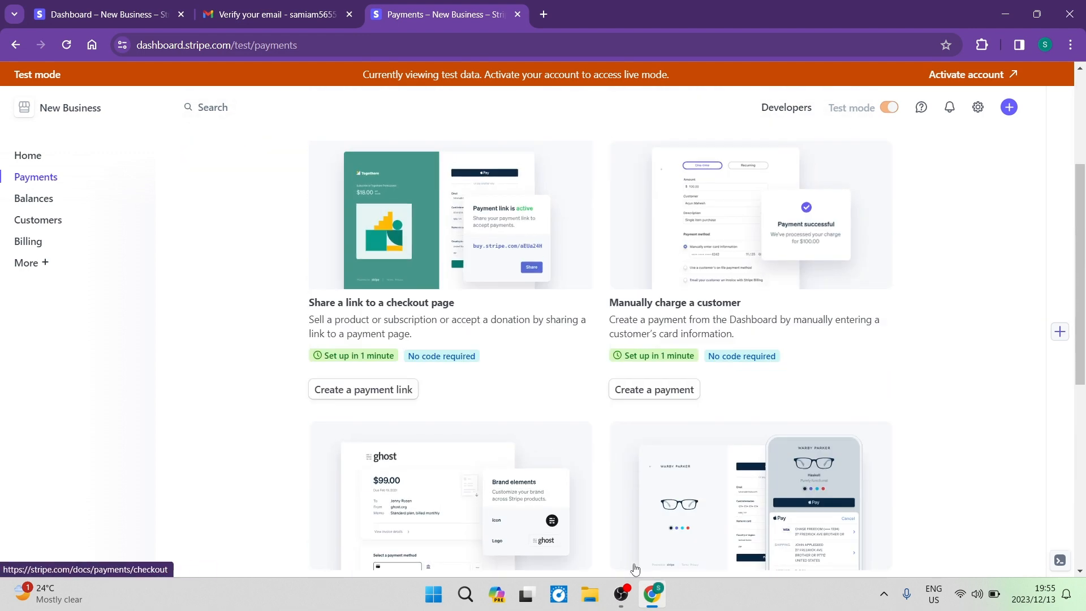
{"action": "scroll", "scroll_direction": "down", "scroll_amount": 3}
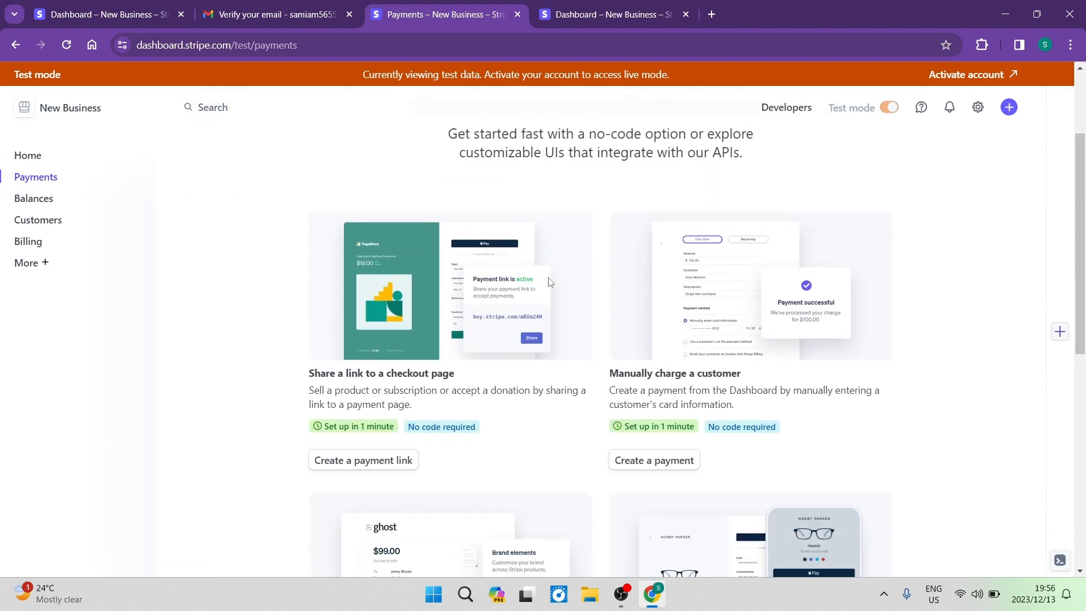
{"action": "scroll", "scroll_direction": "down", "scroll_amount": 3}
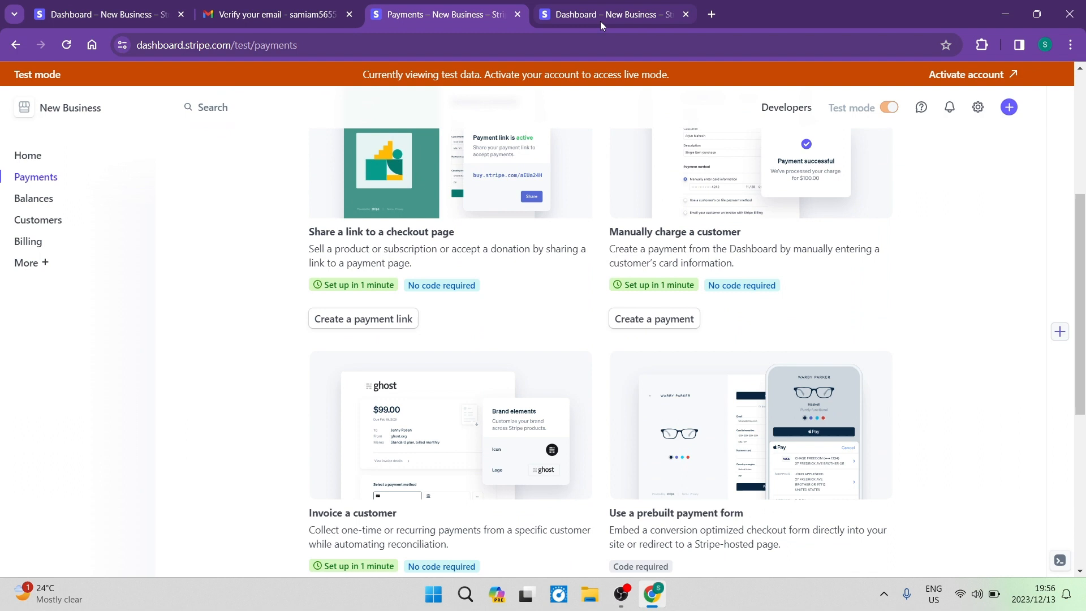
{"action": "left_click", "coordinate": [364, 318]}
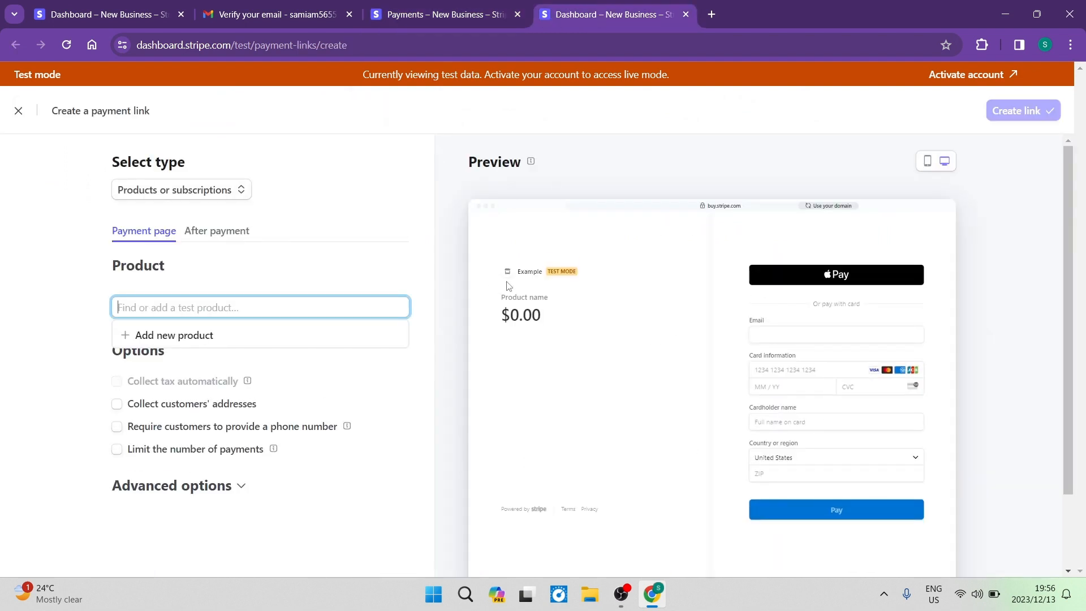
{"action": "mouse_move", "coordinate": [177, 336]}
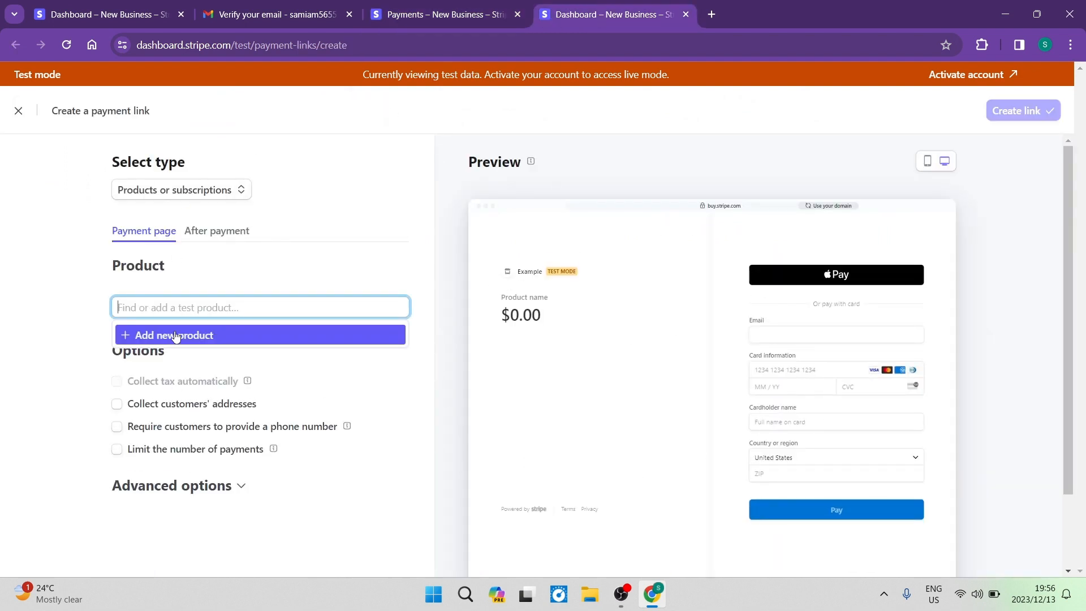
{"action": "mouse_move", "coordinate": [418, 36]}
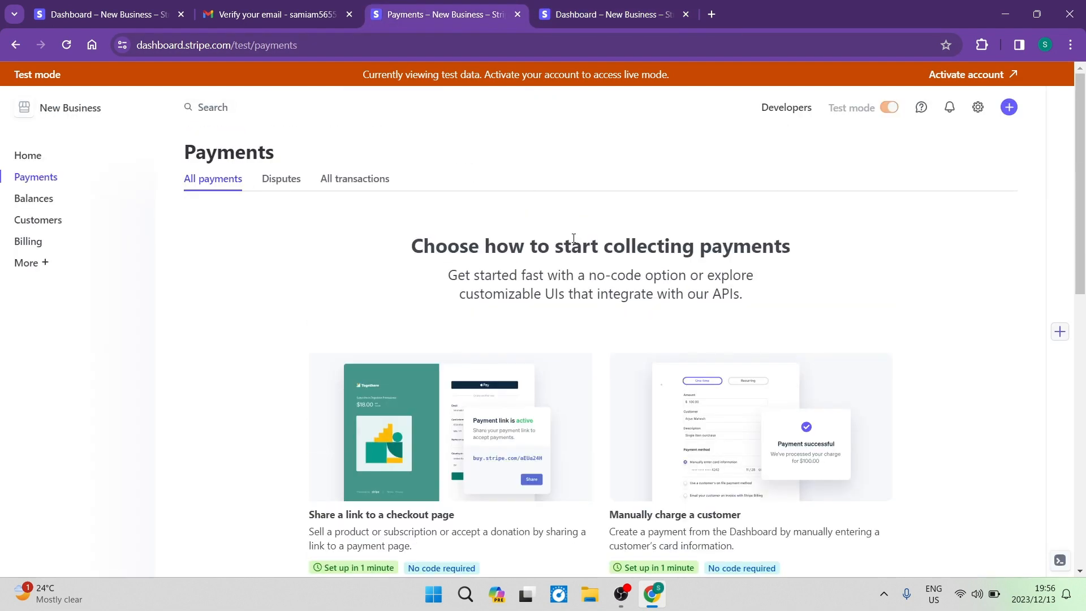
{"action": "scroll", "scroll_direction": "down", "scroll_amount": 3}
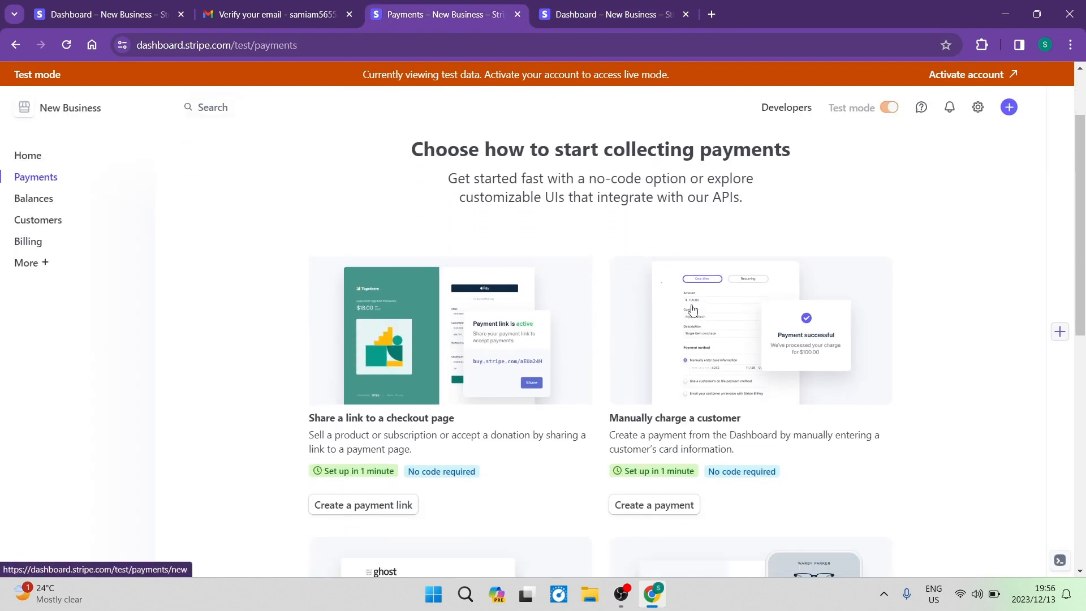
{"action": "scroll", "scroll_direction": "down", "scroll_amount": 3}
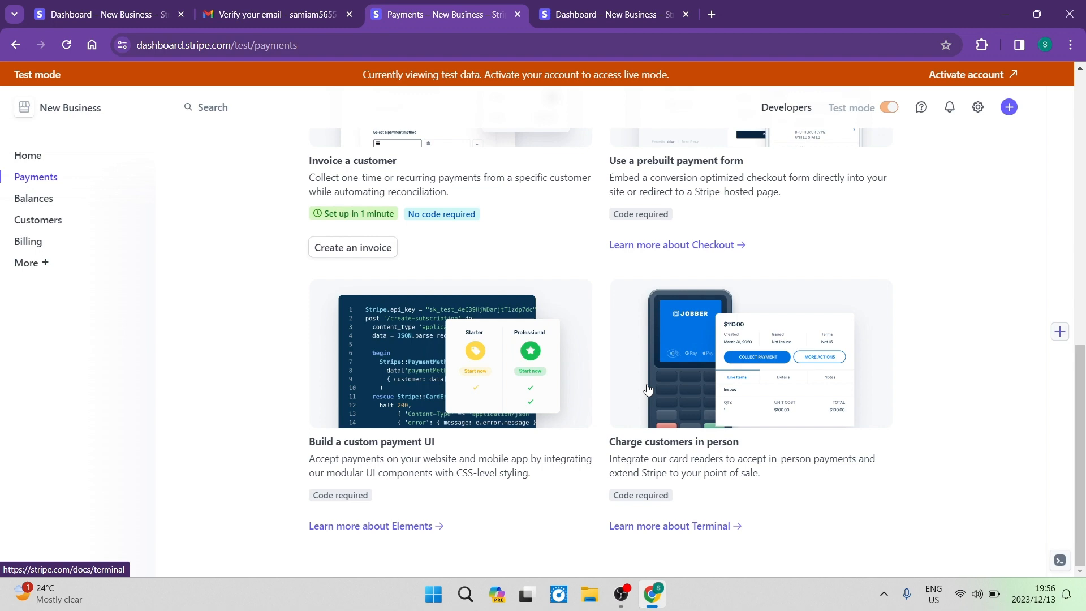
{"action": "scroll", "scroll_direction": "up", "scroll_amount": 3}
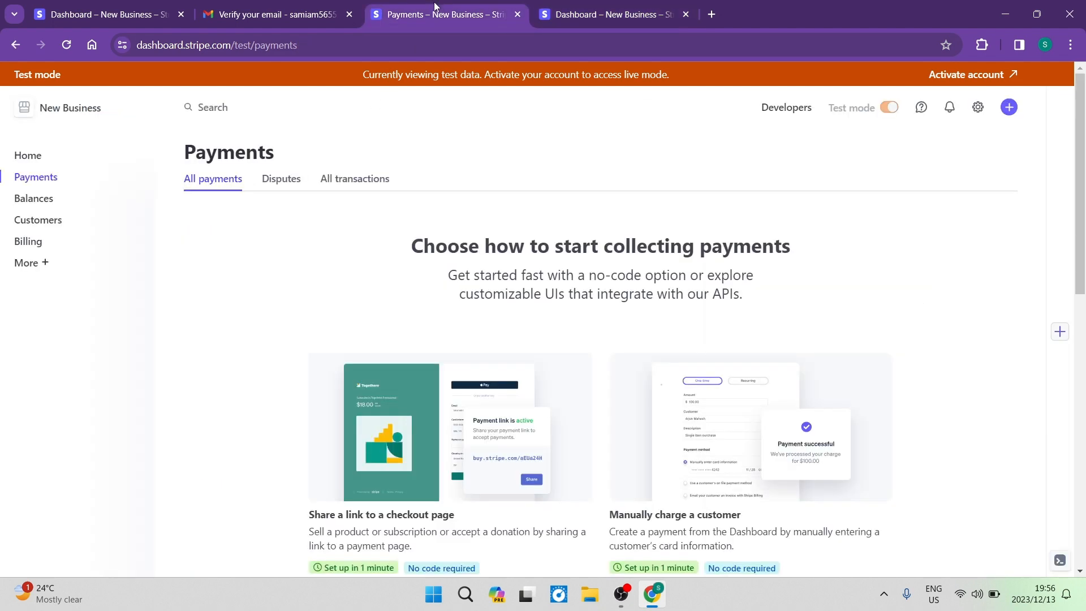
{"action": "scroll", "scroll_direction": "down", "scroll_amount": 3}
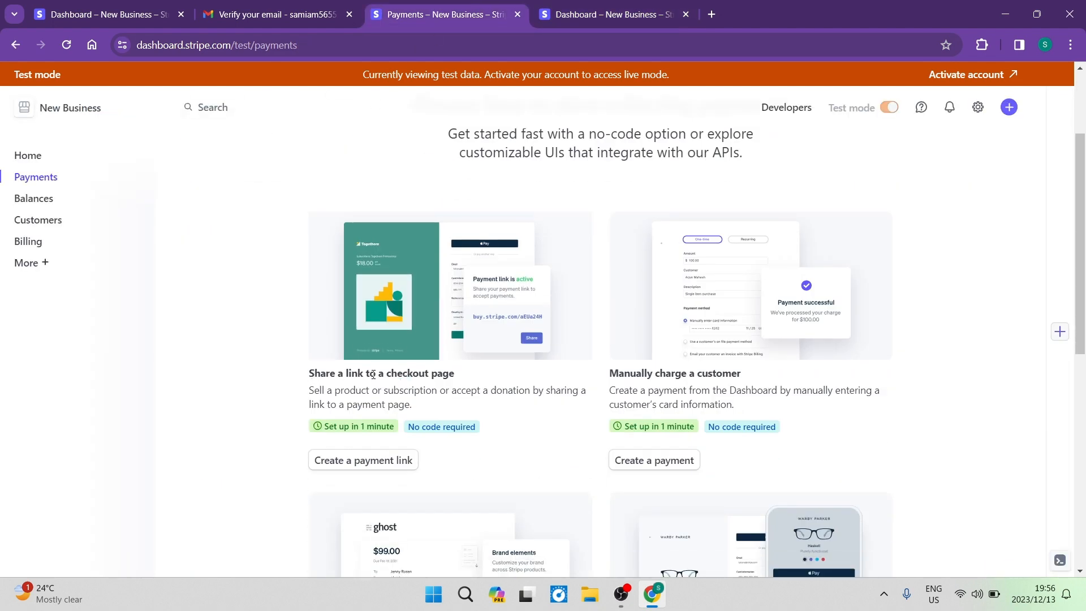
{"action": "left_click", "coordinate": [363, 459]}
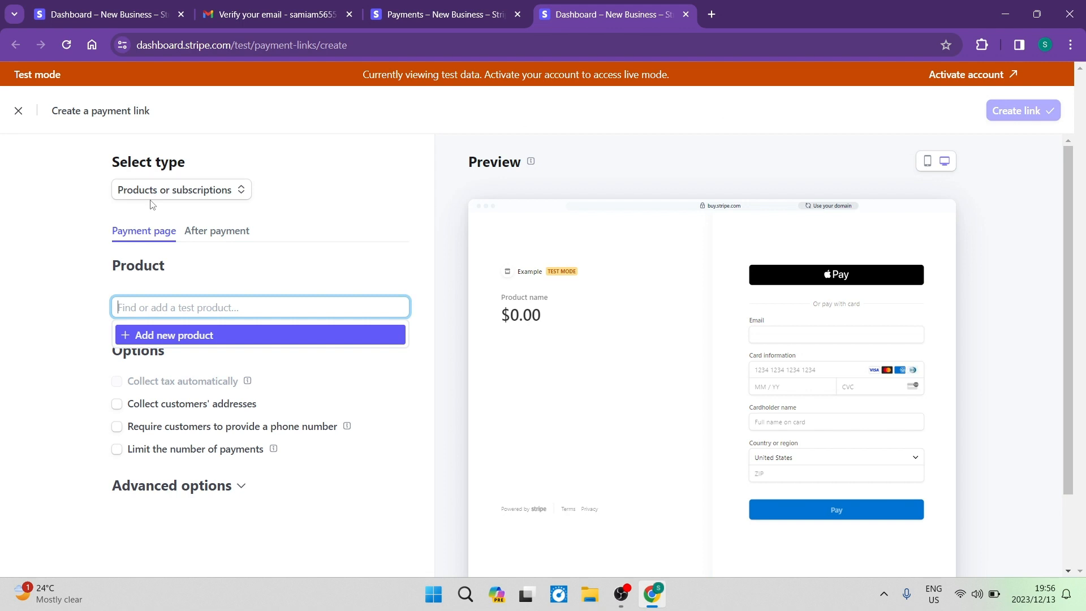
{"action": "mouse_move", "coordinate": [174, 199]}
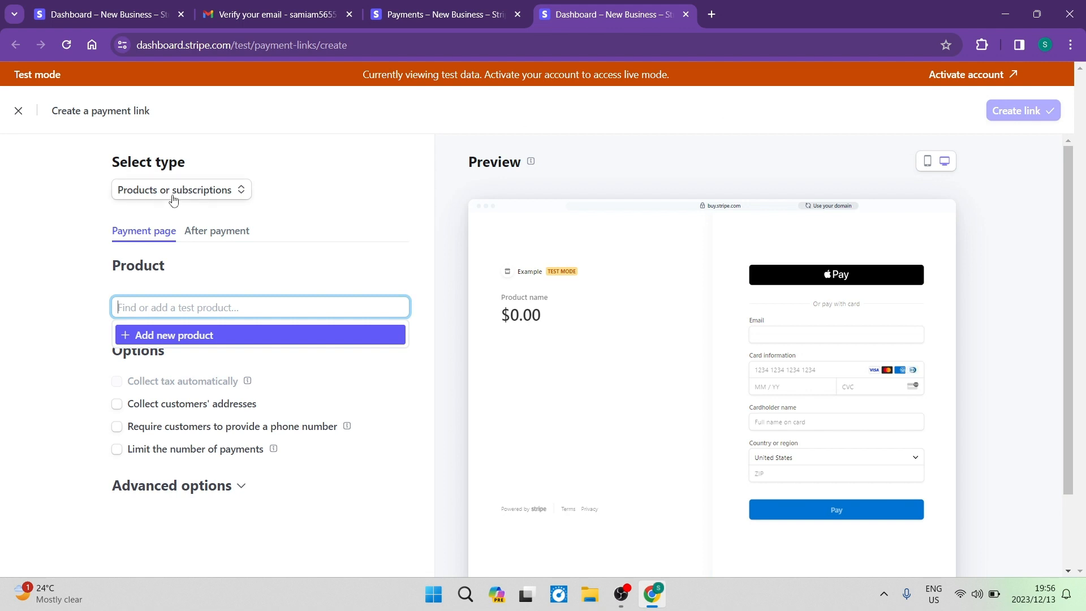
{"action": "left_click", "coordinate": [181, 189]}
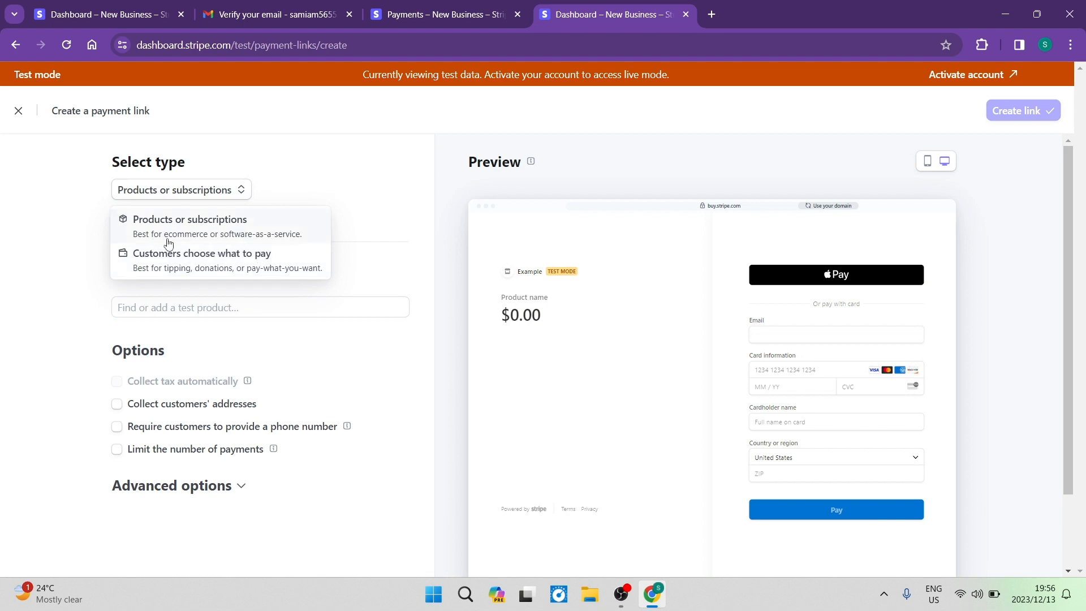
{"action": "mouse_move", "coordinate": [234, 242]}
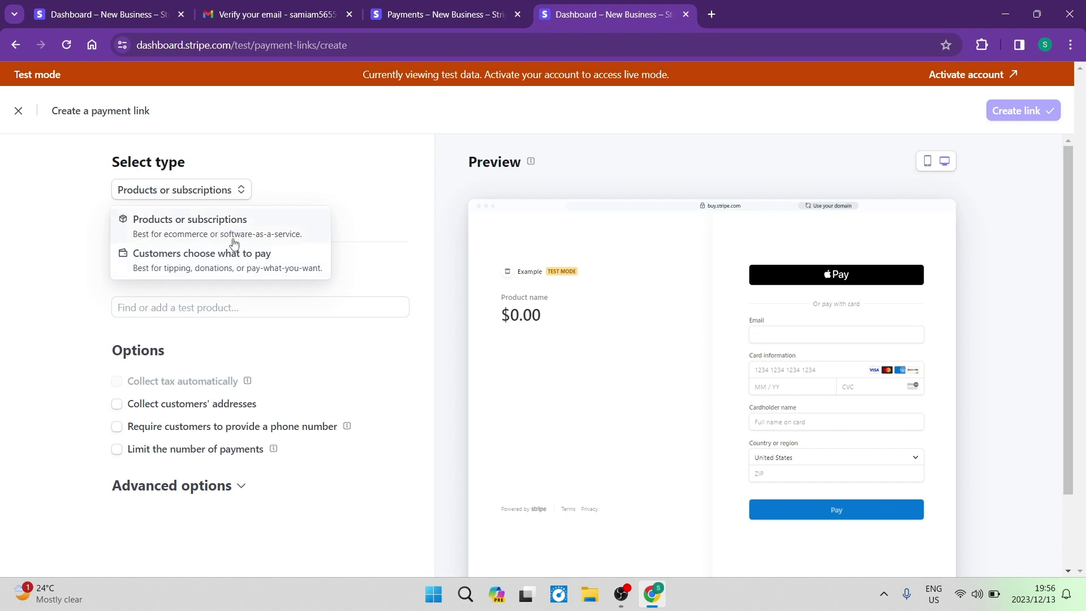
{"action": "mouse_move", "coordinate": [191, 261]}
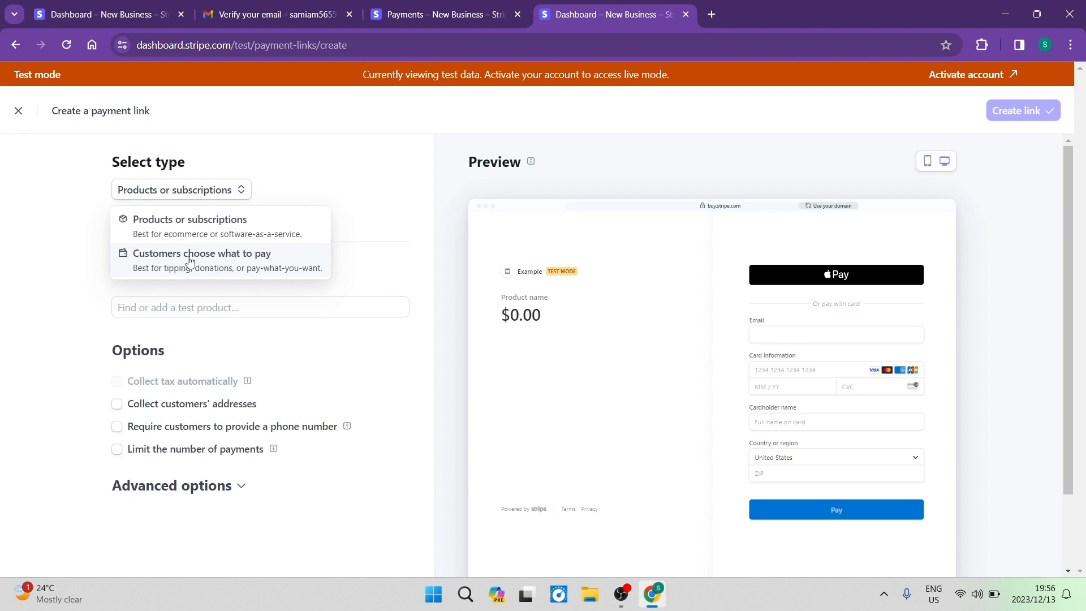
{"action": "mouse_move", "coordinate": [191, 282]}
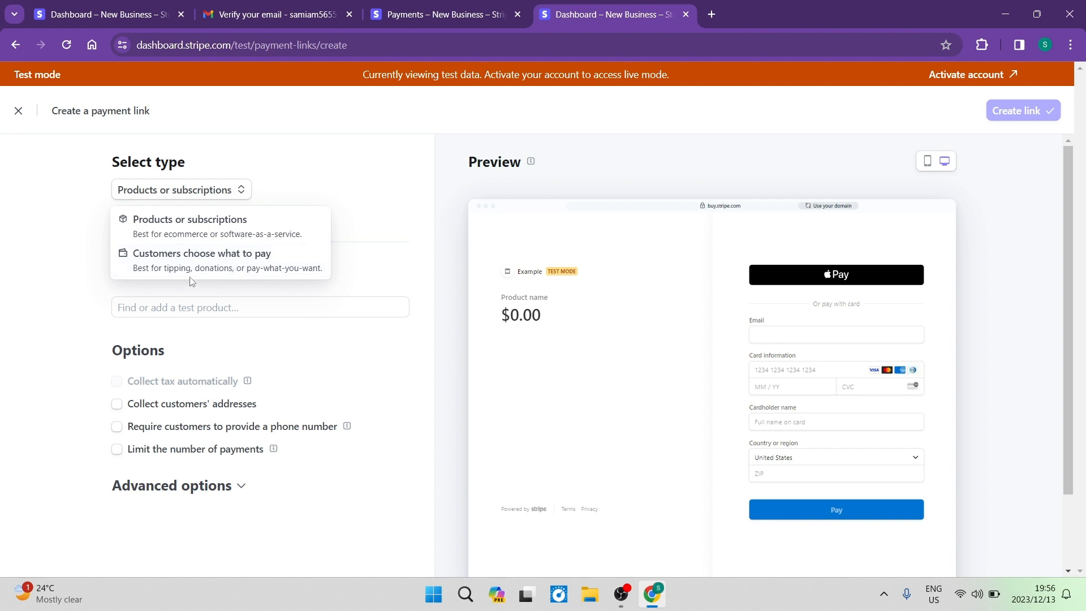
{"action": "mouse_move", "coordinate": [241, 278]}
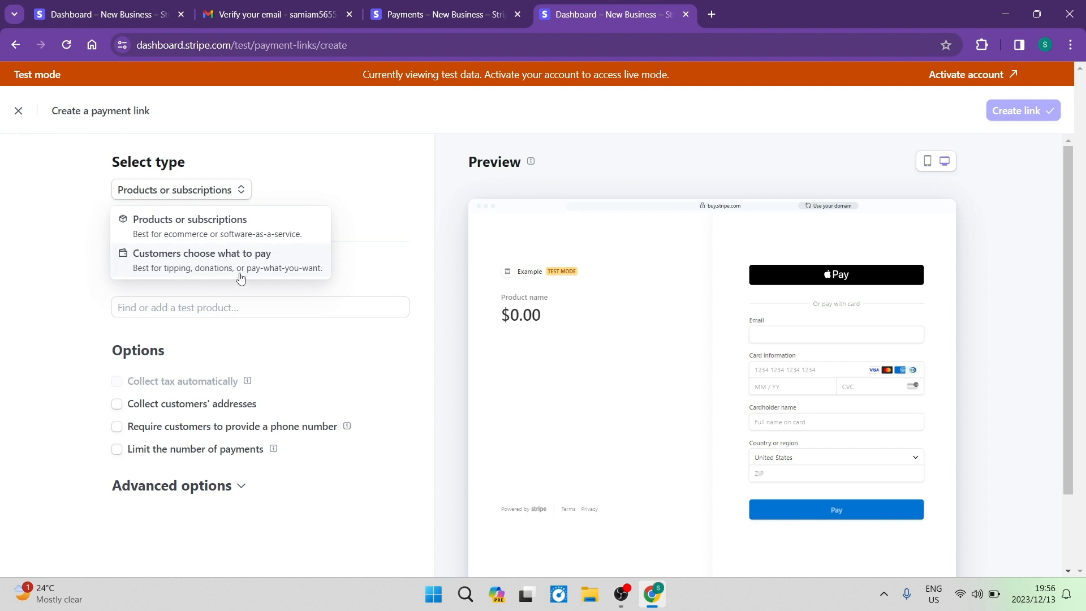
{"action": "mouse_move", "coordinate": [215, 228]}
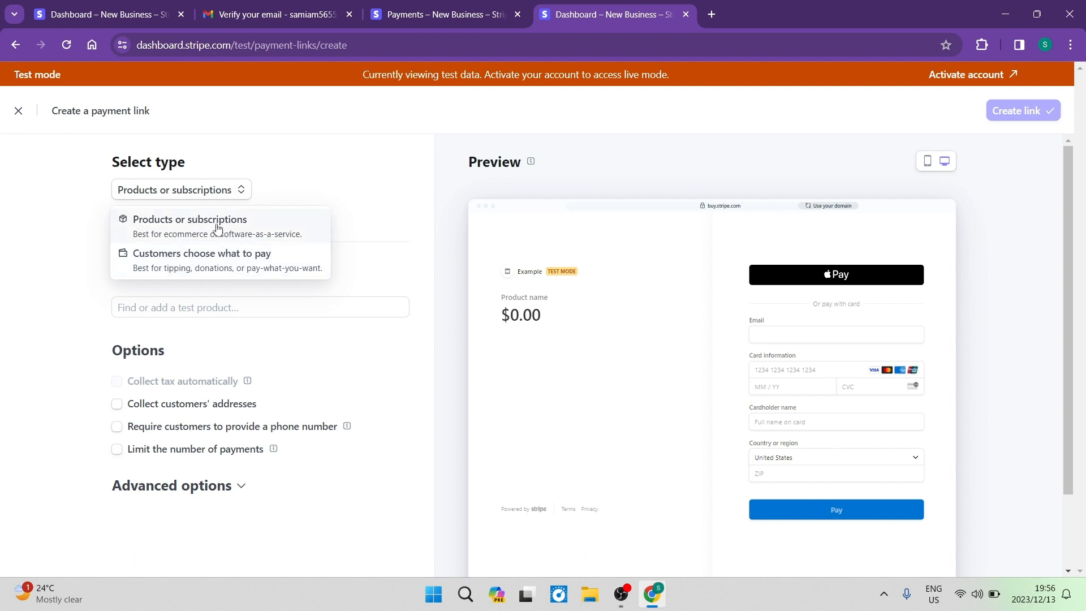
{"action": "left_click", "coordinate": [189, 219]}
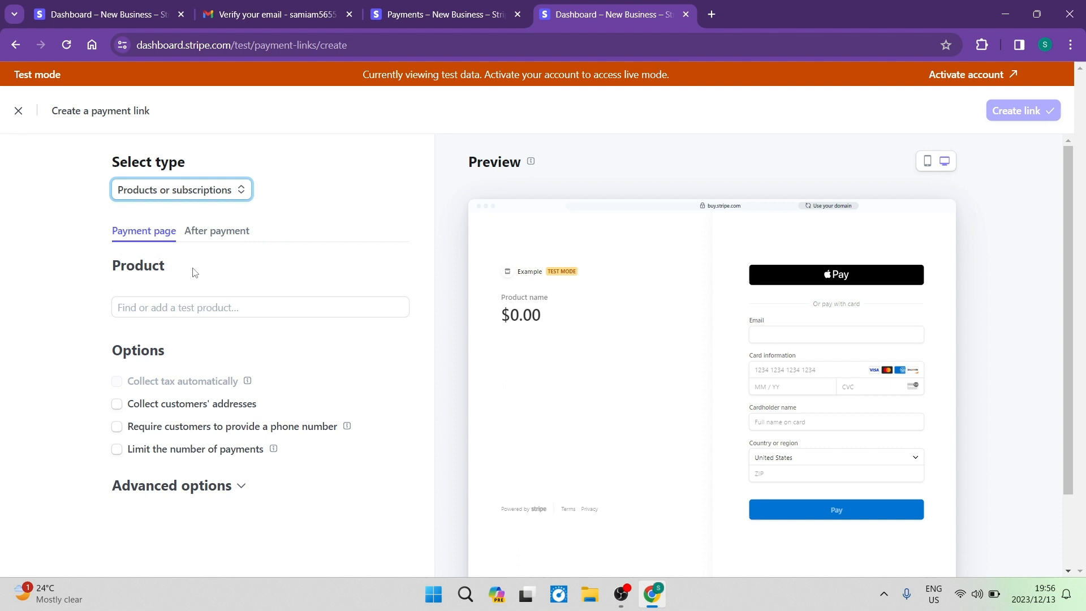
{"action": "mouse_move", "coordinate": [141, 236]}
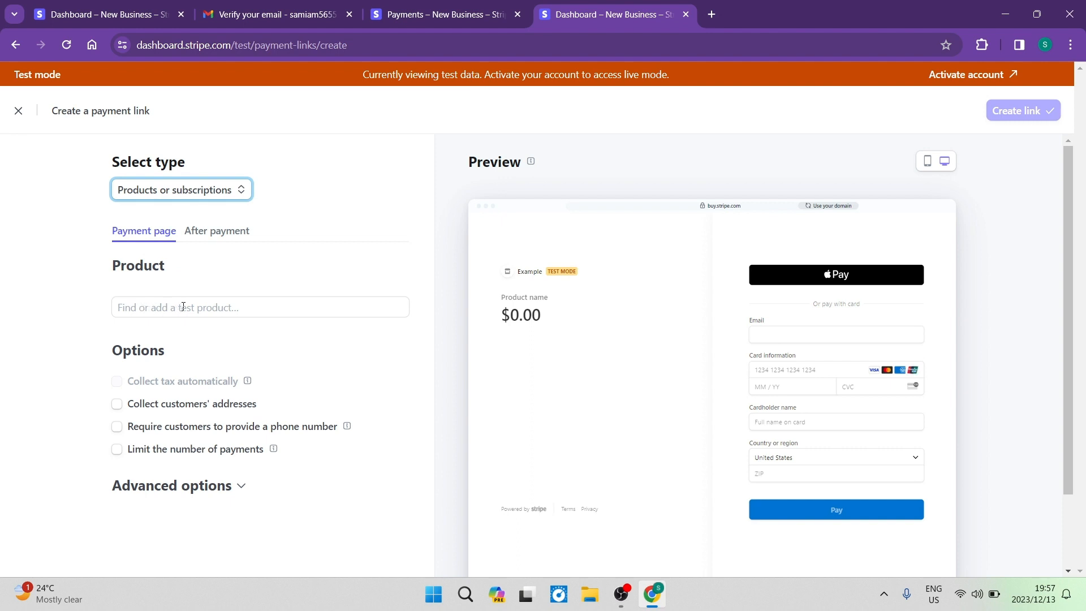
{"action": "left_click", "coordinate": [260, 307]}
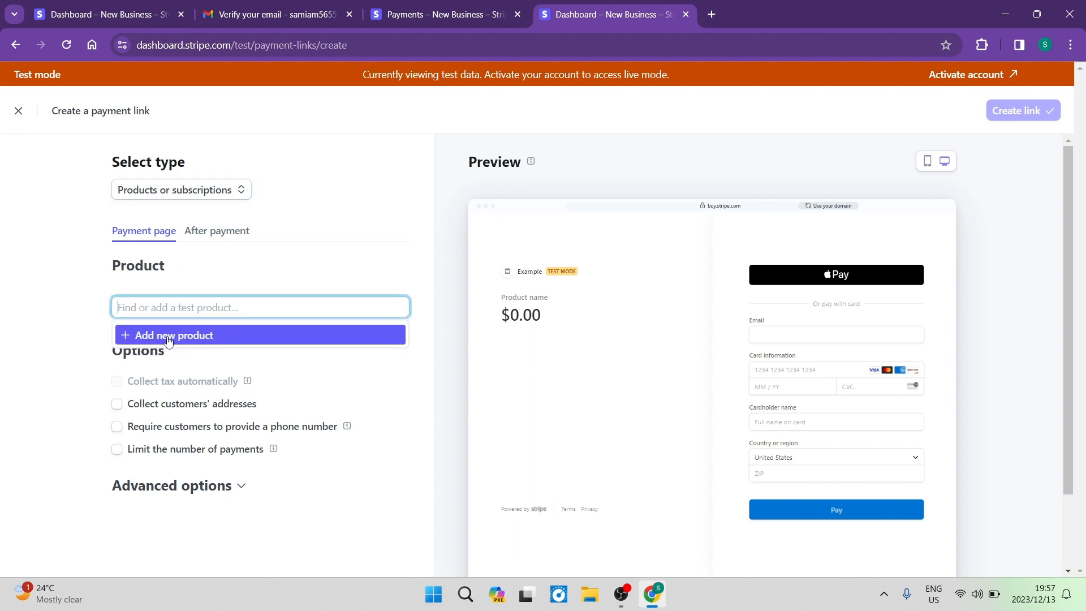
- Add a one-time Subscription Plan product at $1.00 USD to the payment link
{"action": "left_click", "coordinate": [173, 335]}
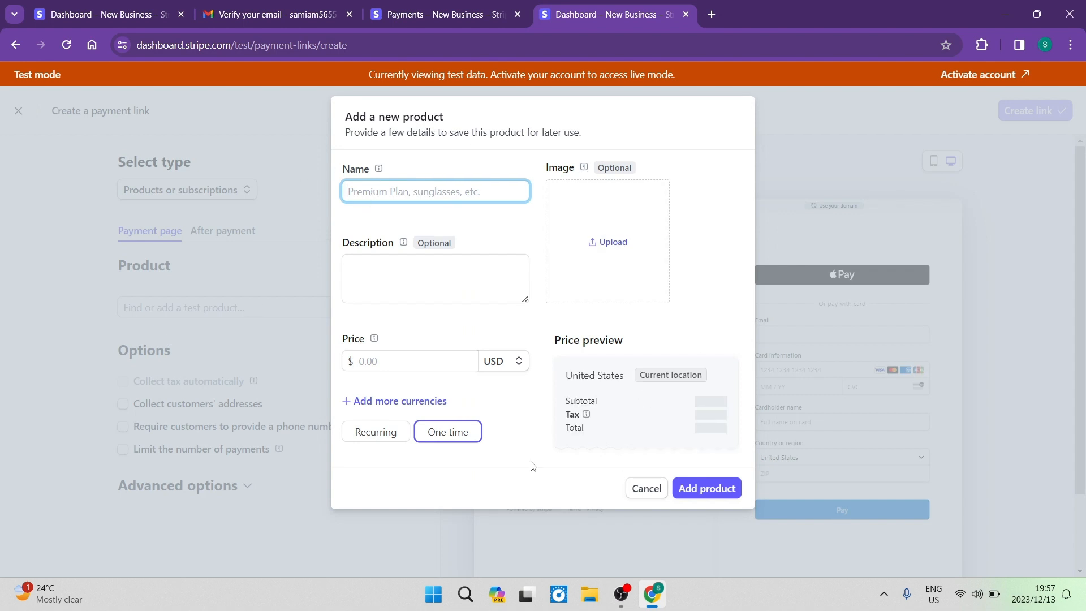
{"action": "mouse_move", "coordinate": [493, 269]}
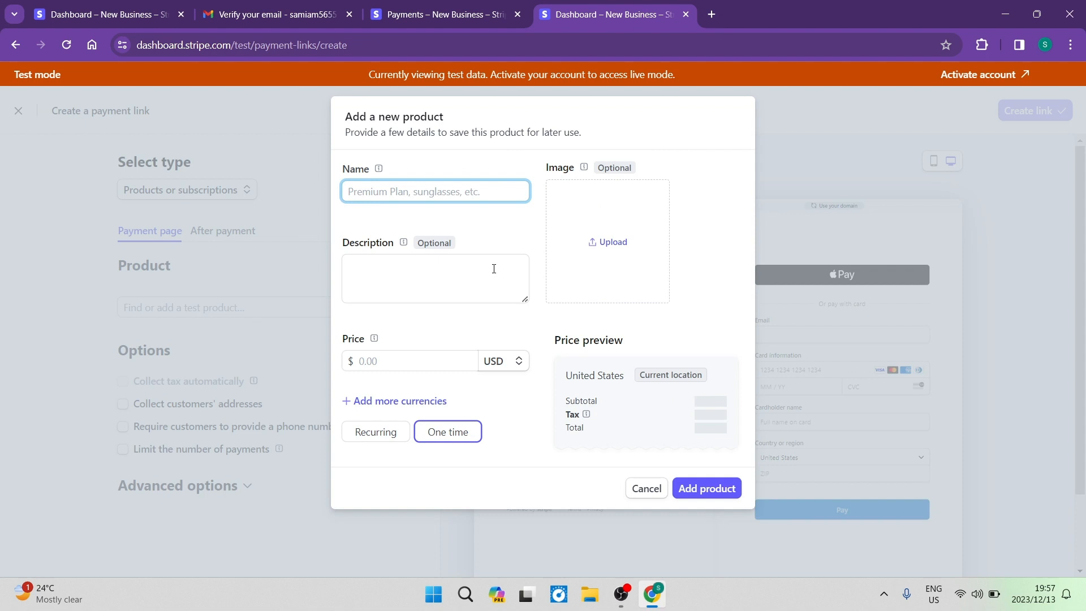
{"action": "mouse_move", "coordinate": [569, 202]}
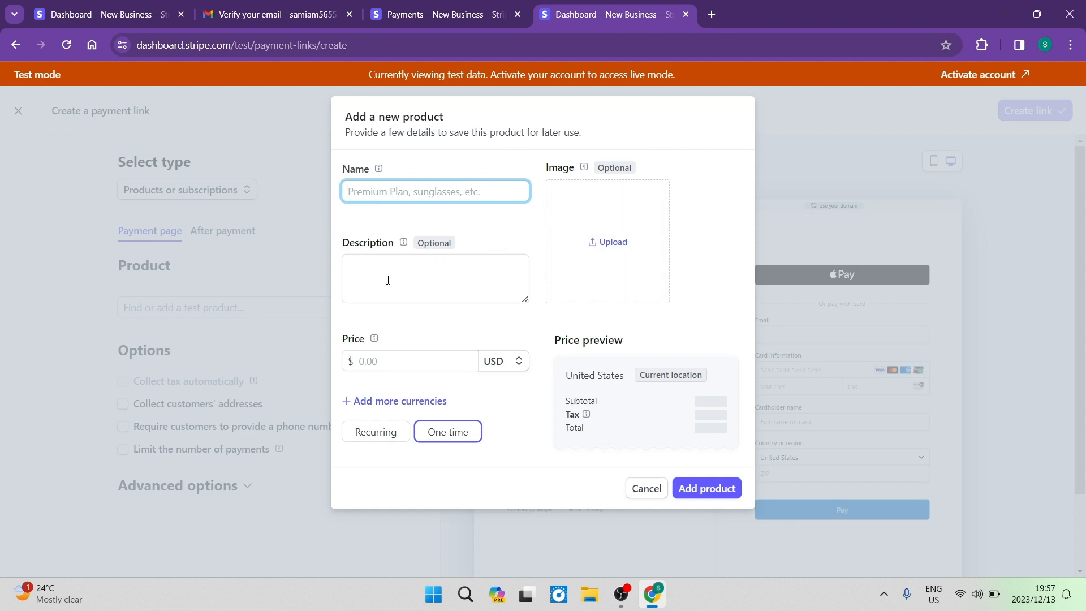
{"action": "mouse_move", "coordinate": [641, 314]}
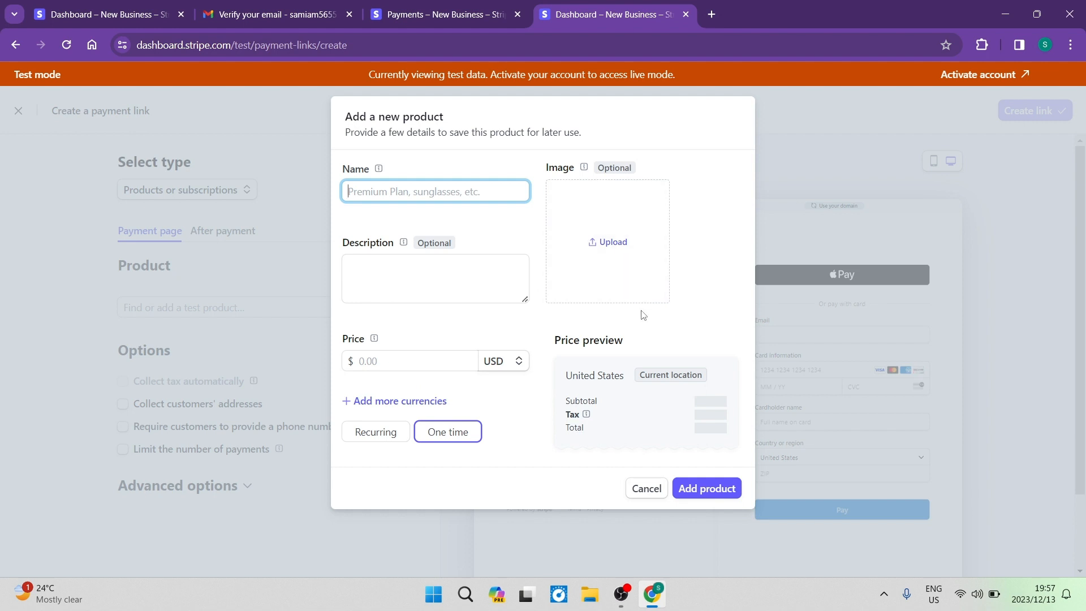
{"action": "mouse_move", "coordinate": [615, 363]}
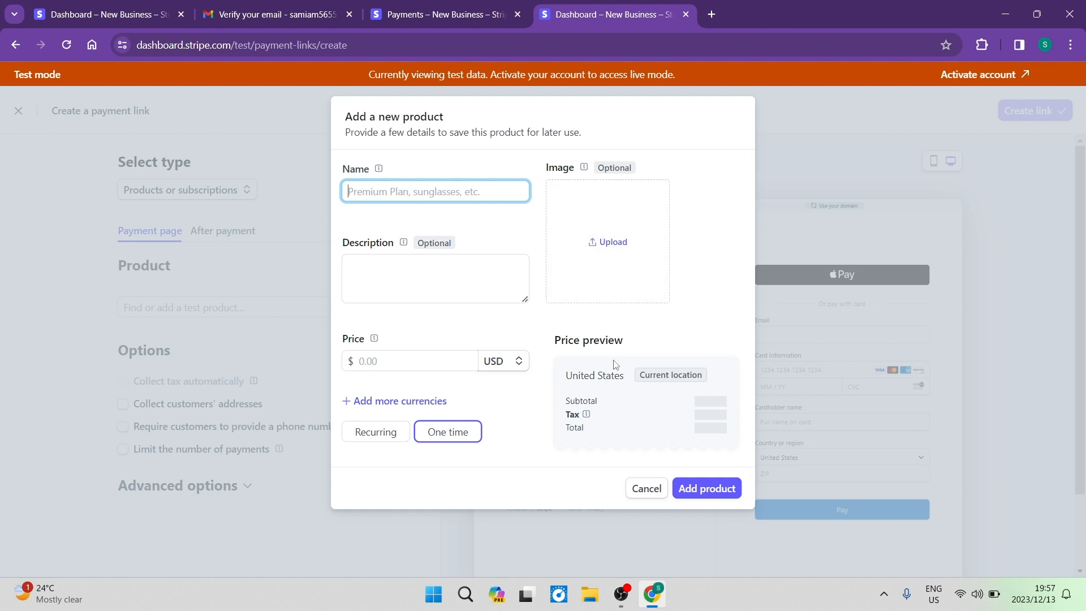
{"action": "mouse_move", "coordinate": [704, 493]}
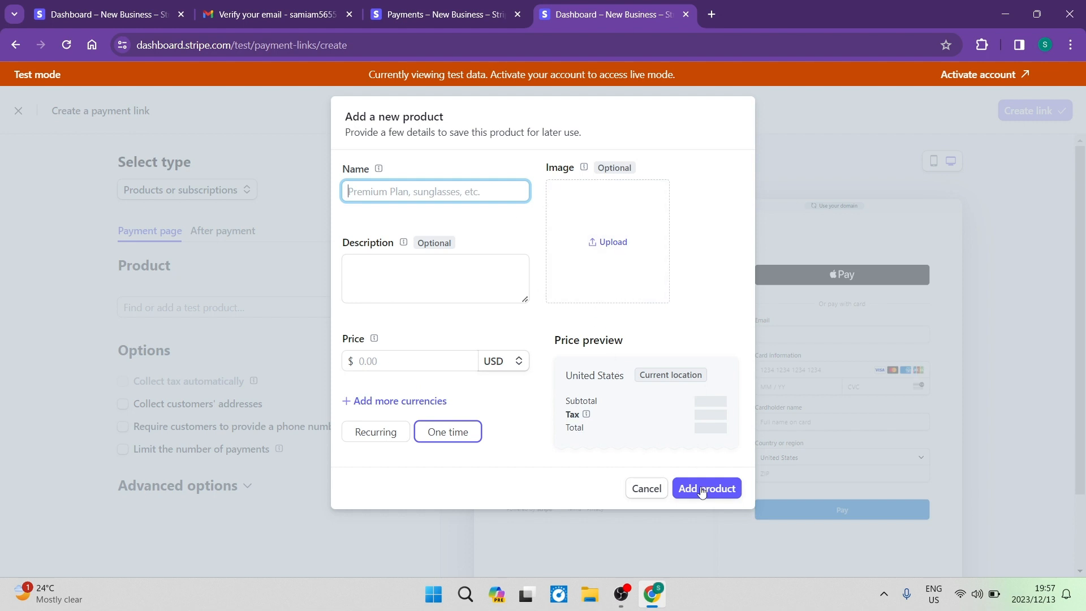
{"action": "left_click", "coordinate": [706, 488]}
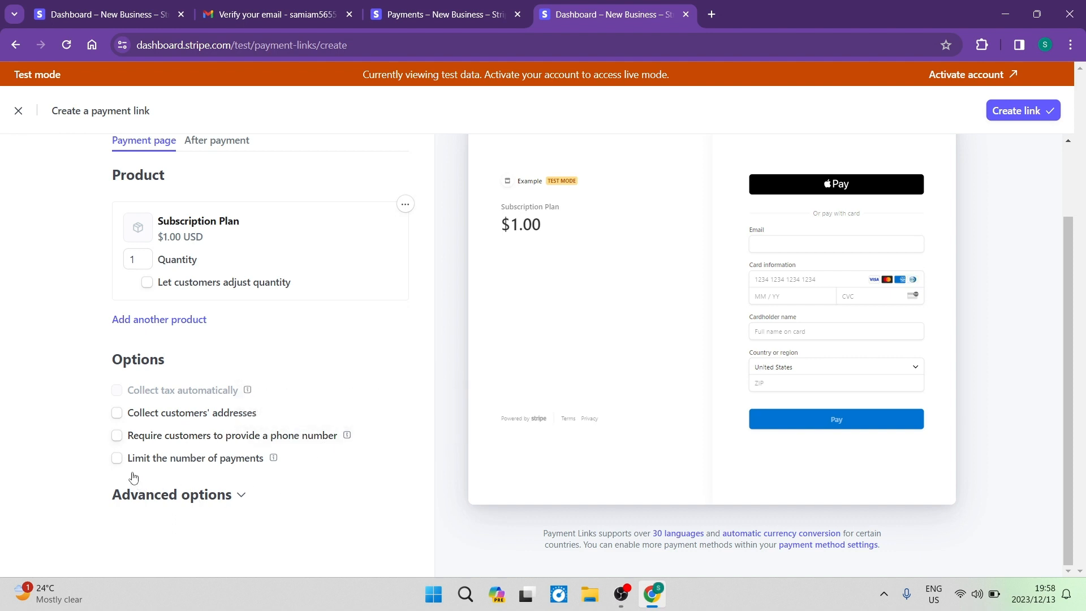
{"action": "mouse_move", "coordinate": [234, 498]}
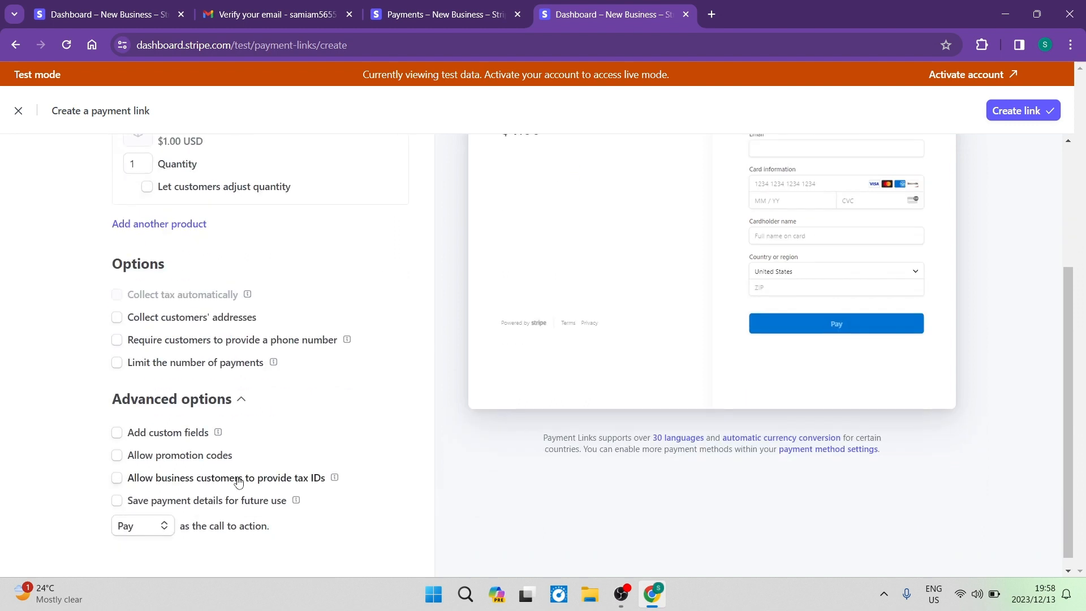
- Under Advanced options, try a custom checkout field, inspect its type, then remove it
{"action": "scroll", "scroll_direction": "down", "scroll_amount": 3}
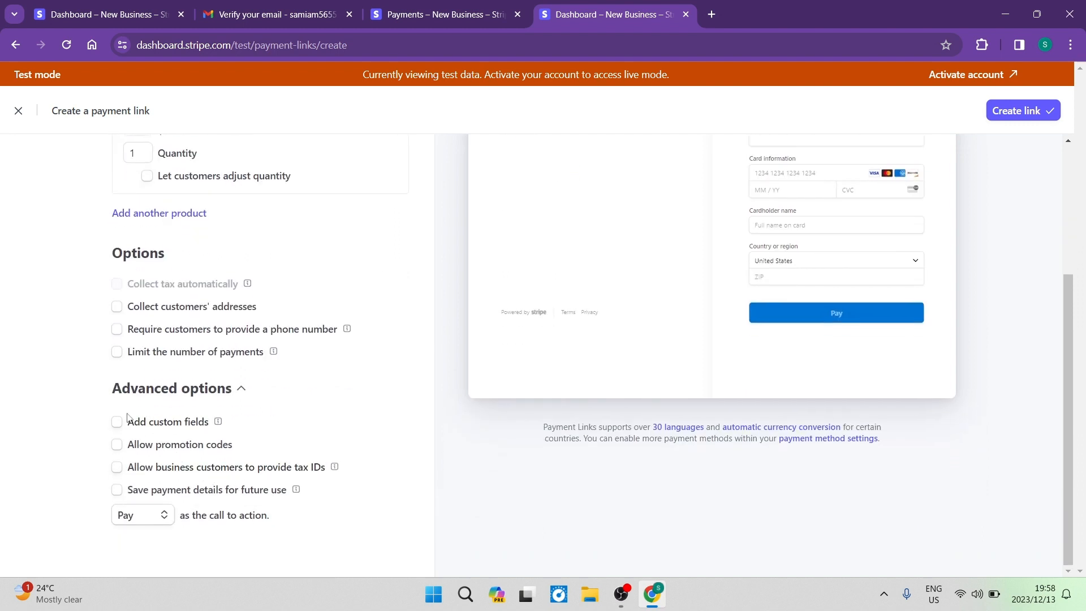
{"action": "left_click", "coordinate": [117, 421]}
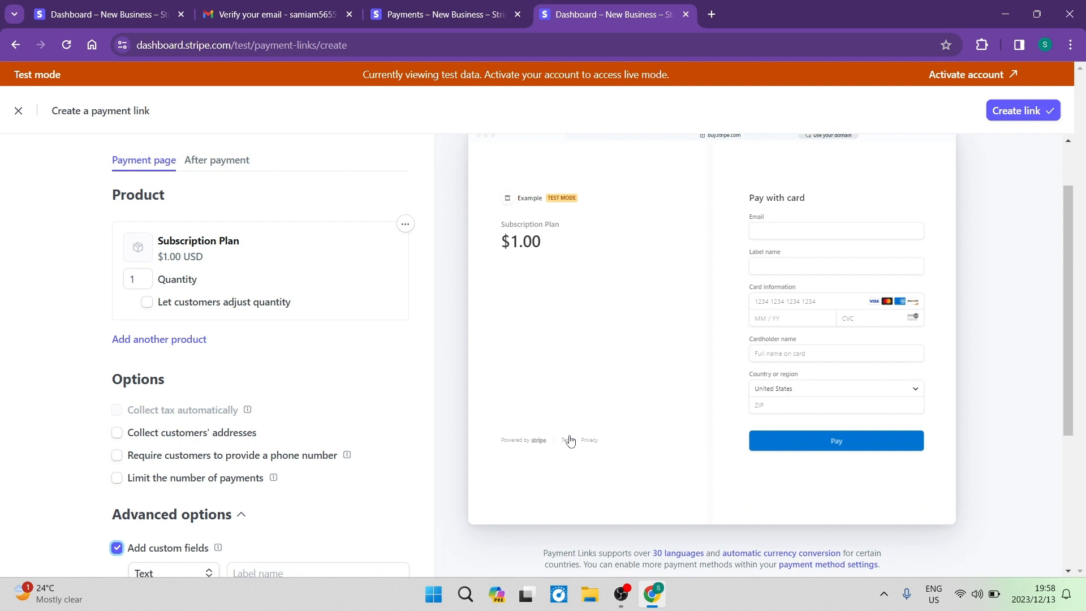
{"action": "mouse_move", "coordinate": [596, 312]}
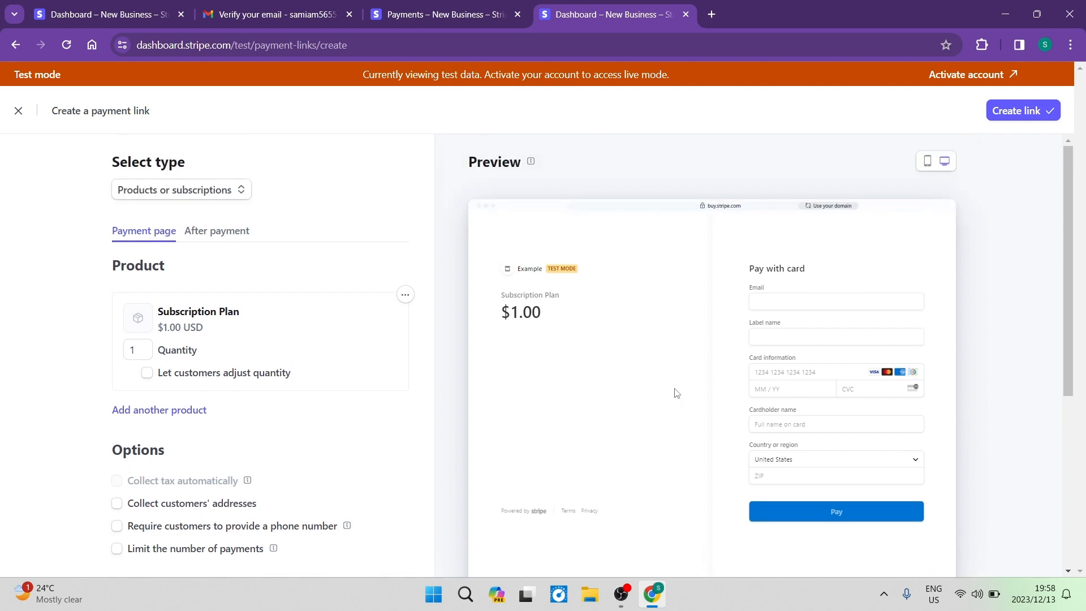
{"action": "scroll", "scroll_direction": "down", "scroll_amount": 3}
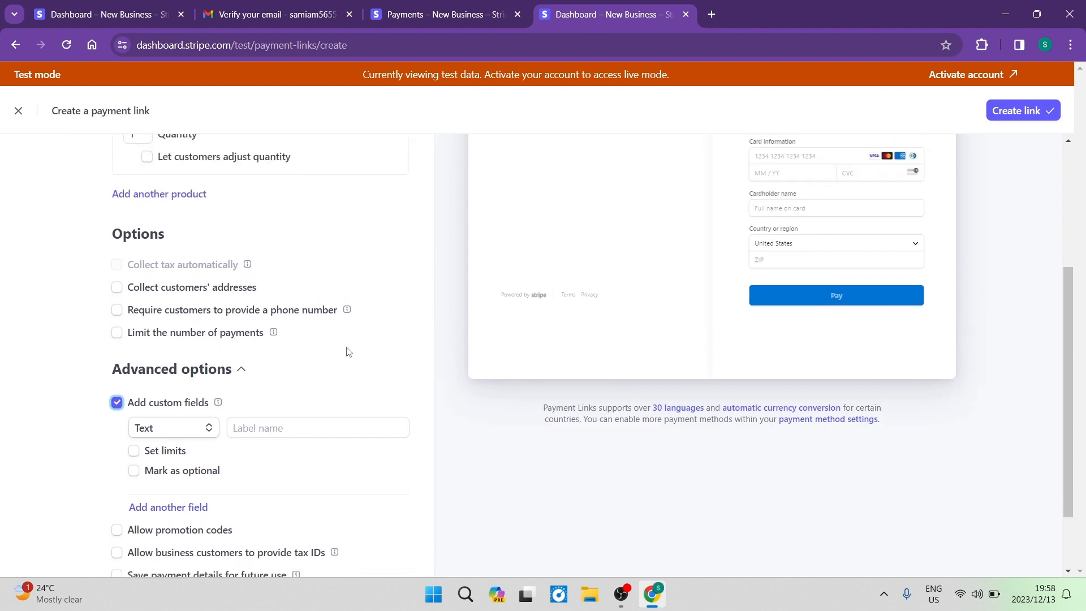
{"action": "scroll", "scroll_direction": "down", "scroll_amount": 3}
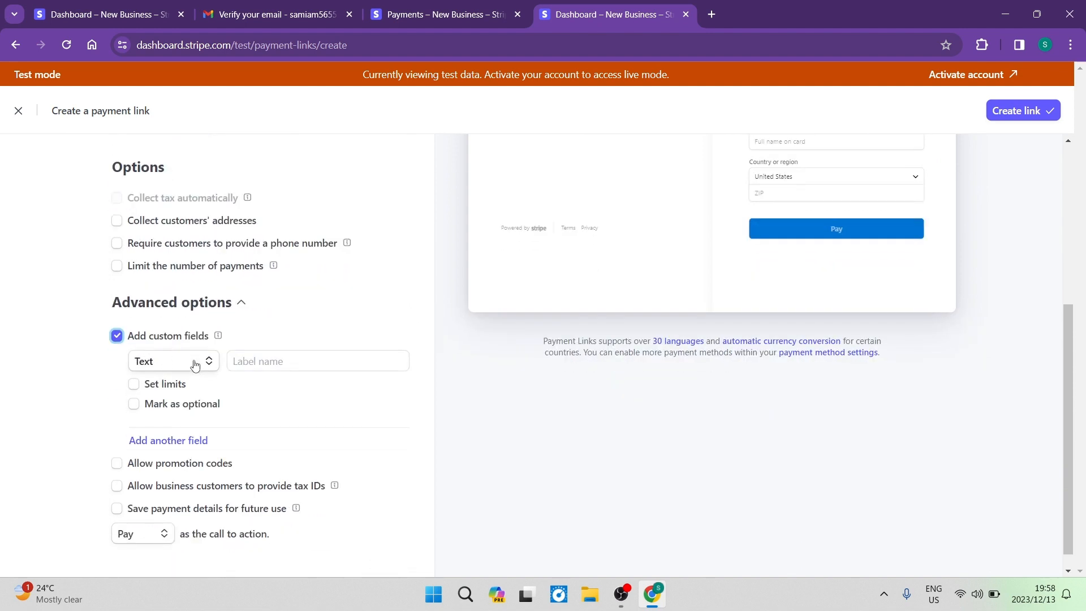
{"action": "left_click", "coordinate": [173, 361]}
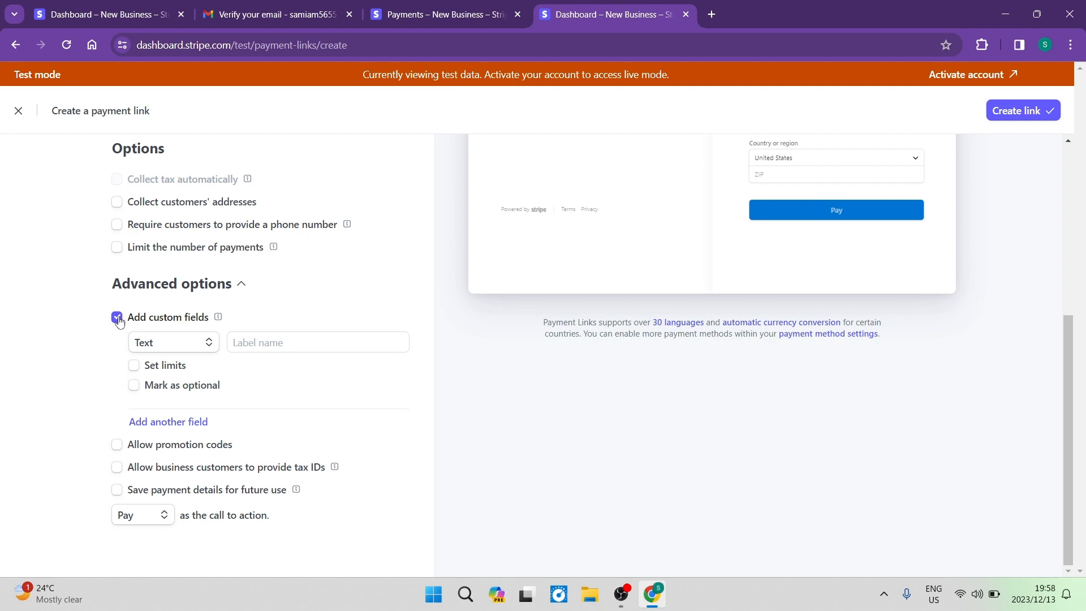
{"action": "left_click", "coordinate": [117, 317]}
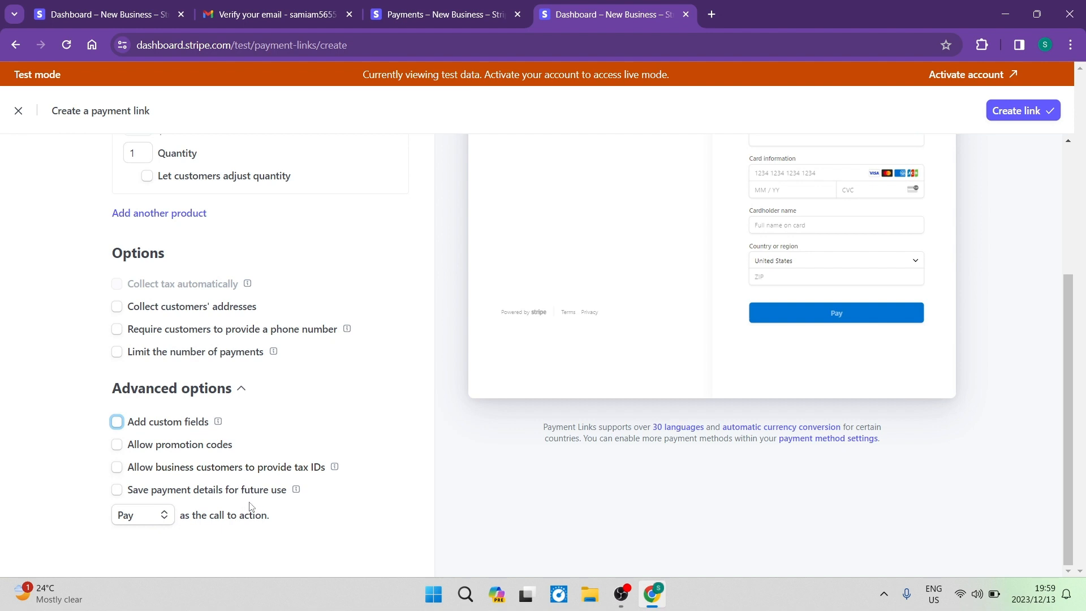
{"action": "mouse_move", "coordinate": [173, 502]}
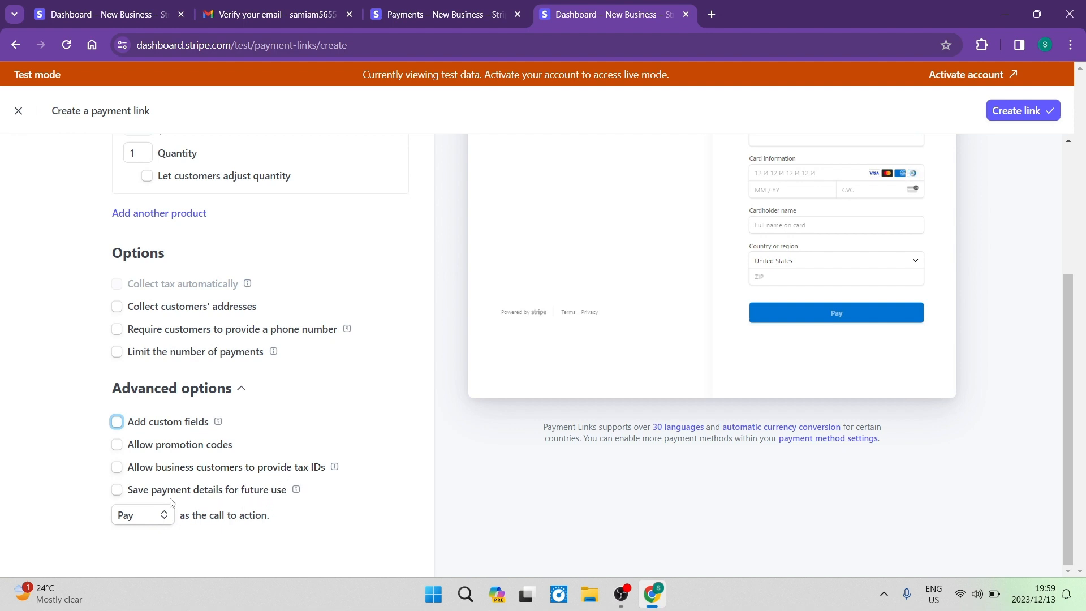
{"action": "mouse_move", "coordinate": [226, 503]}
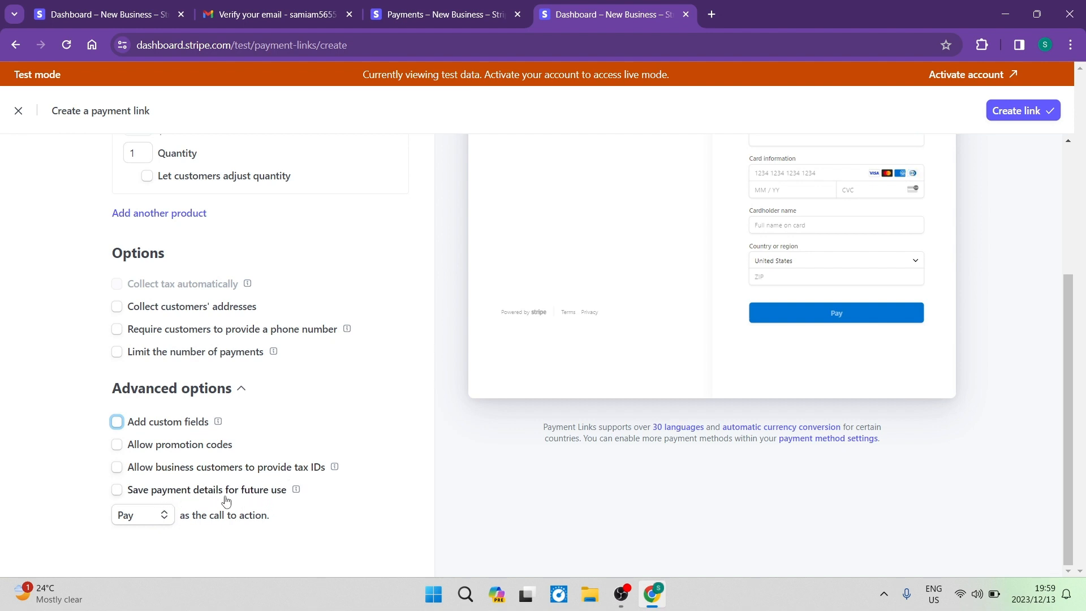
{"action": "mouse_move", "coordinate": [199, 538]}
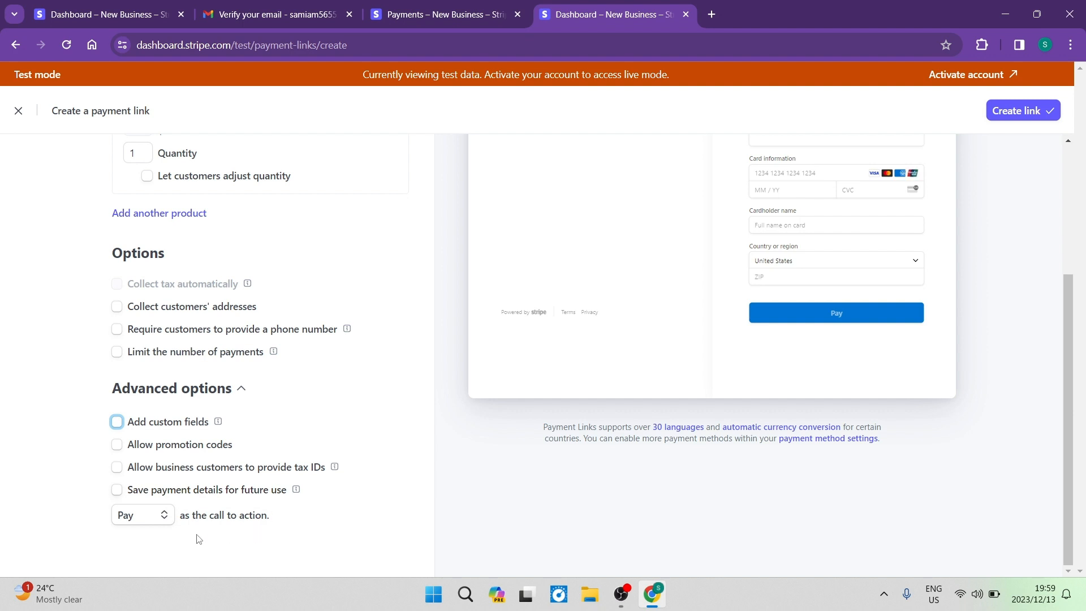
{"action": "mouse_move", "coordinate": [154, 521]}
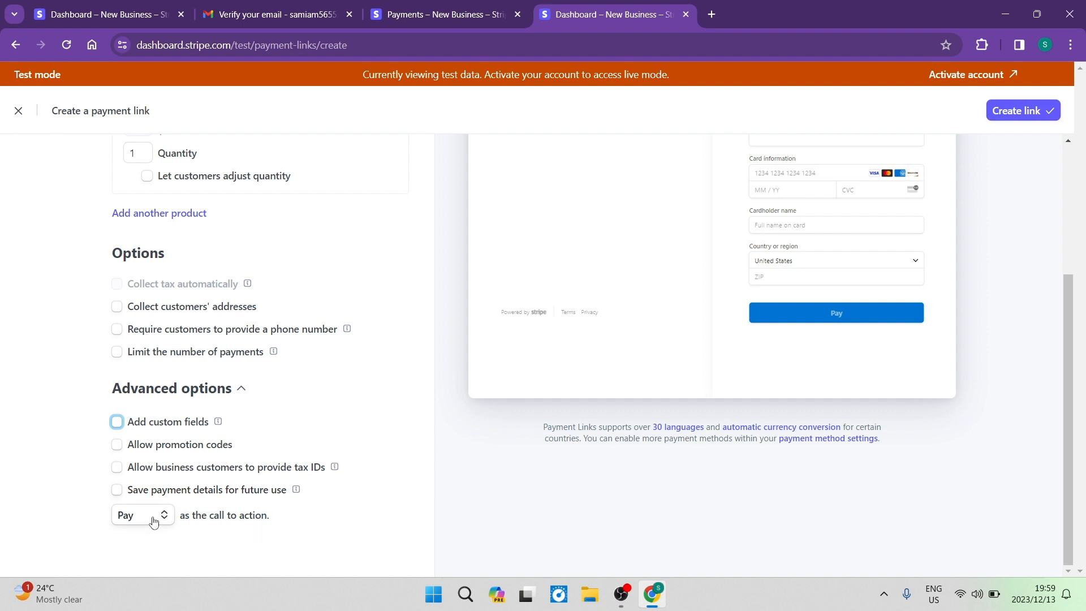
- Keep 'Pay' as the call to action and create the $1.00 Subscription Plan link
{"action": "left_click", "coordinate": [143, 515]}
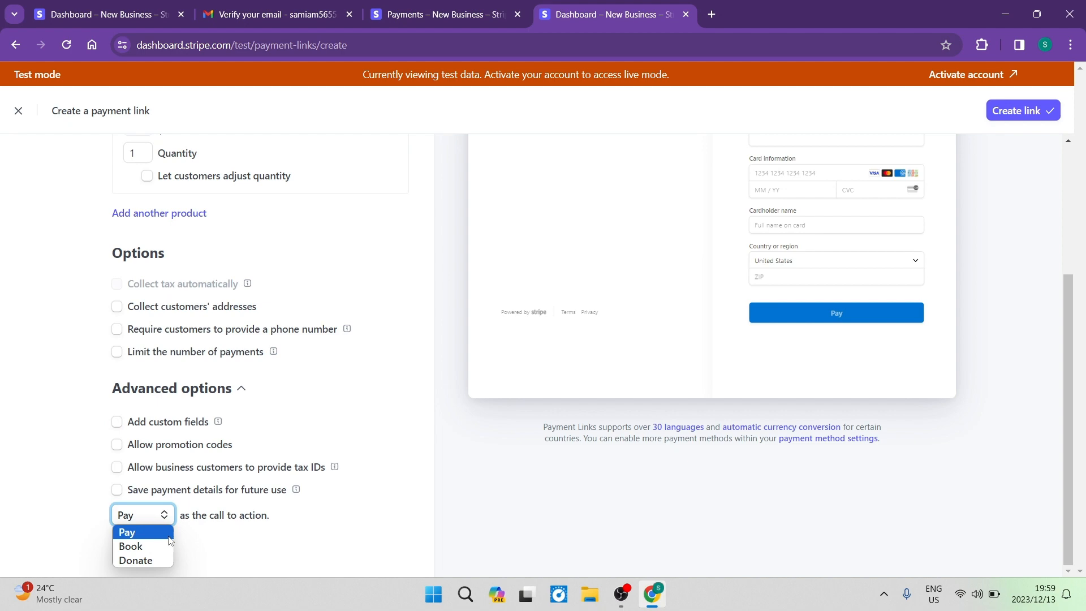
{"action": "mouse_move", "coordinate": [146, 551]}
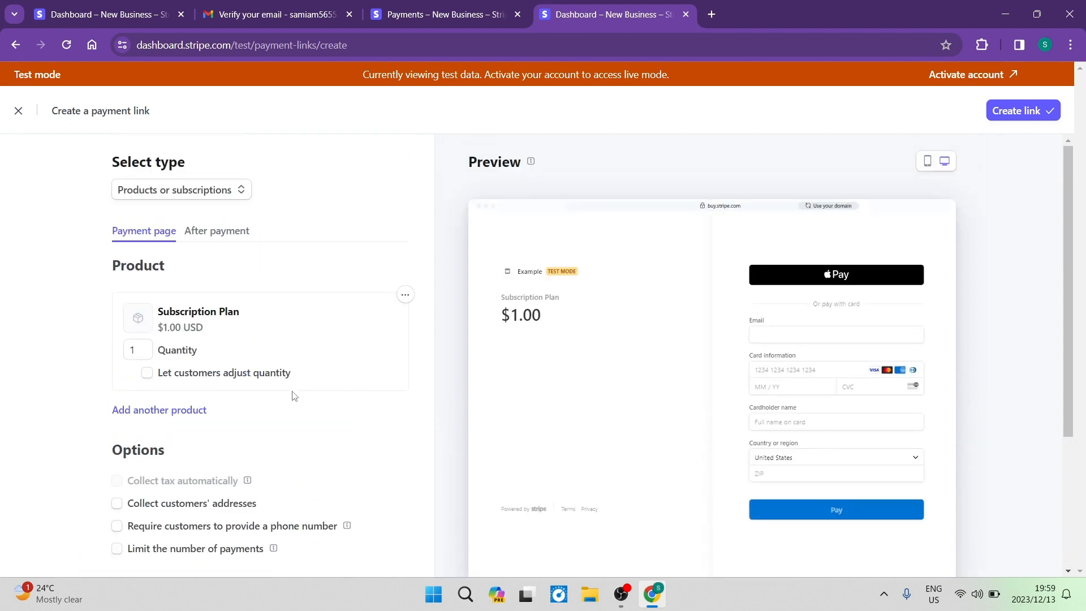
{"action": "scroll", "scroll_direction": "down", "scroll_amount": 3}
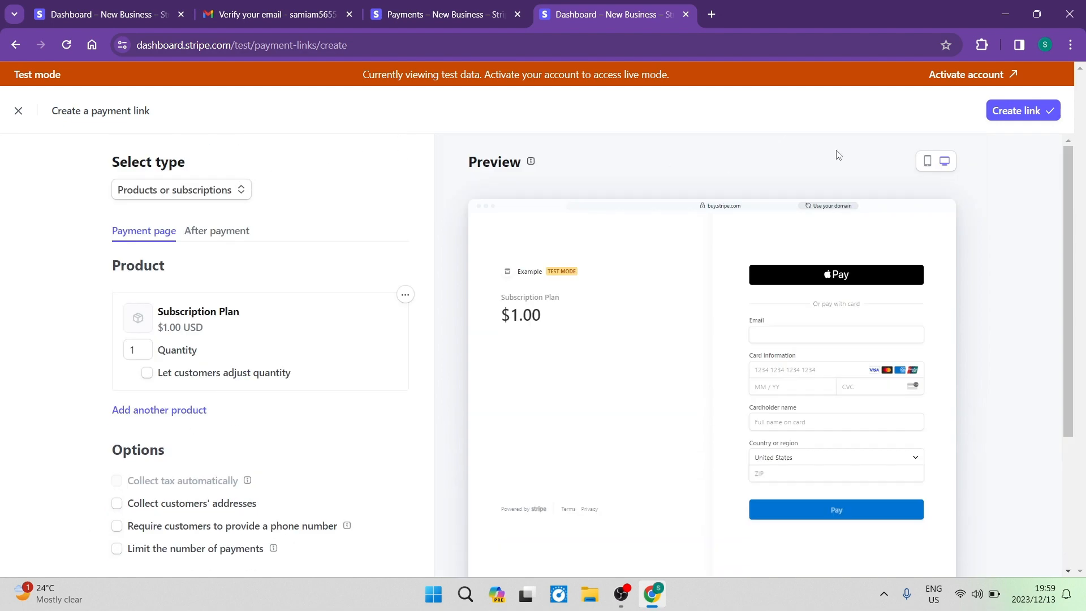
{"action": "mouse_move", "coordinate": [1018, 113]}
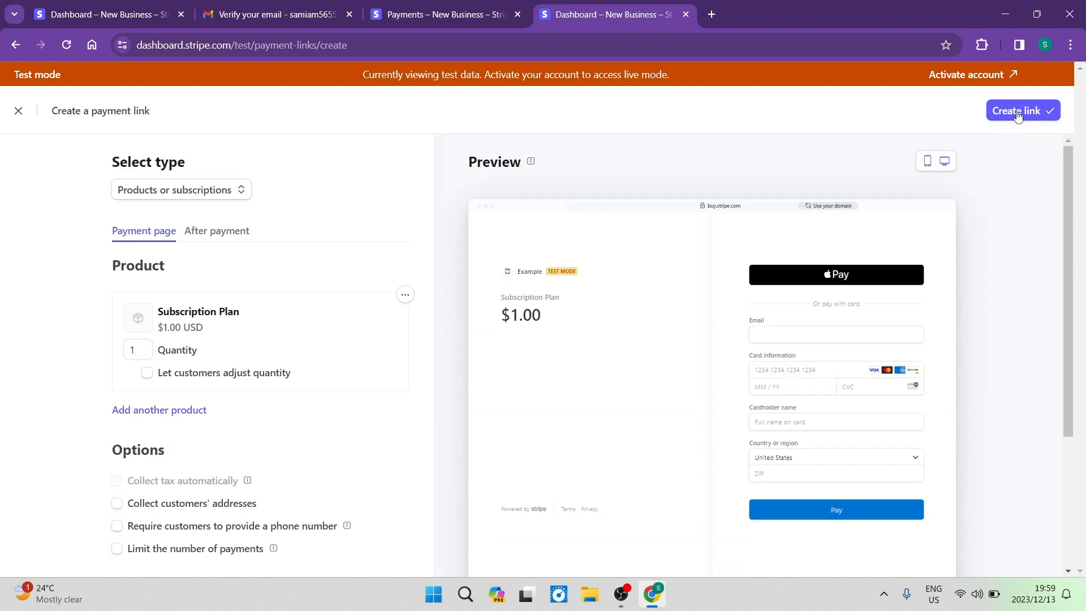
{"action": "left_click", "coordinate": [1022, 110]}
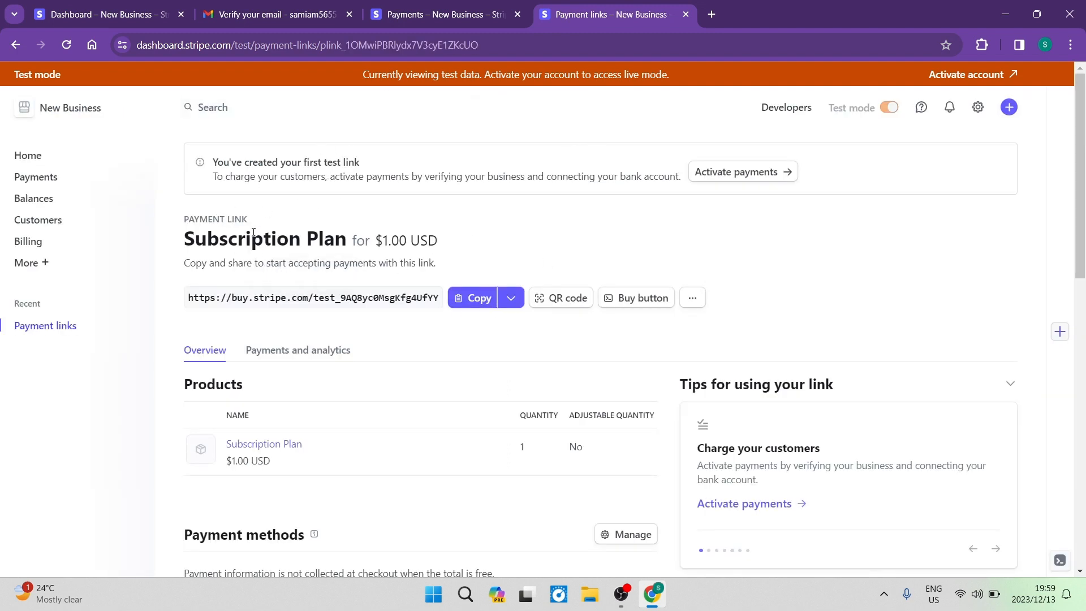
{"action": "mouse_move", "coordinate": [432, 341]}
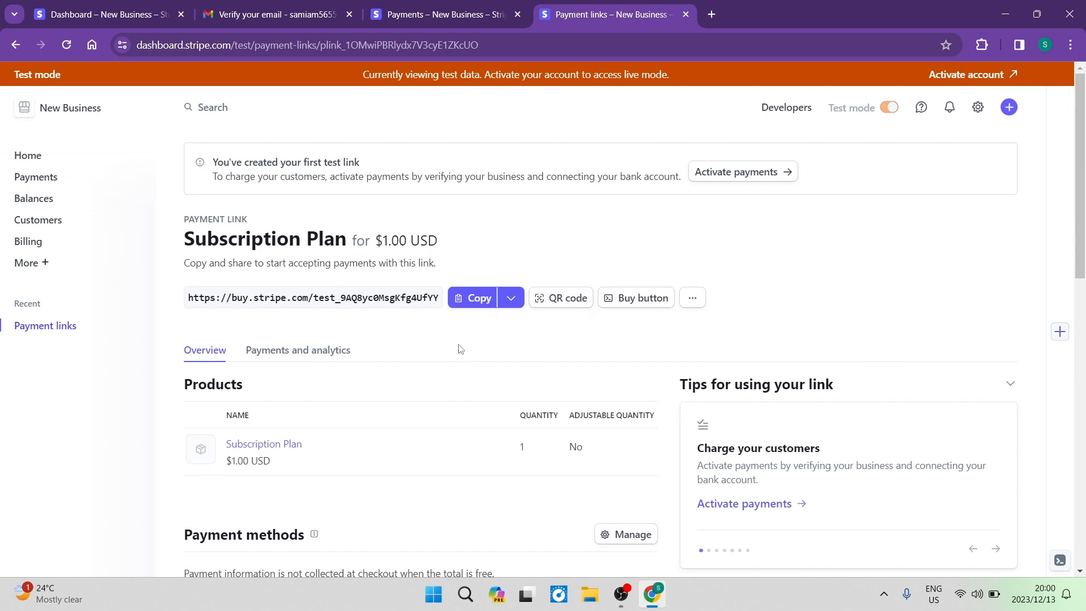
{"action": "mouse_move", "coordinate": [473, 314]}
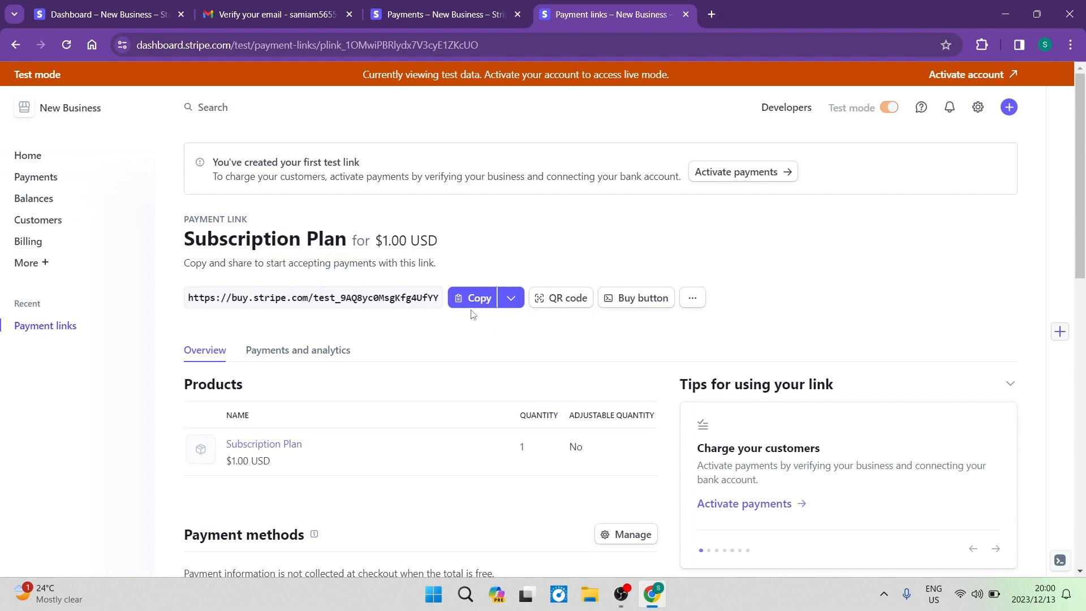
{"action": "mouse_move", "coordinate": [419, 313]}
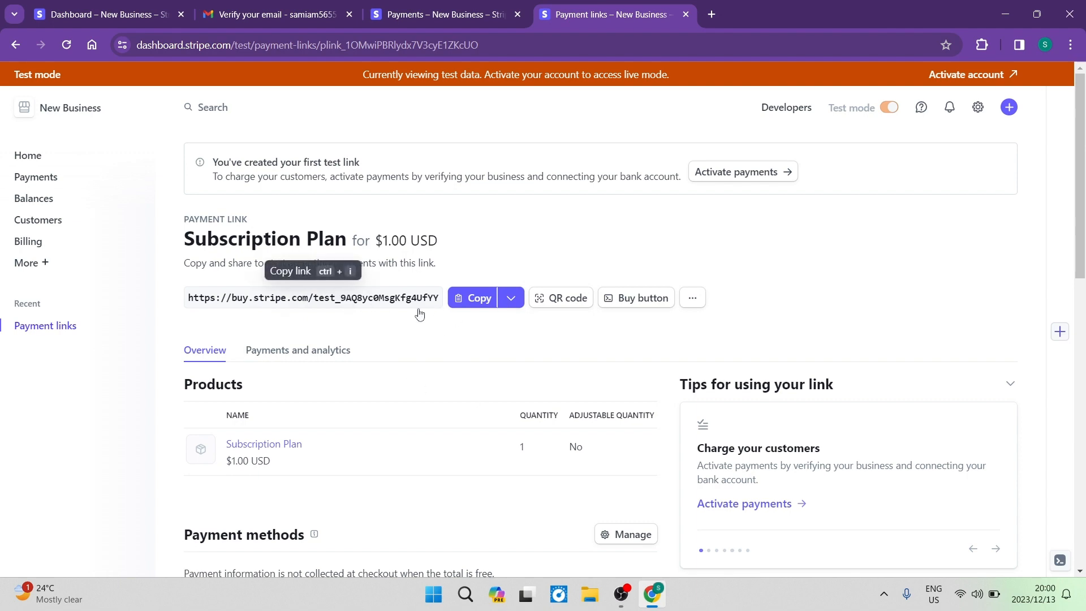
{"action": "scroll", "scroll_direction": "down", "scroll_amount": 3}
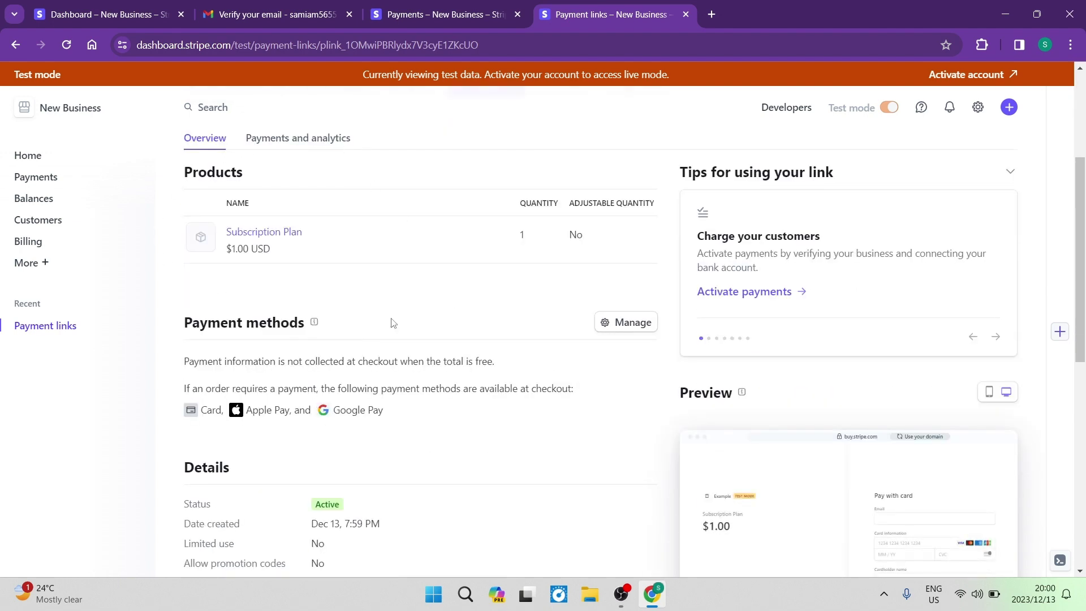
{"action": "scroll", "scroll_direction": "down", "scroll_amount": 3}
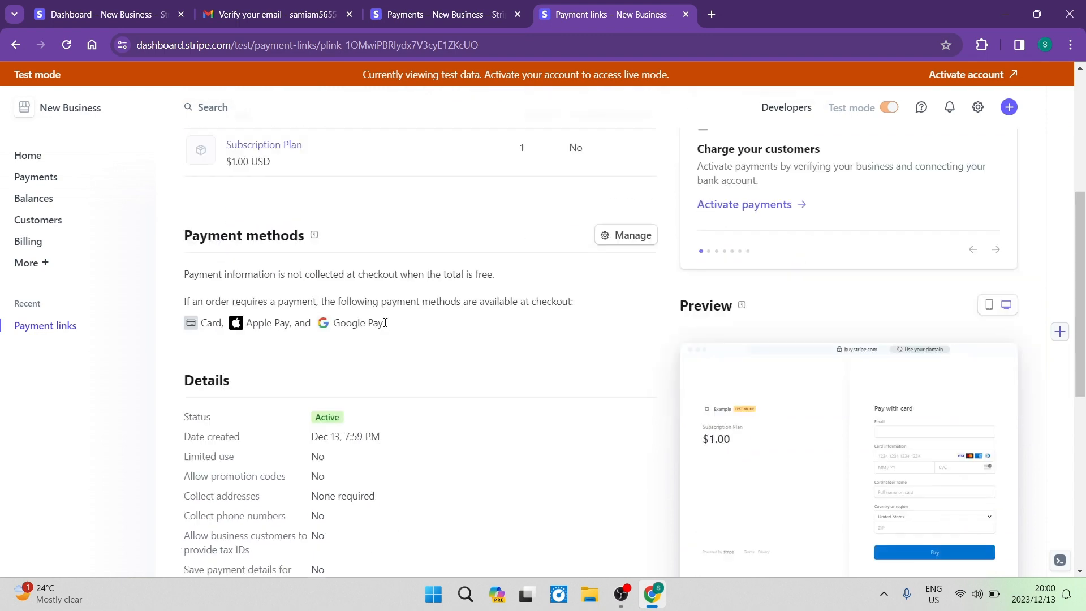
{"action": "scroll", "scroll_direction": "down", "scroll_amount": 3}
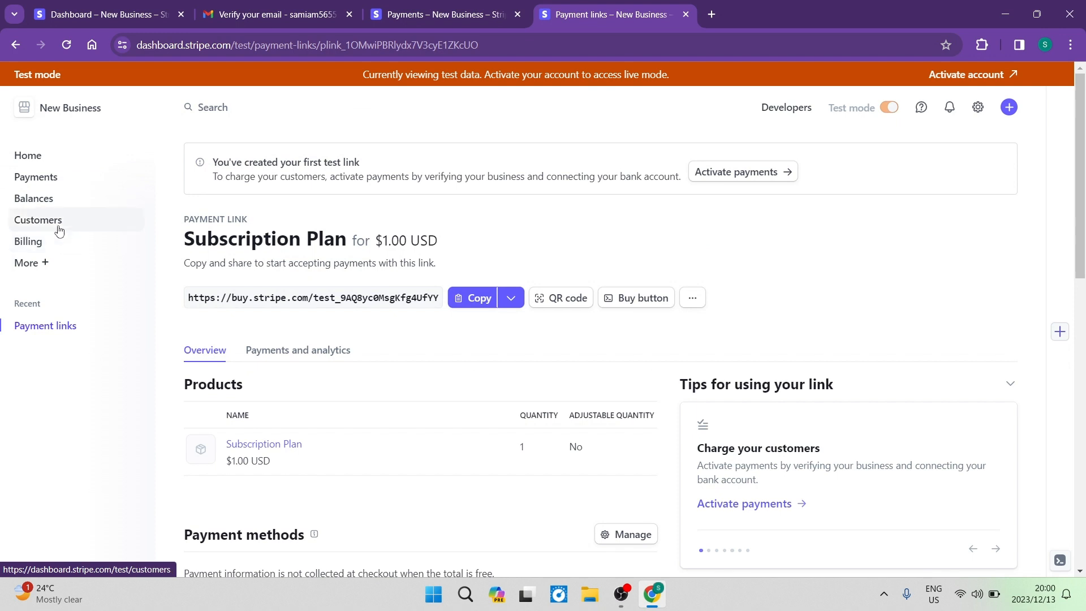
{"action": "mouse_move", "coordinate": [53, 287]}
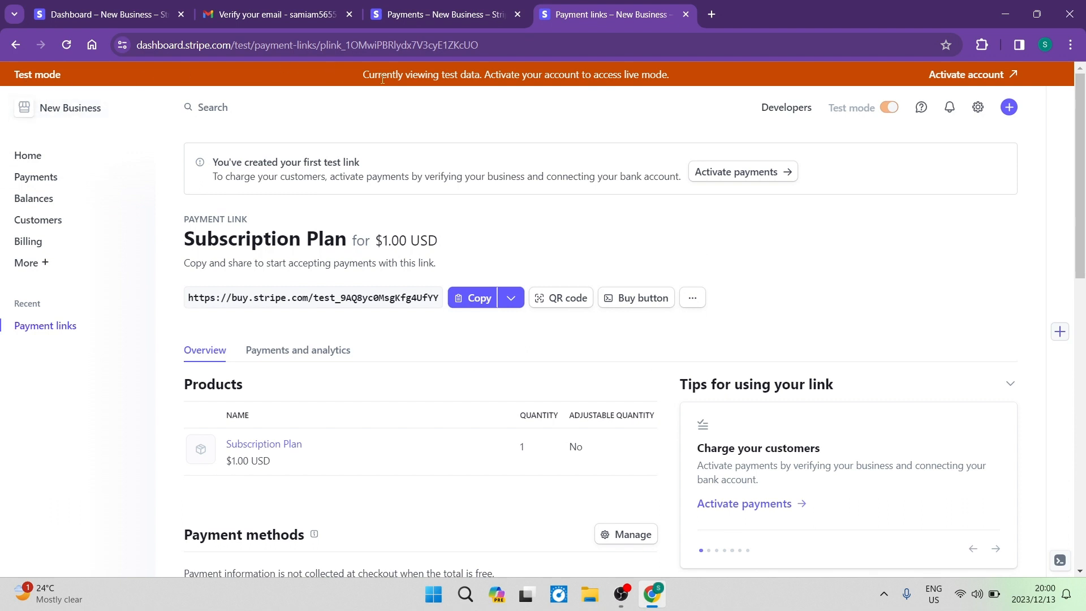
{"action": "mouse_move", "coordinate": [573, 91]}
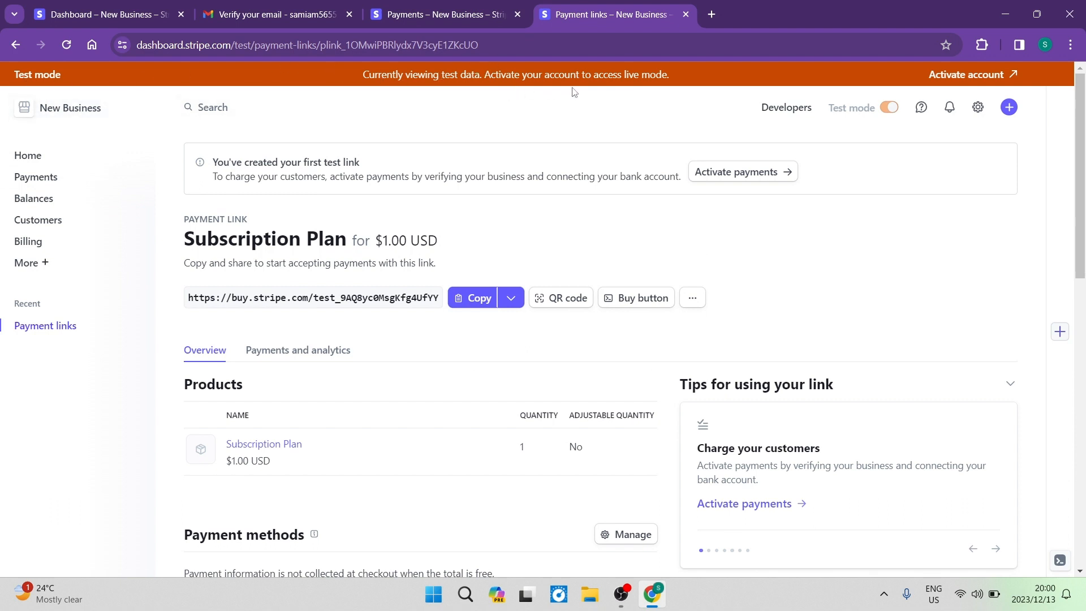
{"action": "mouse_move", "coordinate": [654, 105]}
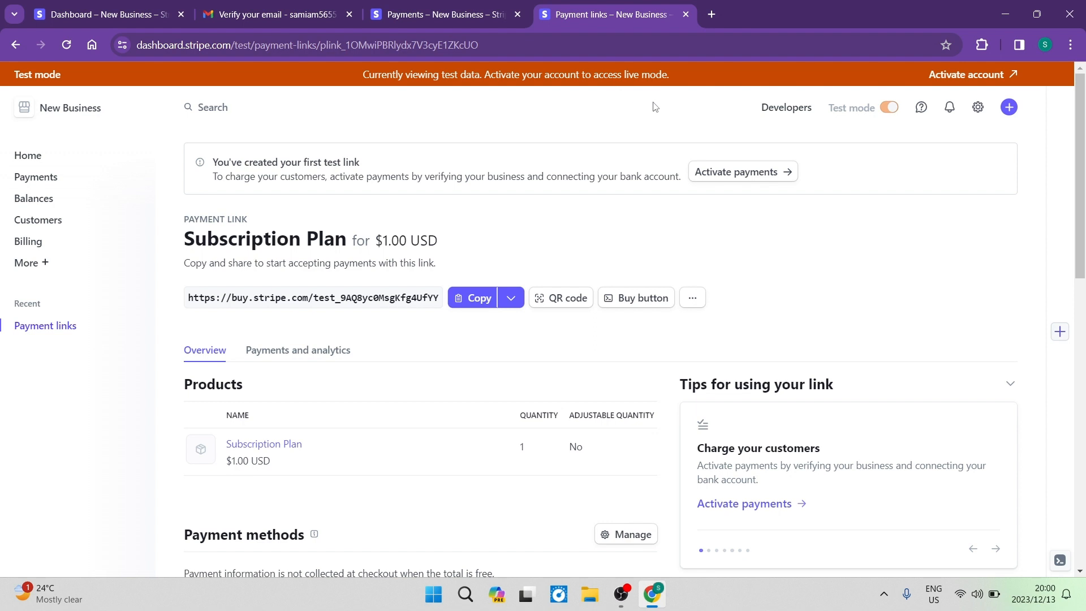
{"action": "mouse_move", "coordinate": [969, 77]}
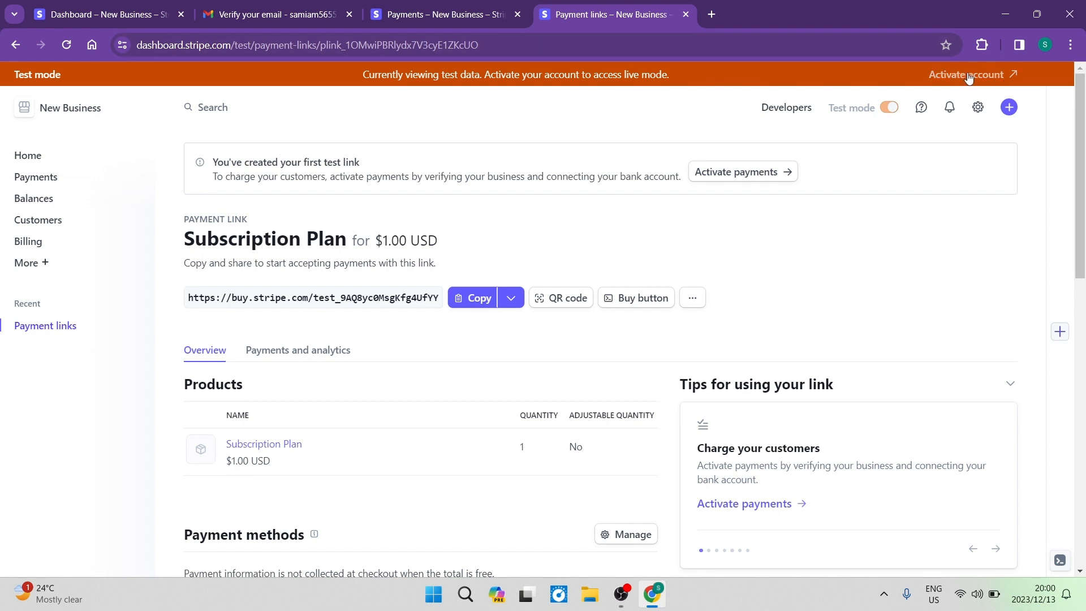
{"action": "mouse_move", "coordinate": [969, 80]}
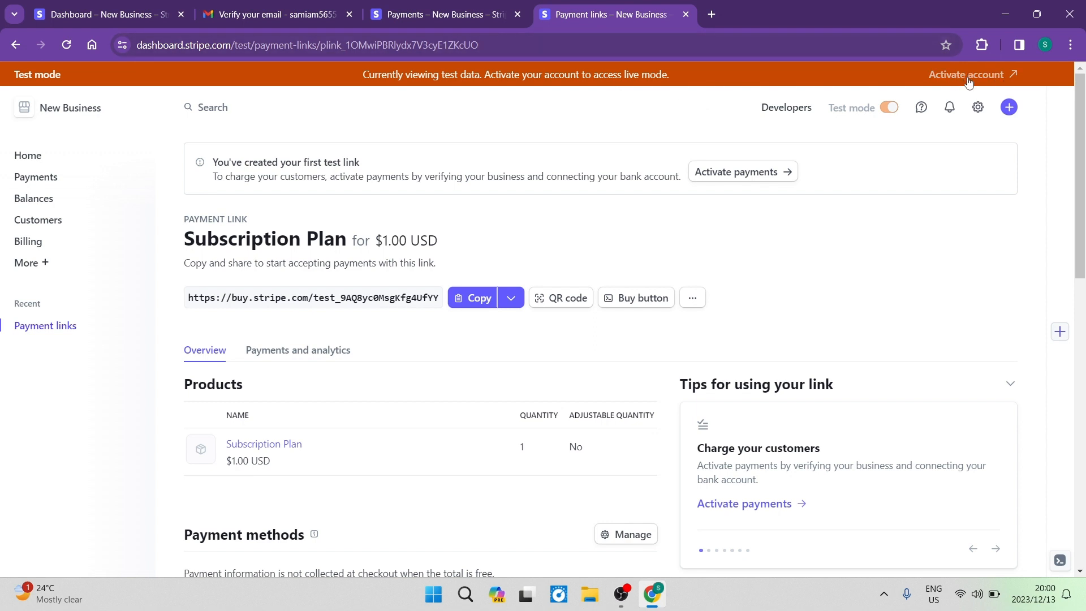
- Start account activation, keeping United States and Individual as location and business type
{"action": "left_click", "coordinate": [966, 74]}
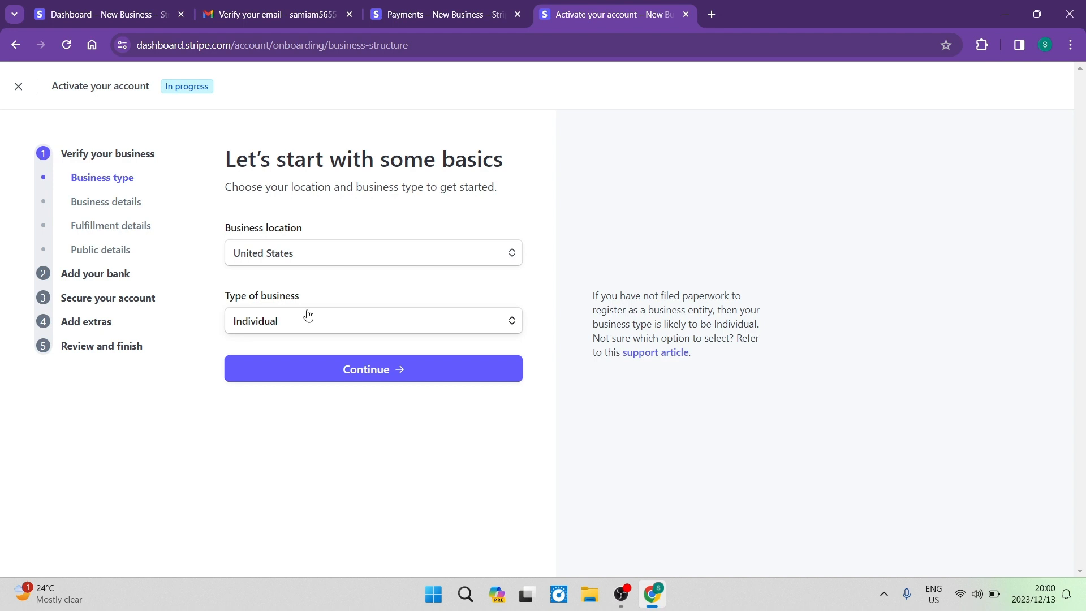
{"action": "mouse_move", "coordinate": [349, 280]}
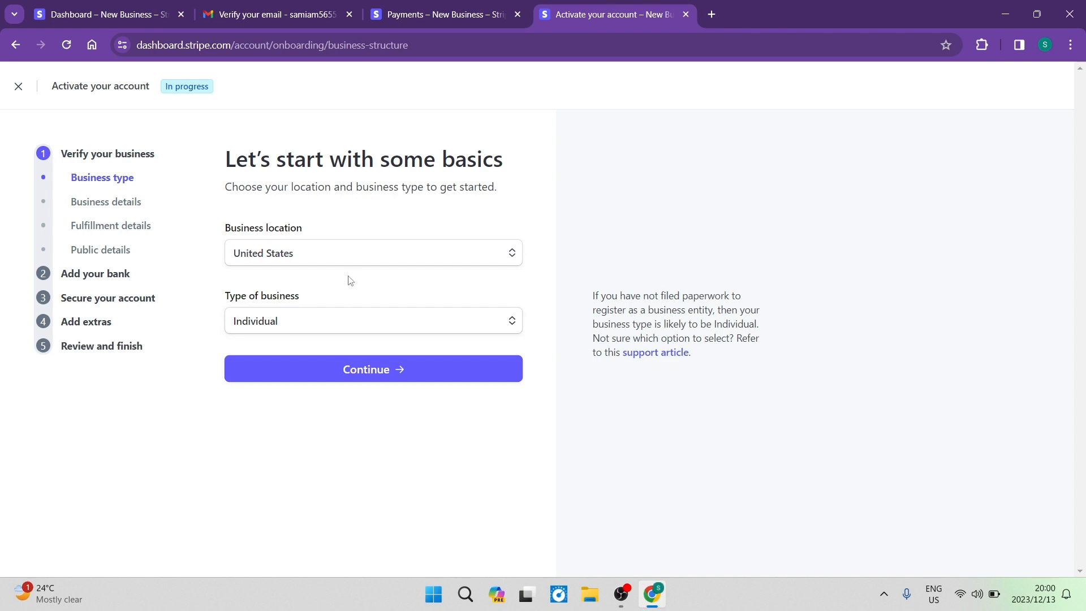
{"action": "left_click", "coordinate": [373, 369]}
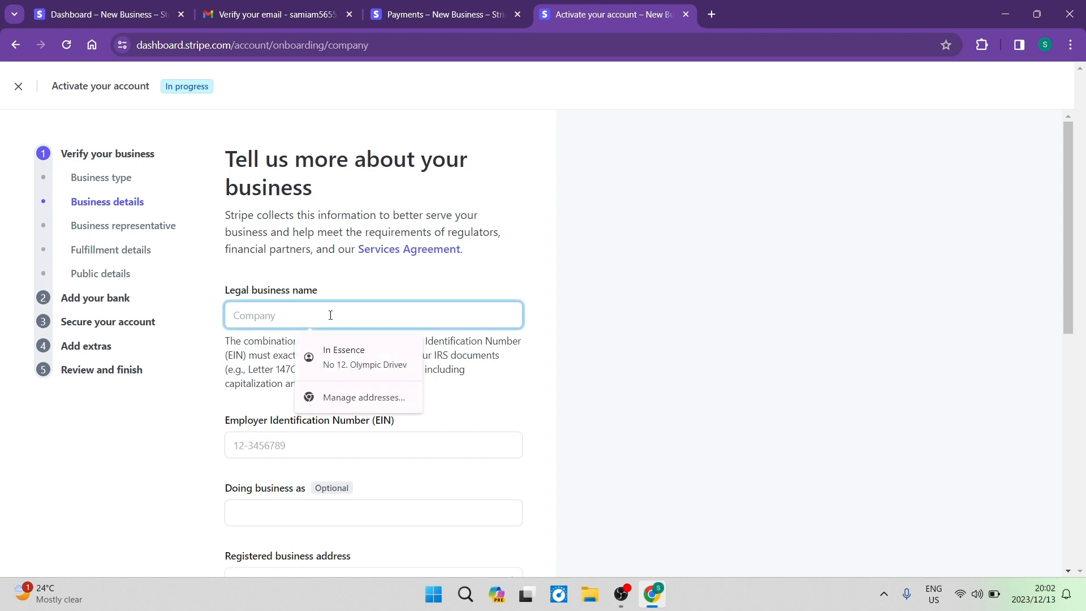
- Enter 'In Essence' as the legal business name and submit the business details
{"action": "type", "text": "In Essence"}
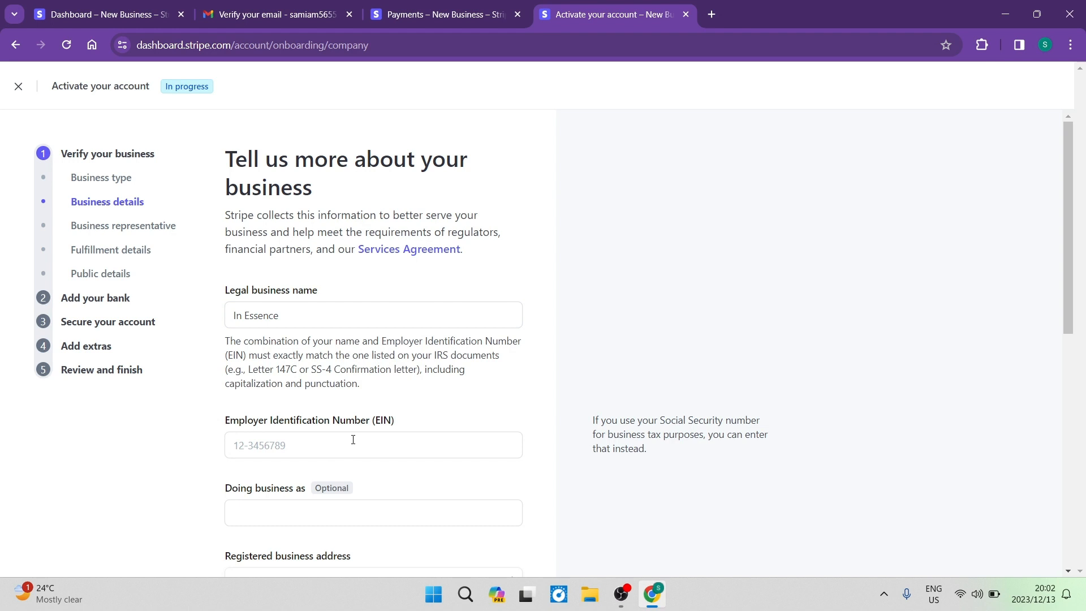
{"action": "scroll", "scroll_direction": "down", "scroll_amount": 3}
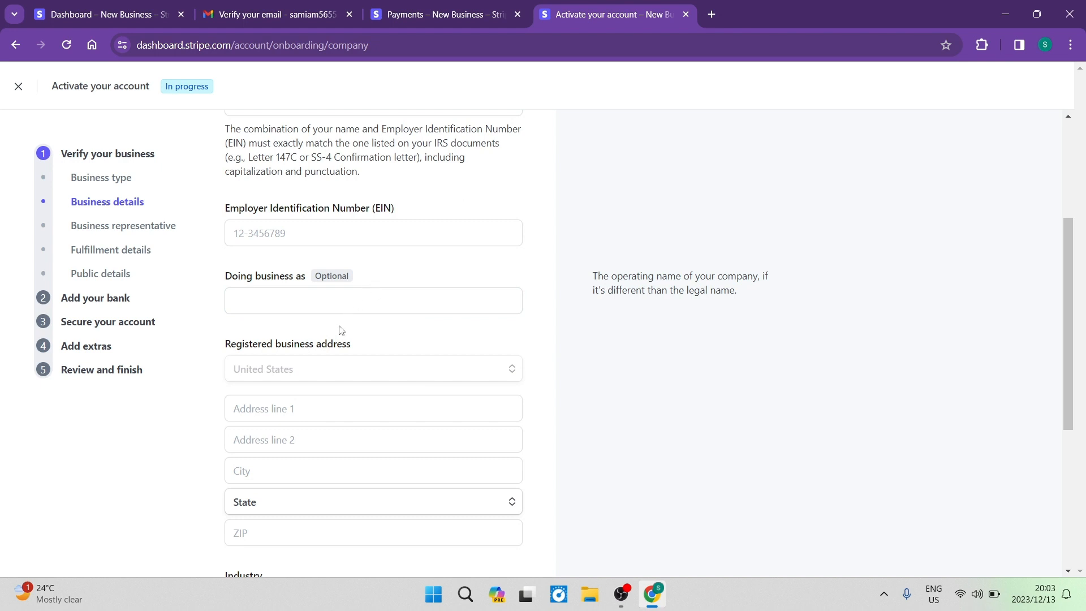
{"action": "mouse_move", "coordinate": [322, 399]}
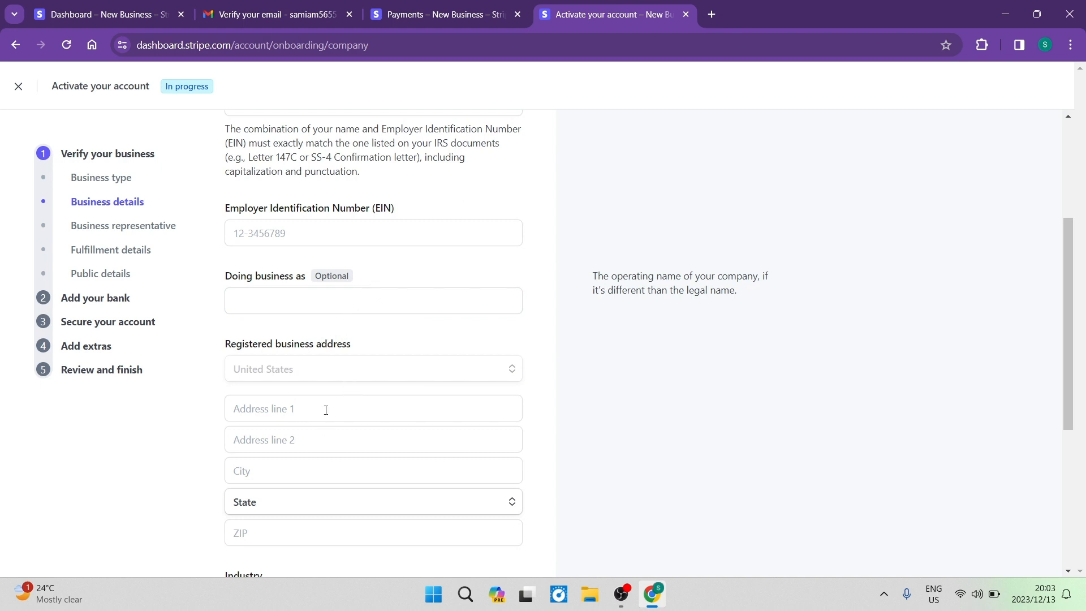
{"action": "scroll", "scroll_direction": "down", "scroll_amount": 3}
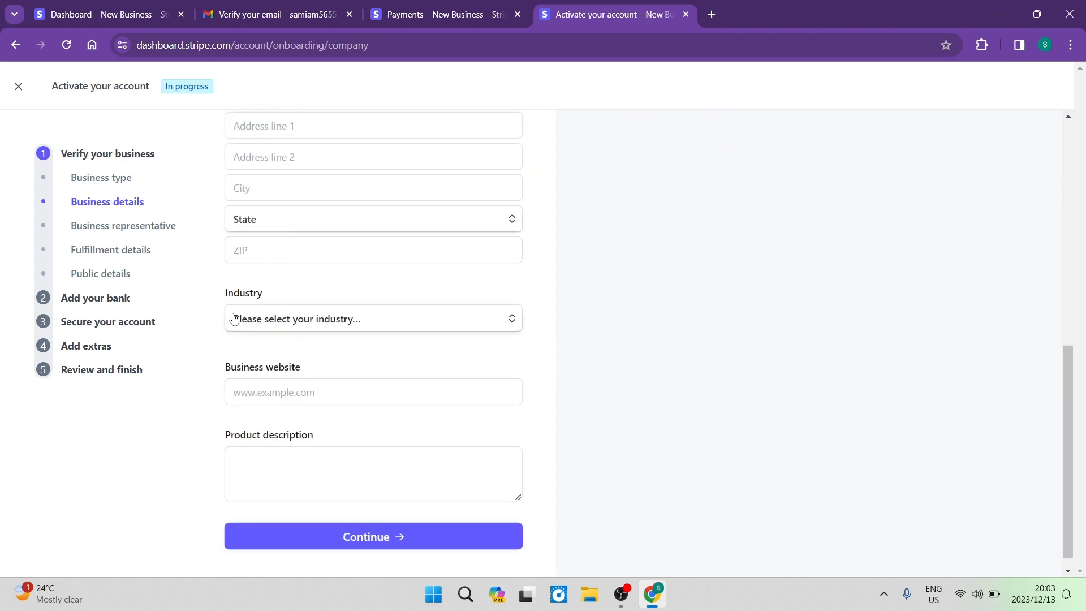
{"action": "mouse_move", "coordinate": [332, 326]}
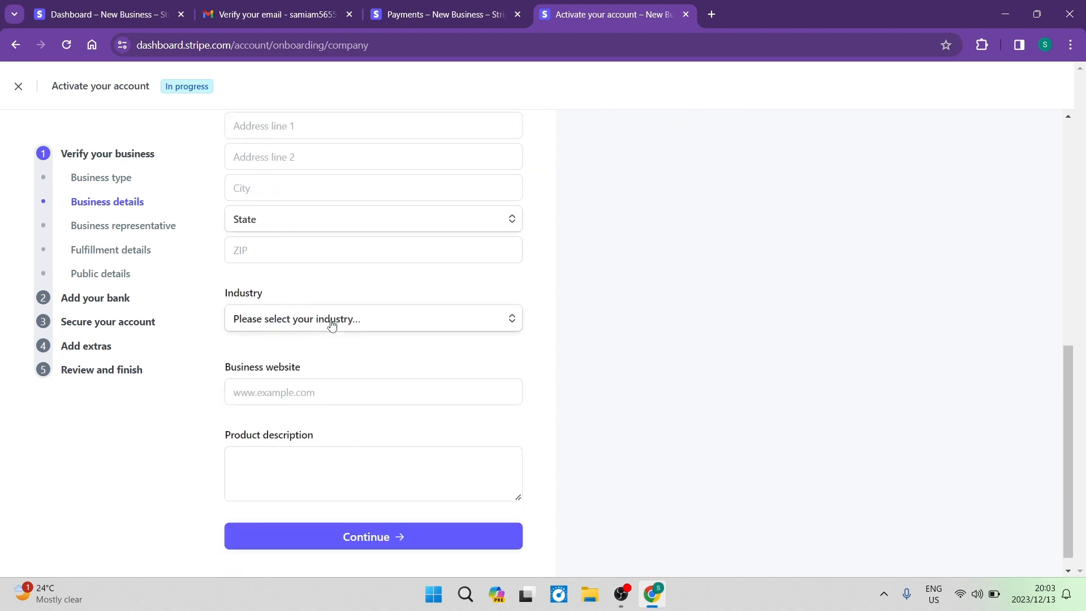
{"action": "mouse_move", "coordinate": [203, 433]}
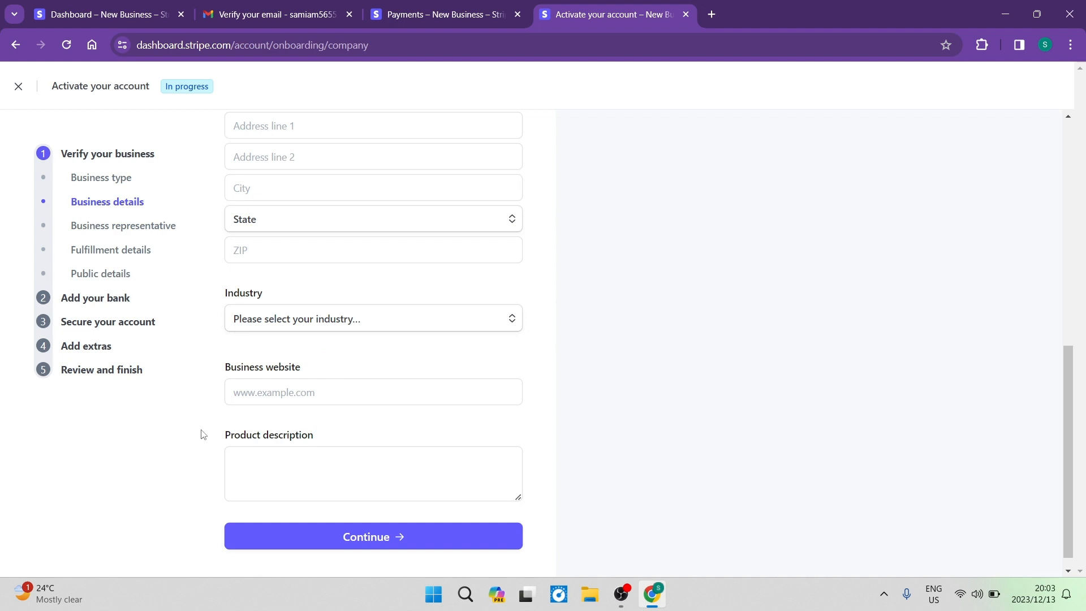
{"action": "scroll", "scroll_direction": "down", "scroll_amount": 3}
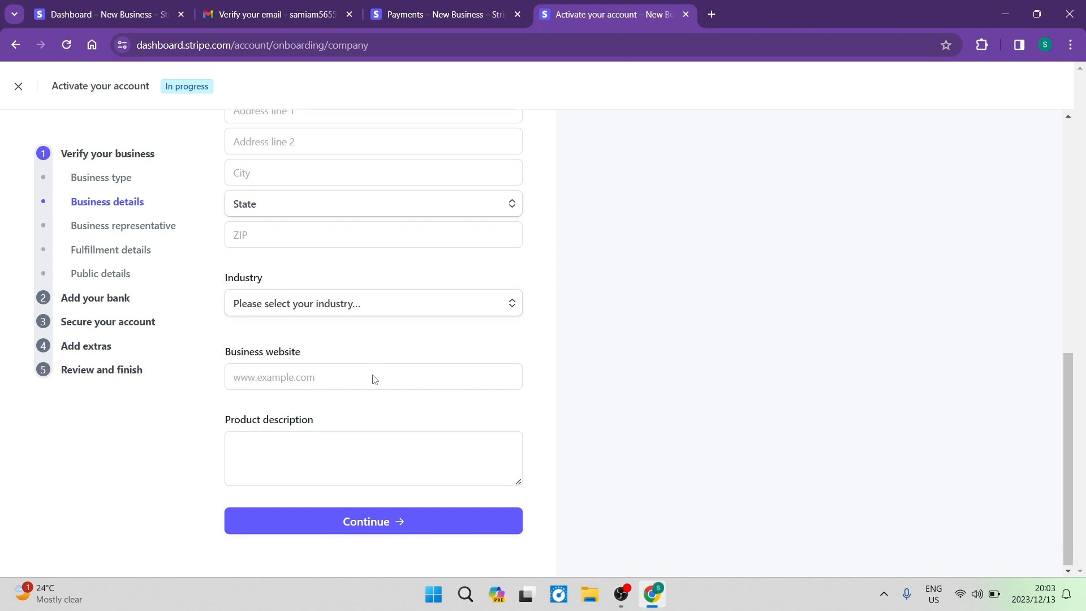
{"action": "left_click", "coordinate": [373, 521]}
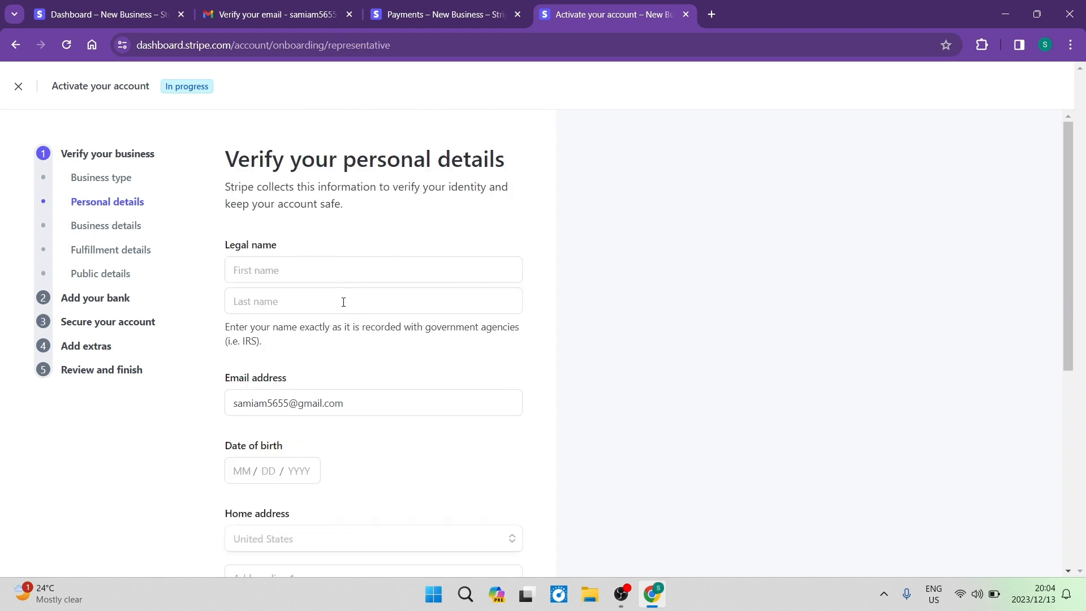
{"action": "scroll", "scroll_direction": "down", "scroll_amount": 3}
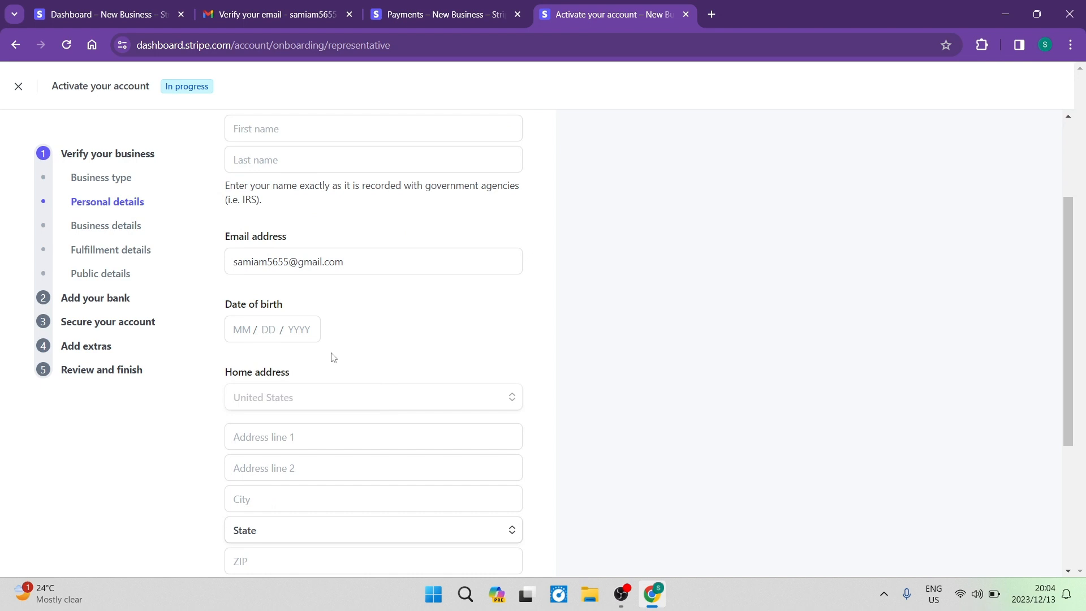
{"action": "scroll", "scroll_direction": "down", "scroll_amount": 3}
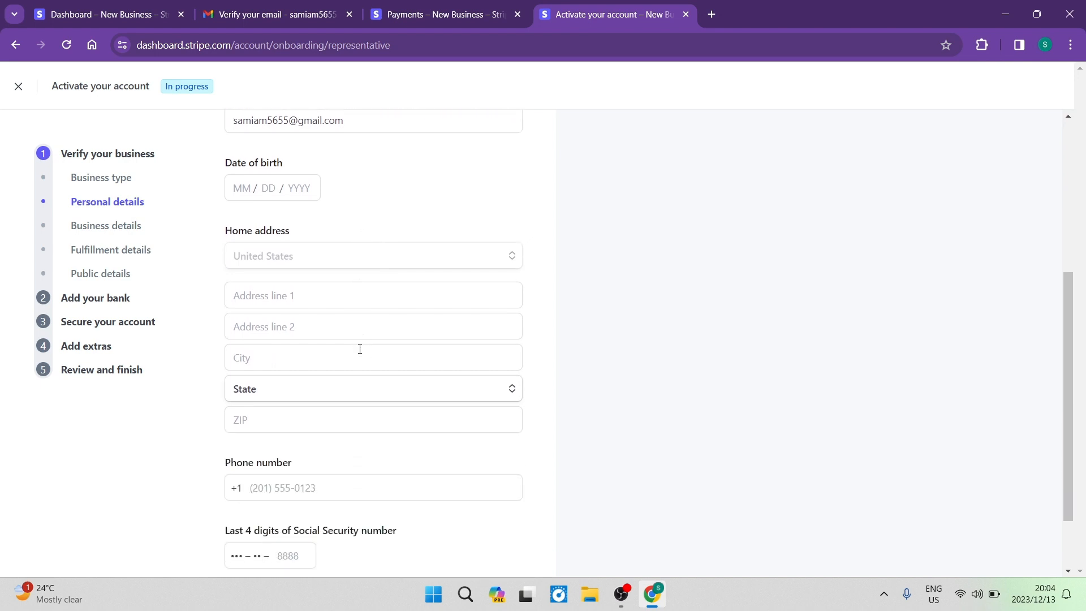
{"action": "scroll", "scroll_direction": "down", "scroll_amount": 3}
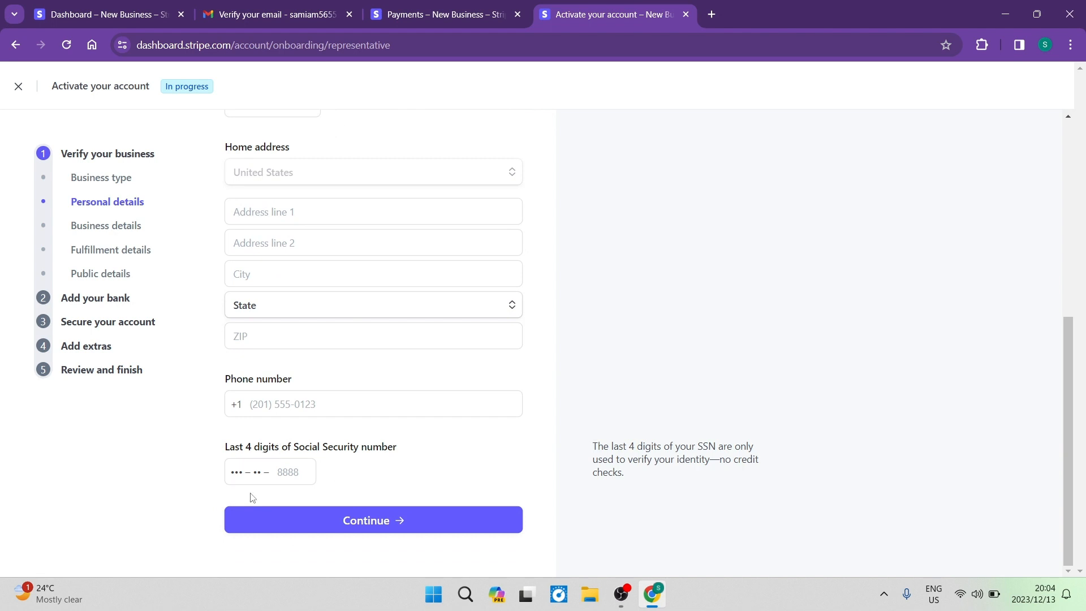
- Advance to Fulfillment details and expand the delivery-time-after-payment dropdown
{"action": "left_click", "coordinate": [373, 520]}
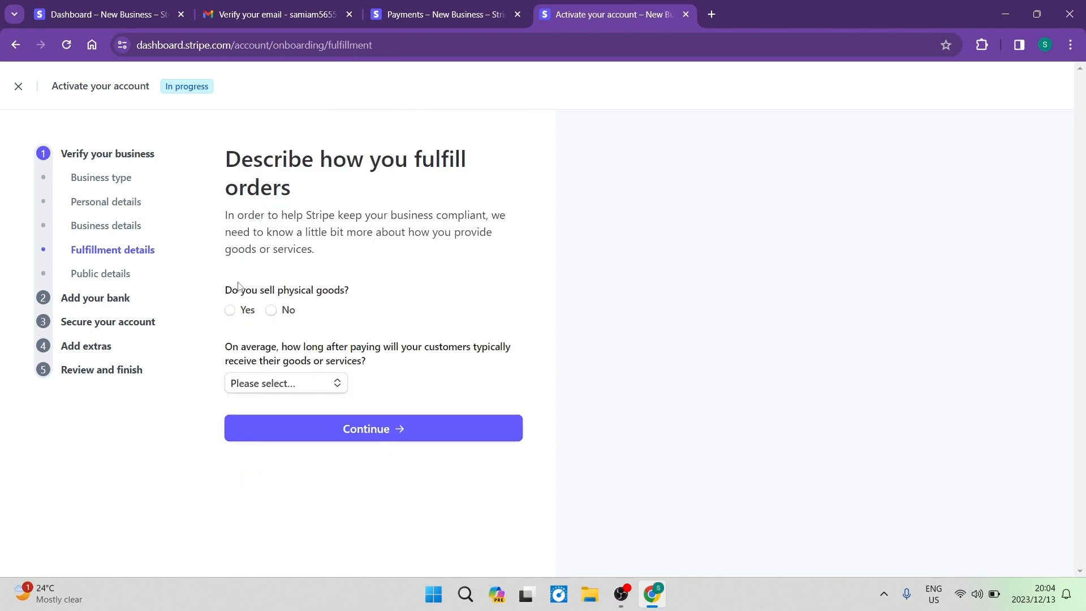
{"action": "mouse_move", "coordinate": [331, 314]}
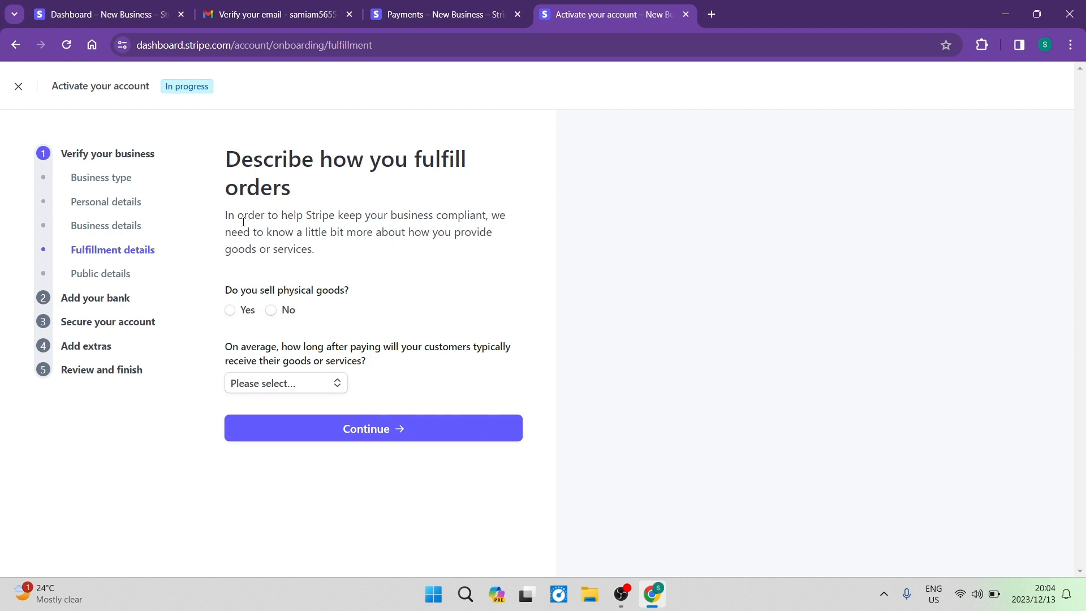
{"action": "mouse_move", "coordinate": [414, 262]}
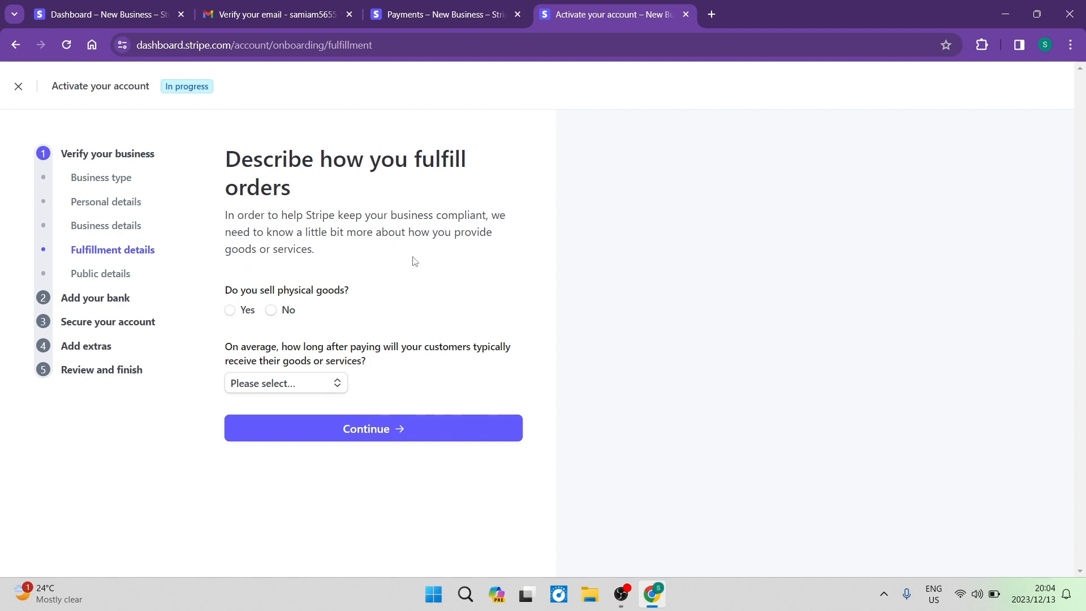
{"action": "mouse_move", "coordinate": [384, 258]}
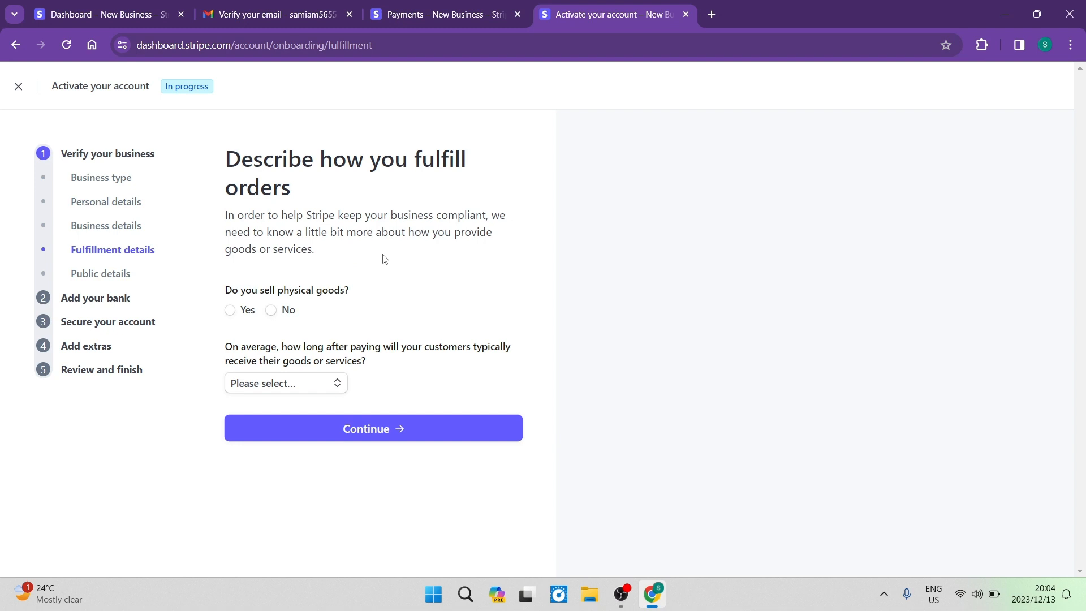
{"action": "mouse_move", "coordinate": [284, 333]}
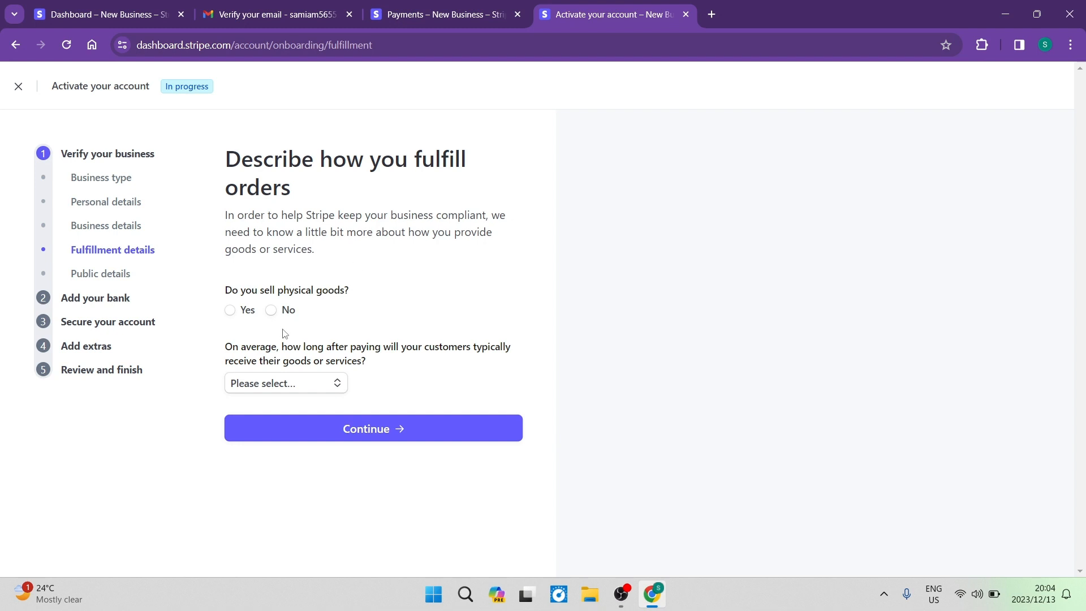
{"action": "mouse_move", "coordinate": [263, 295]}
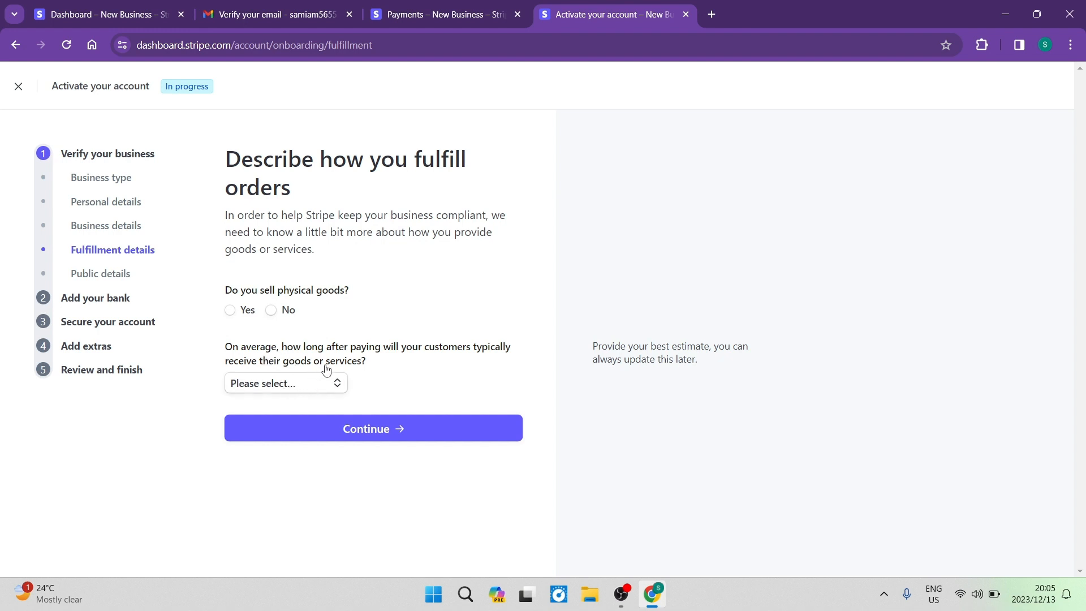
{"action": "mouse_move", "coordinate": [364, 400]}
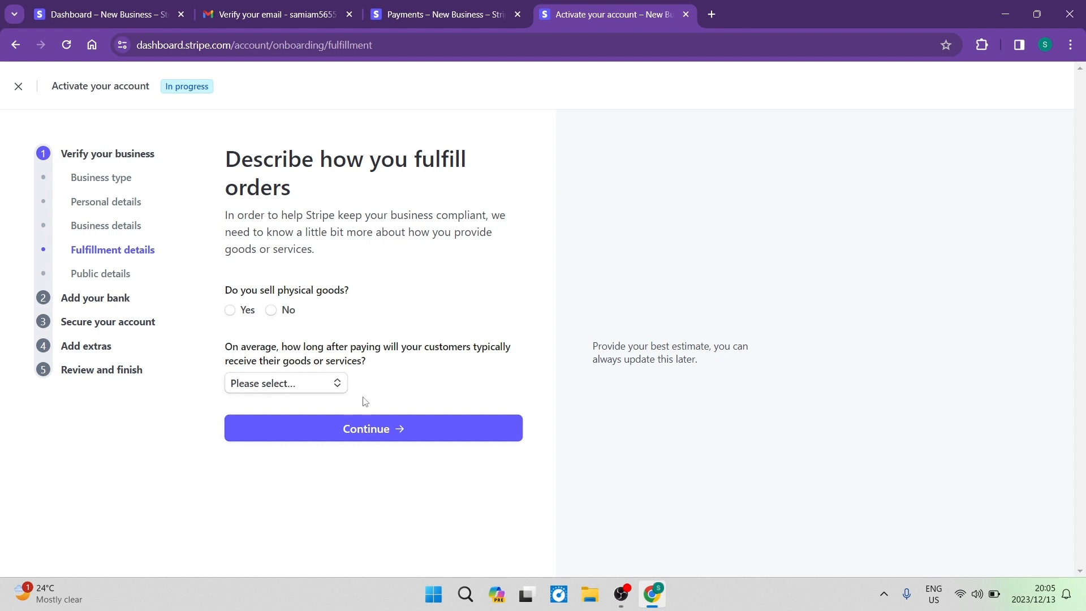
{"action": "left_click", "coordinate": [285, 383]}
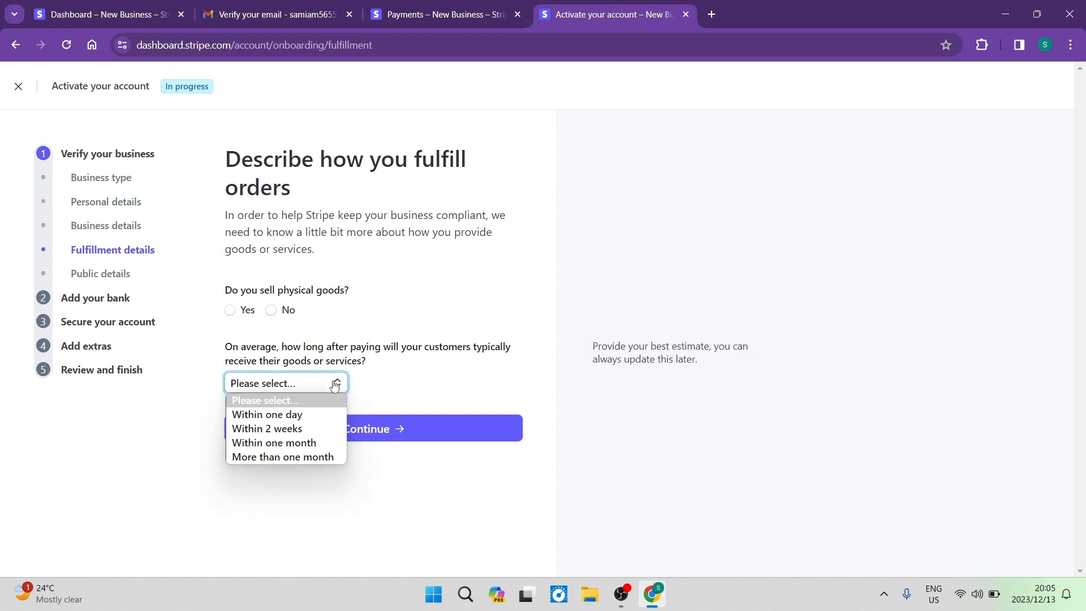
{"action": "mouse_move", "coordinate": [287, 428]}
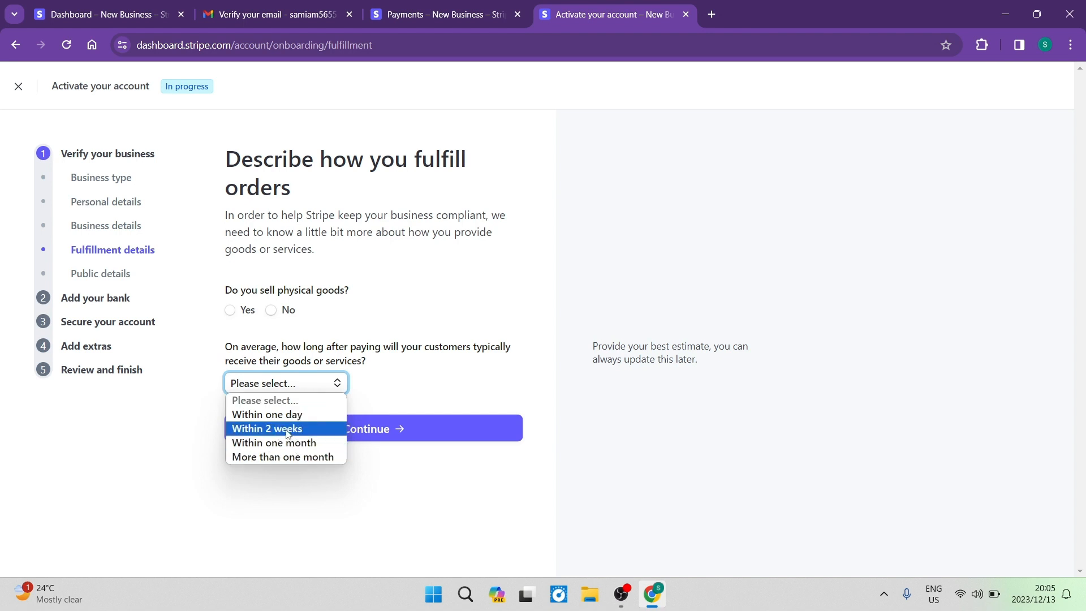
{"action": "mouse_move", "coordinate": [301, 452]}
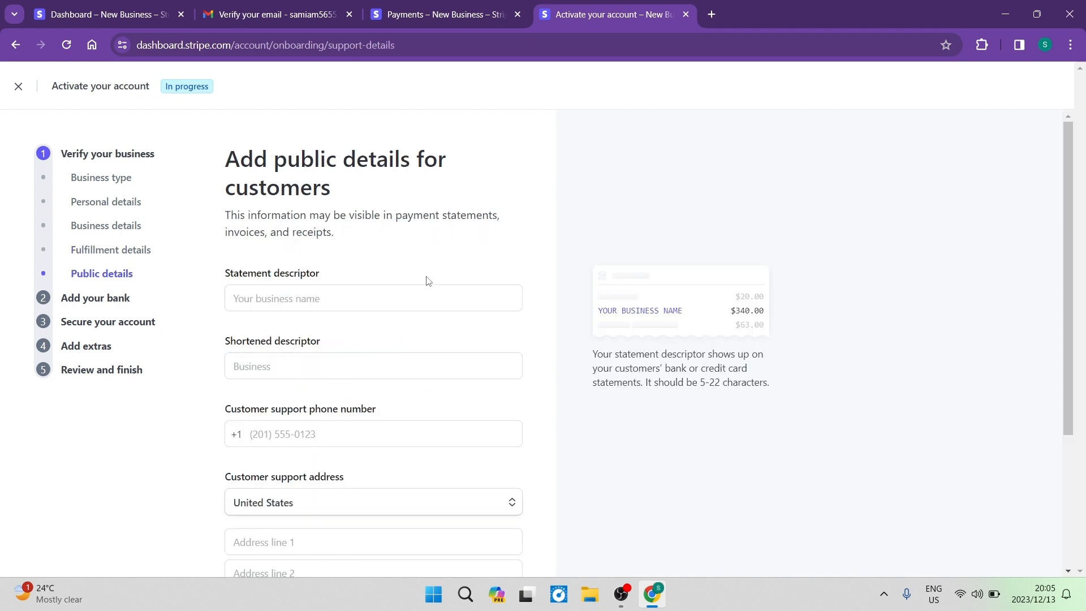
{"action": "scroll", "scroll_direction": "down", "scroll_amount": 3}
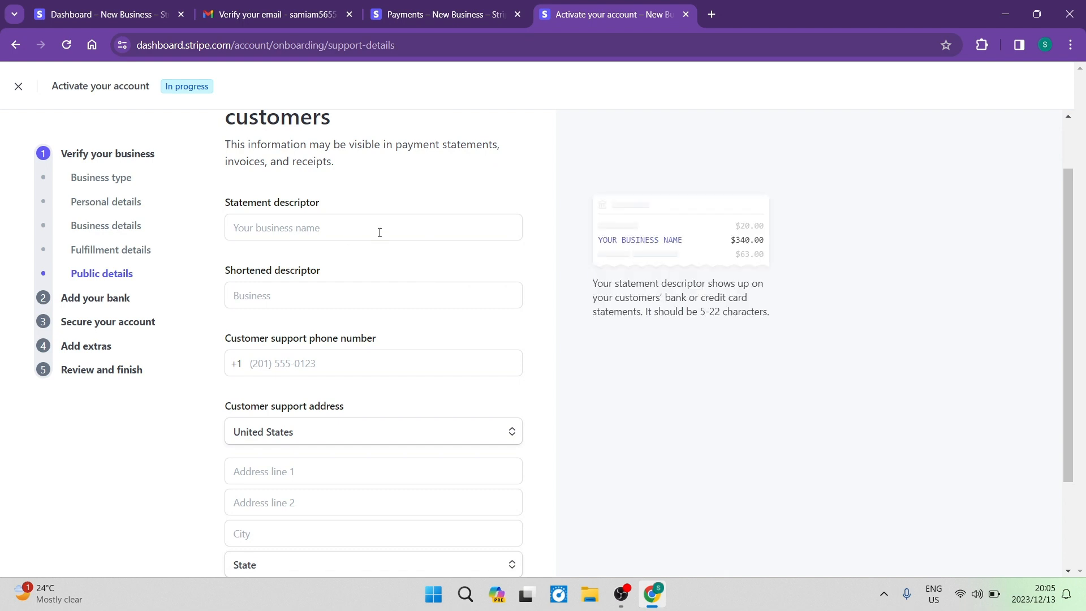
{"action": "left_click", "coordinate": [380, 296]}
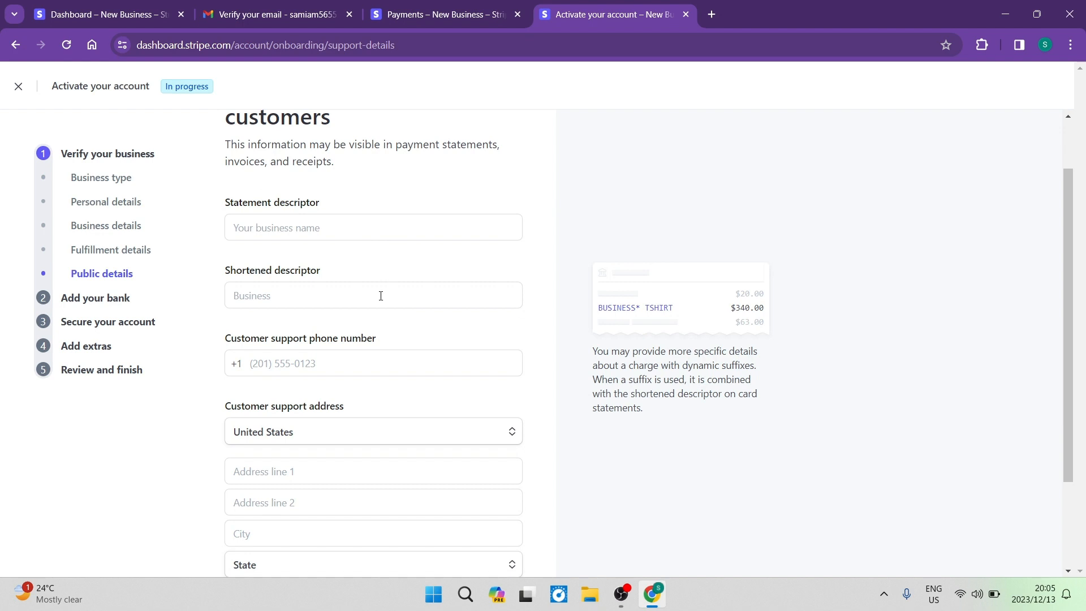
{"action": "scroll", "scroll_direction": "down", "scroll_amount": 3}
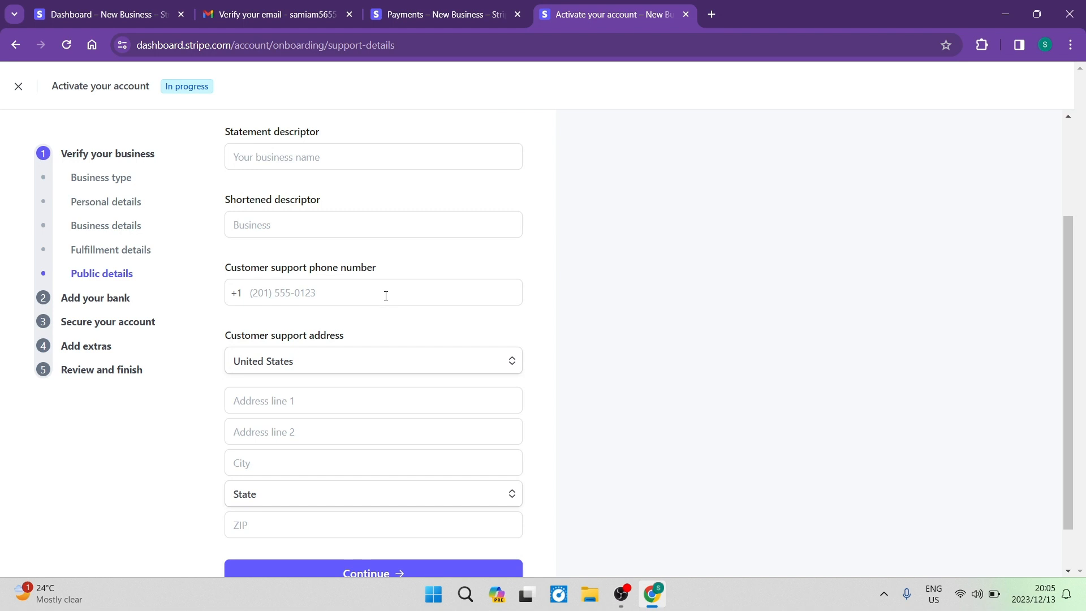
{"action": "mouse_move", "coordinate": [379, 332]}
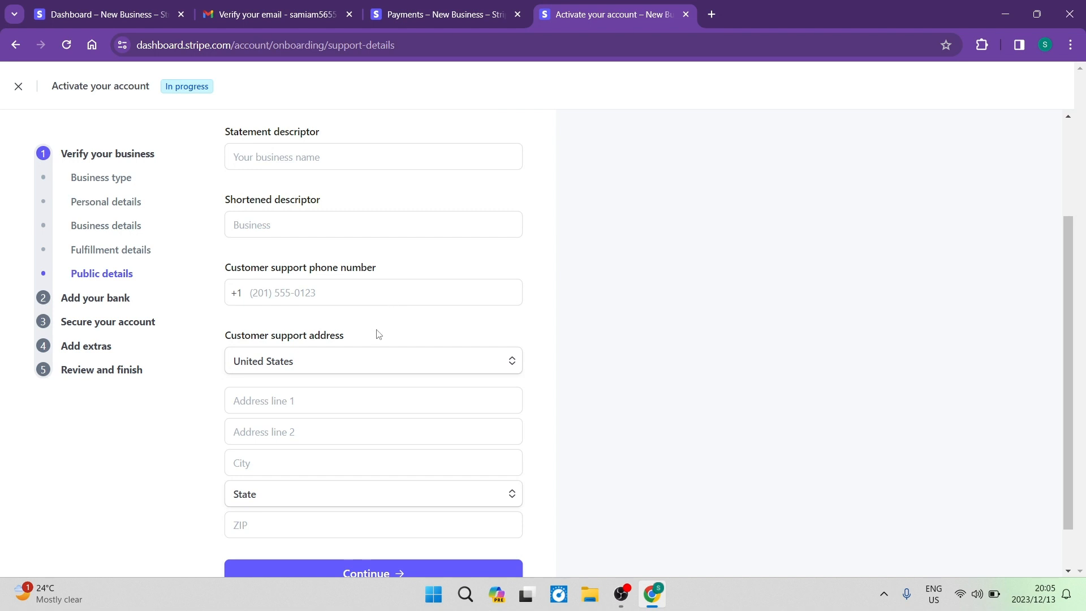
{"action": "scroll", "scroll_direction": "down", "scroll_amount": 3}
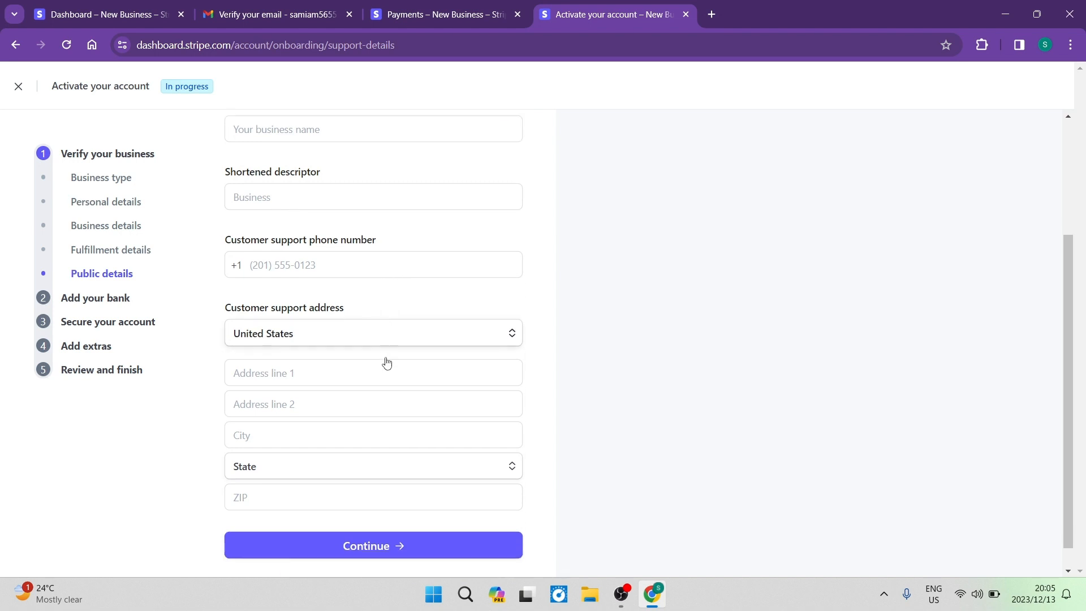
{"action": "scroll", "scroll_direction": "down", "scroll_amount": 3}
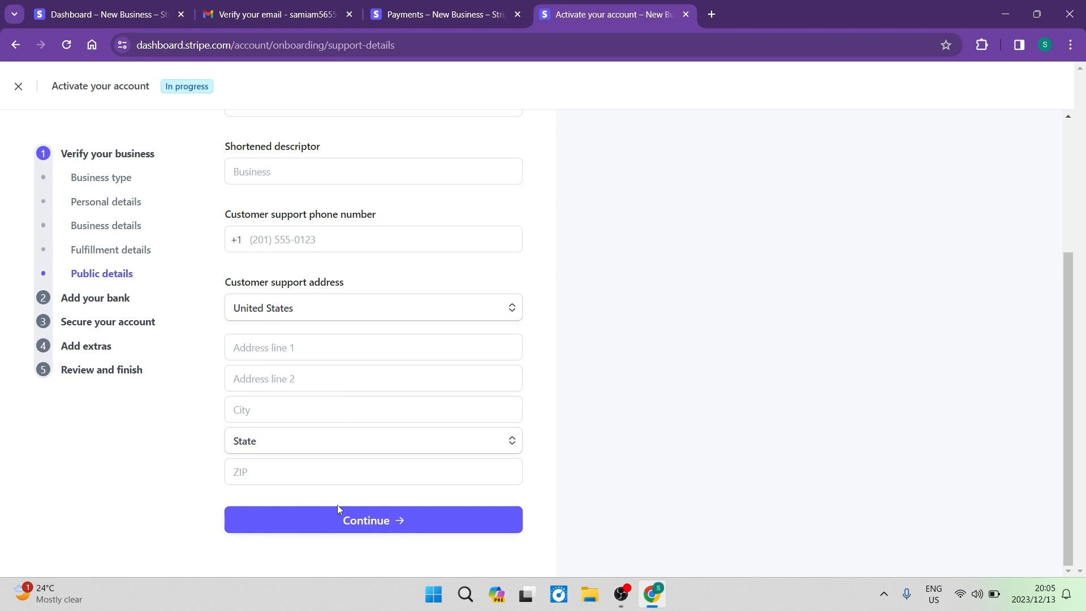
{"action": "mouse_move", "coordinate": [50, 133]}
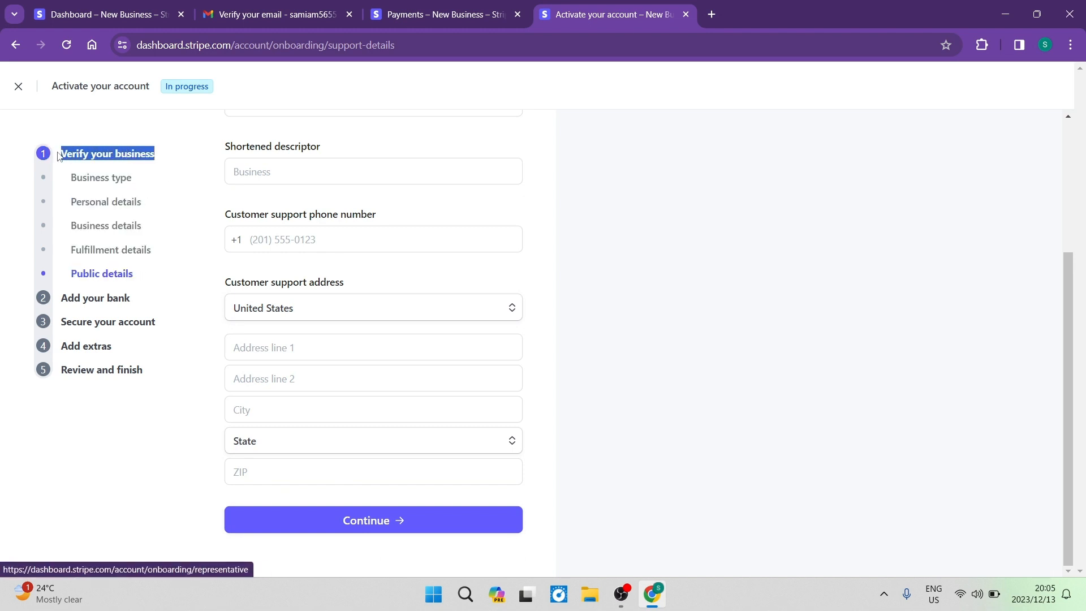
- Advance to the Add your bank payouts step and focus the bank search box
{"action": "left_click", "coordinate": [373, 520]}
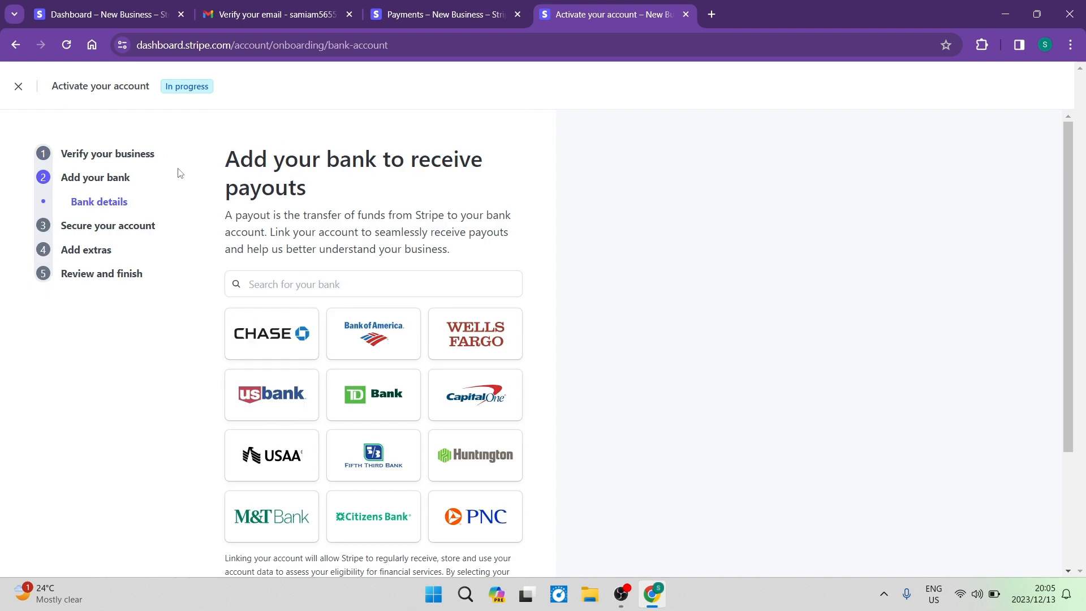
{"action": "mouse_move", "coordinate": [109, 207]}
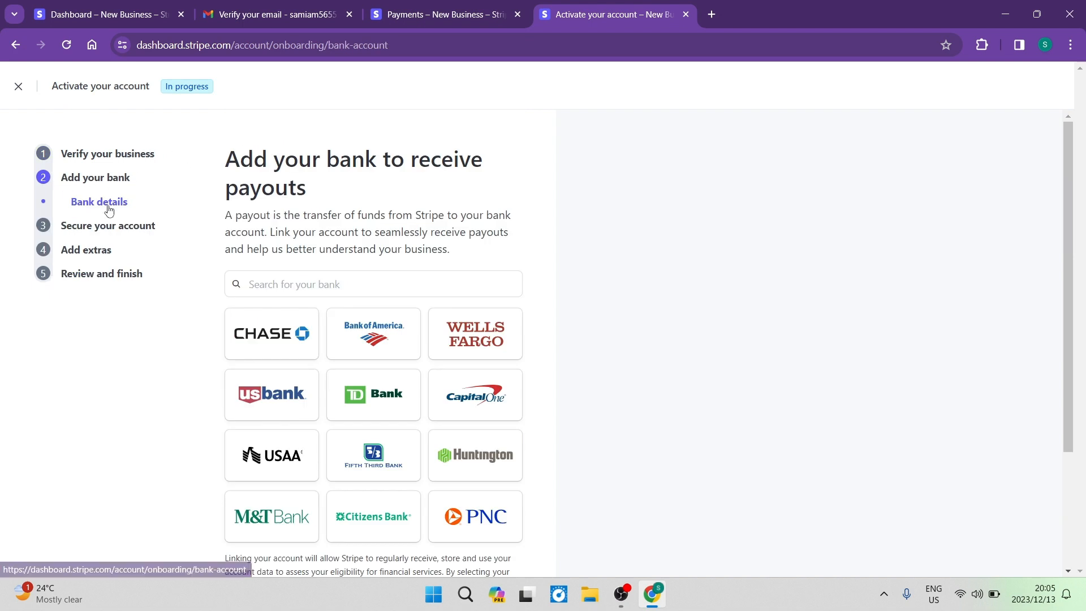
{"action": "mouse_move", "coordinate": [281, 224]}
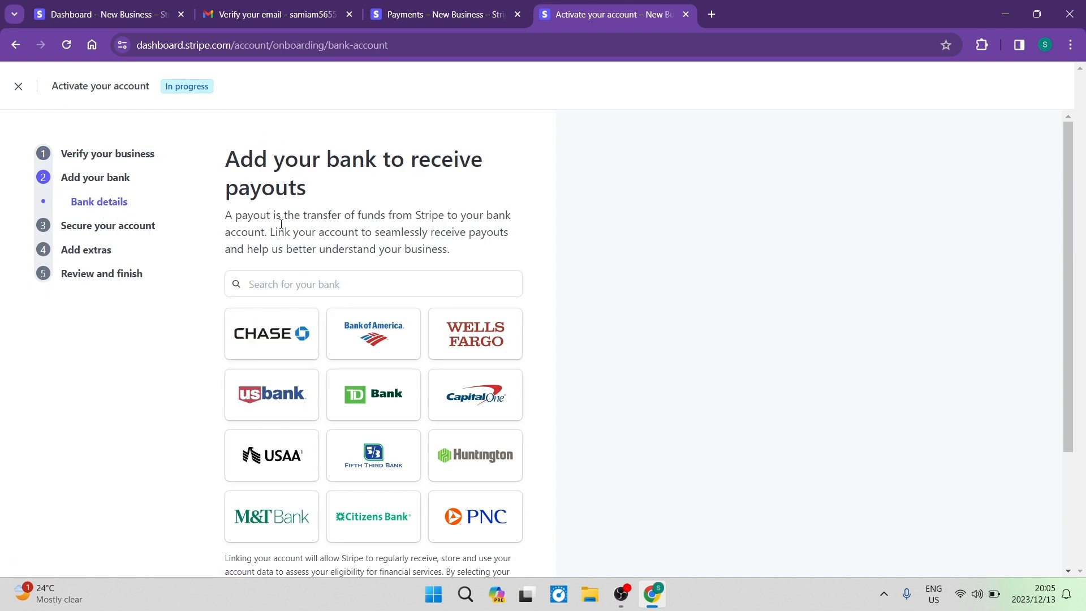
{"action": "scroll", "scroll_direction": "down", "scroll_amount": 3}
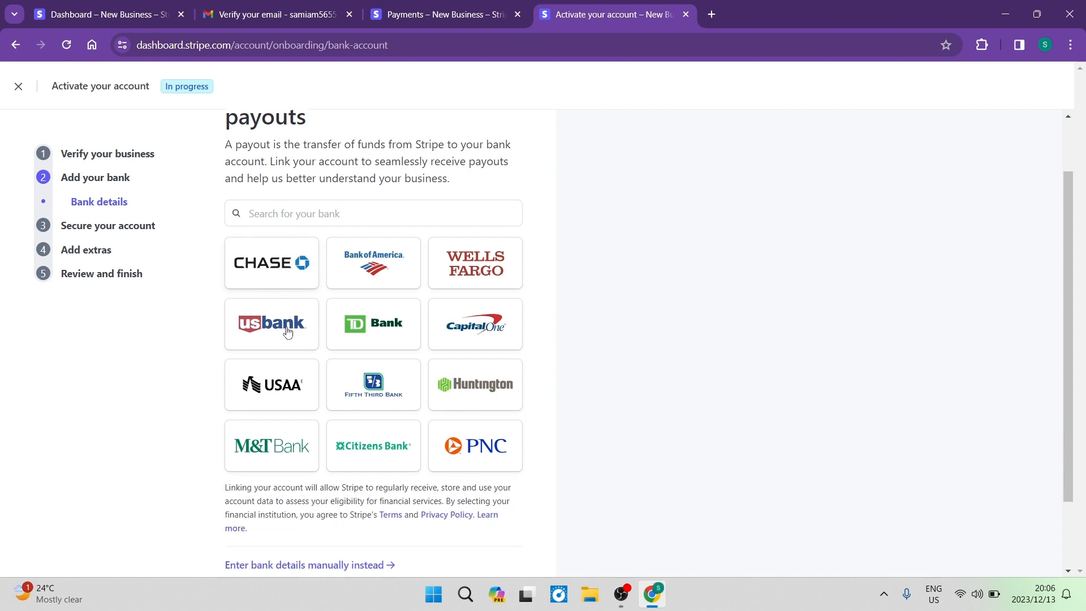
{"action": "scroll", "scroll_direction": "down", "scroll_amount": 3}
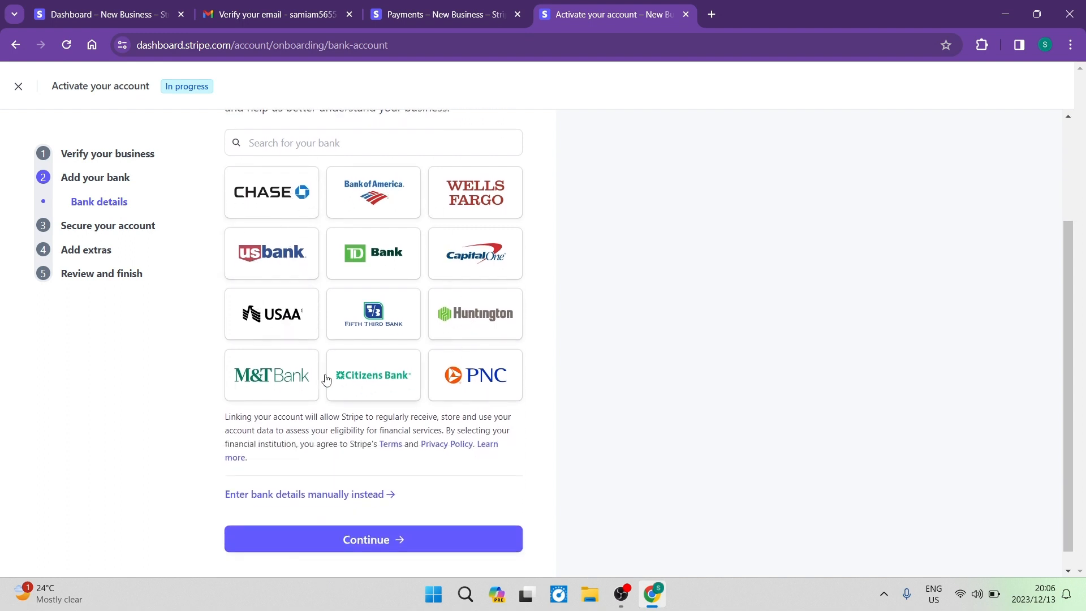
{"action": "scroll", "scroll_direction": "up", "scroll_amount": 3}
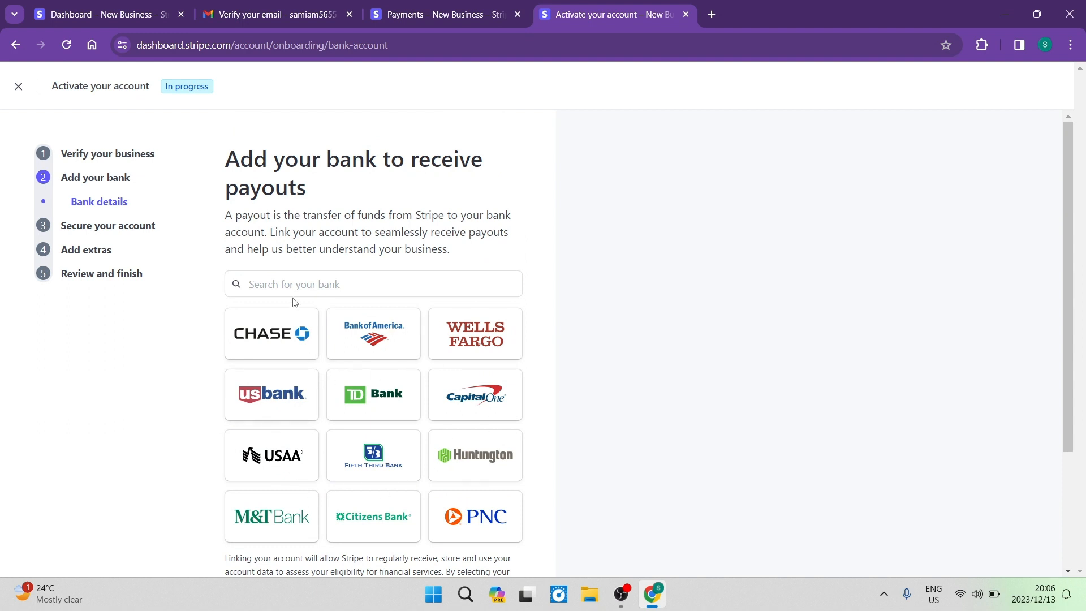
{"action": "left_click", "coordinate": [373, 284]}
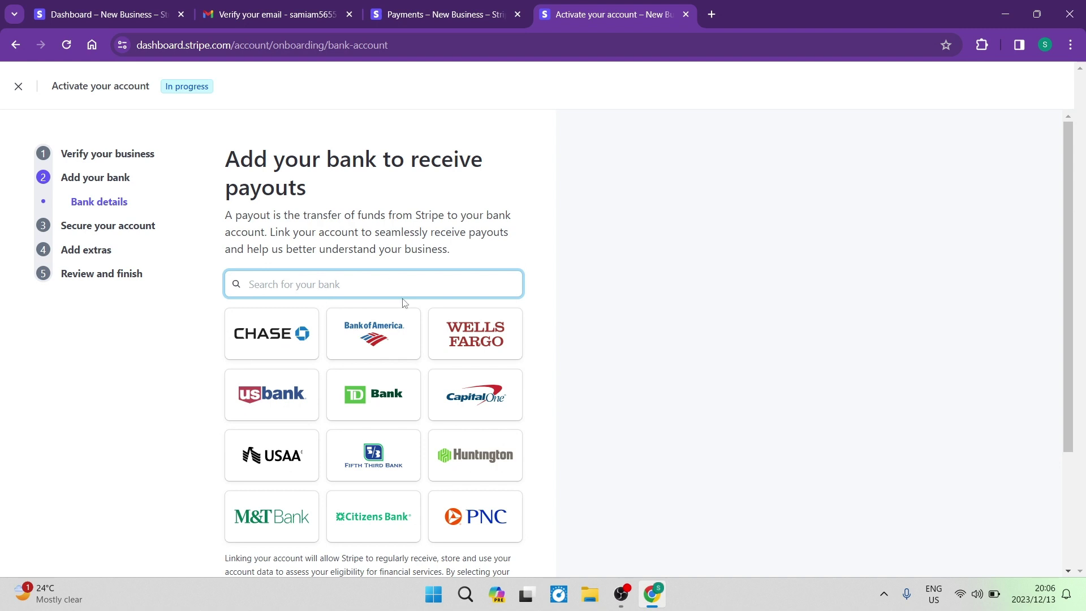
{"action": "scroll", "scroll_direction": "down", "scroll_amount": 3}
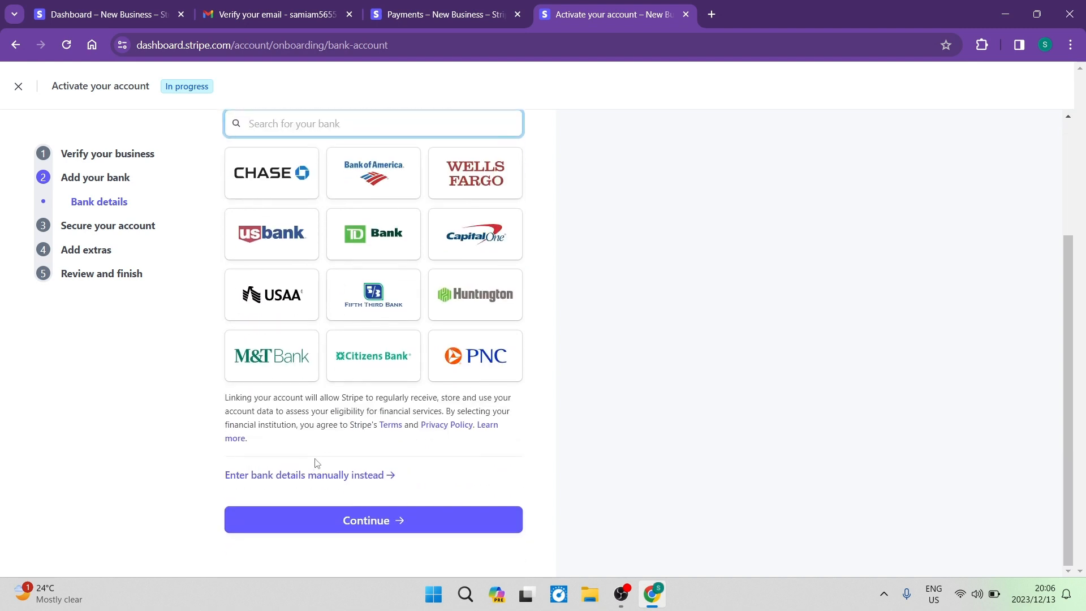
{"action": "mouse_move", "coordinate": [317, 480]}
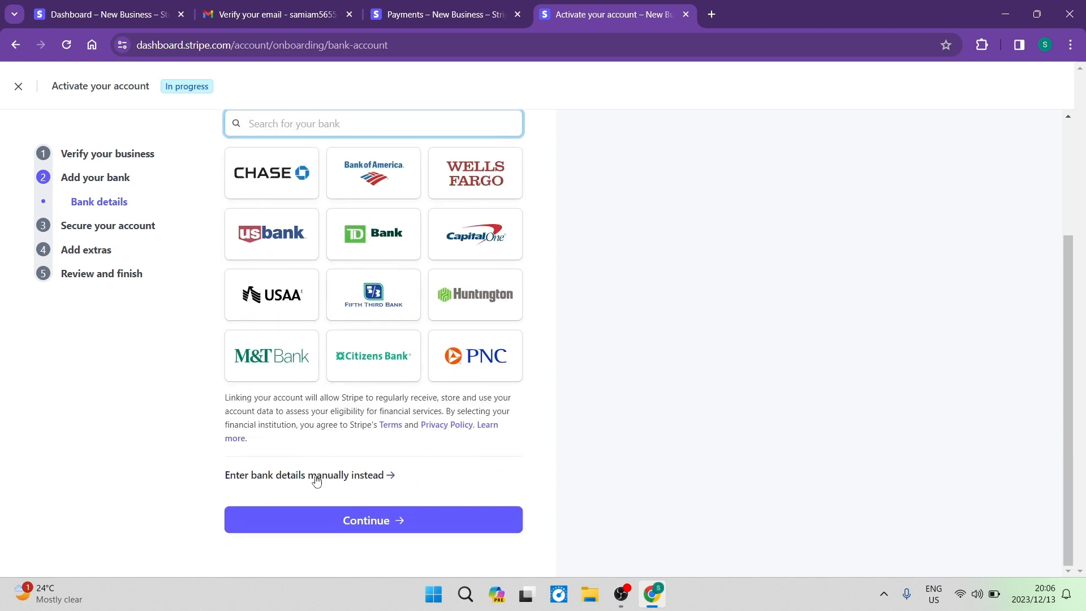
{"action": "left_click", "coordinate": [304, 475]}
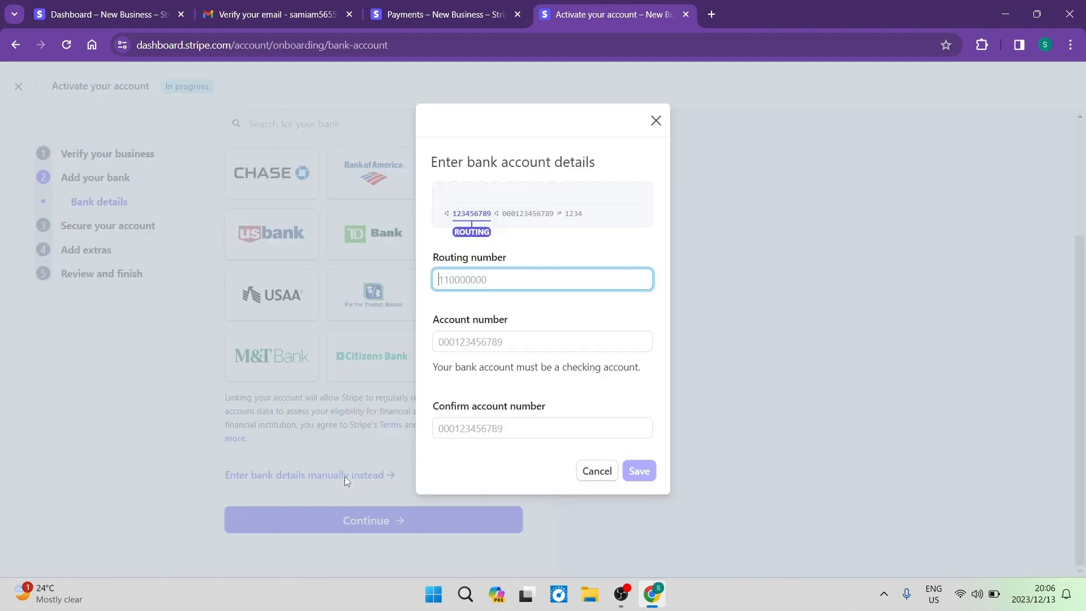
{"action": "mouse_move", "coordinate": [527, 314]}
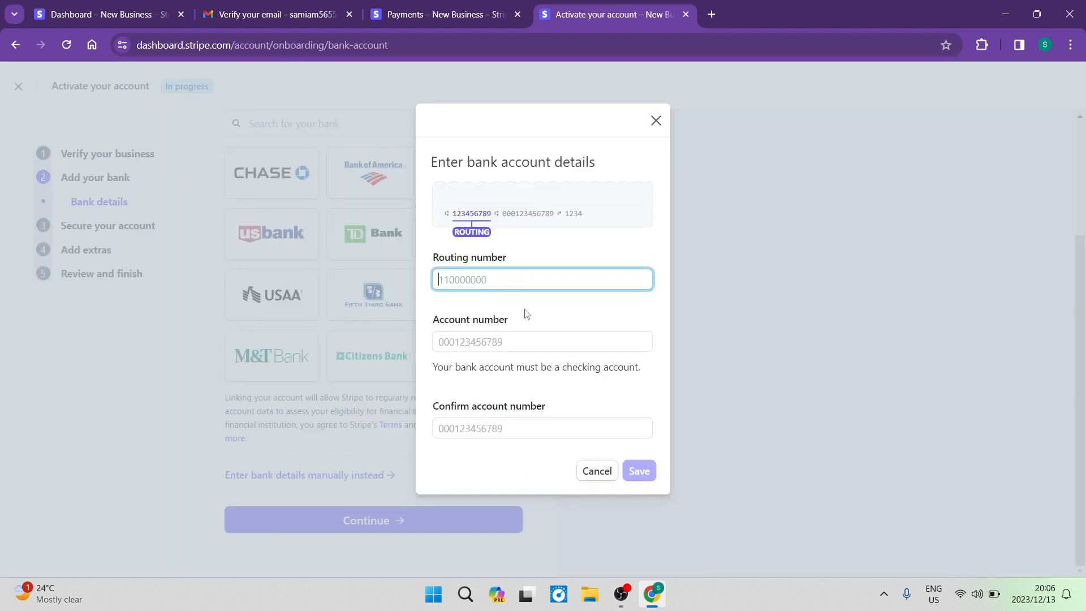
{"action": "mouse_move", "coordinate": [516, 428]}
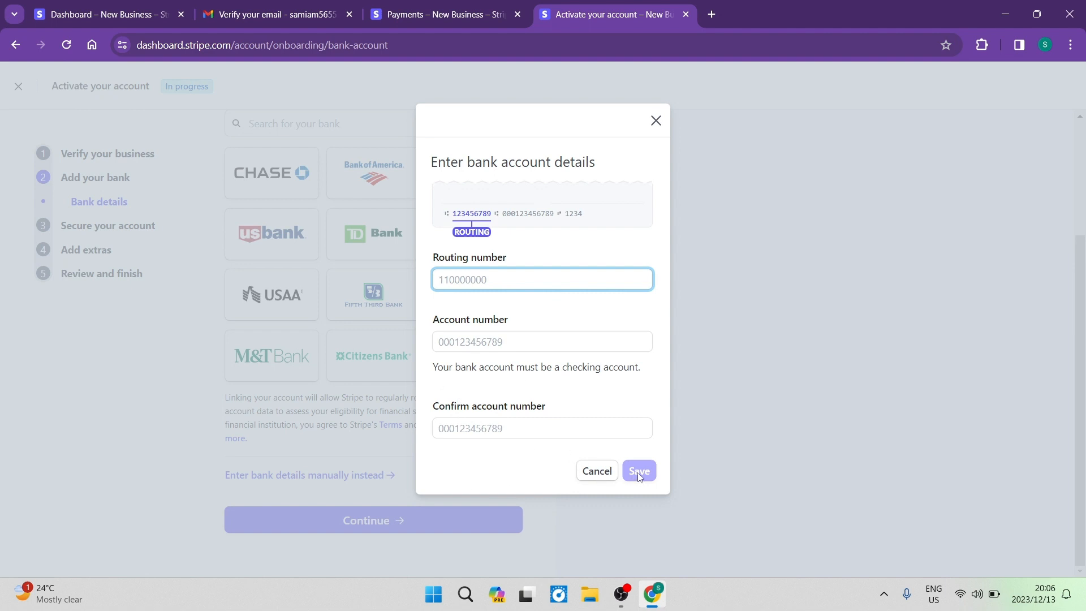
{"action": "left_click", "coordinate": [639, 470]}
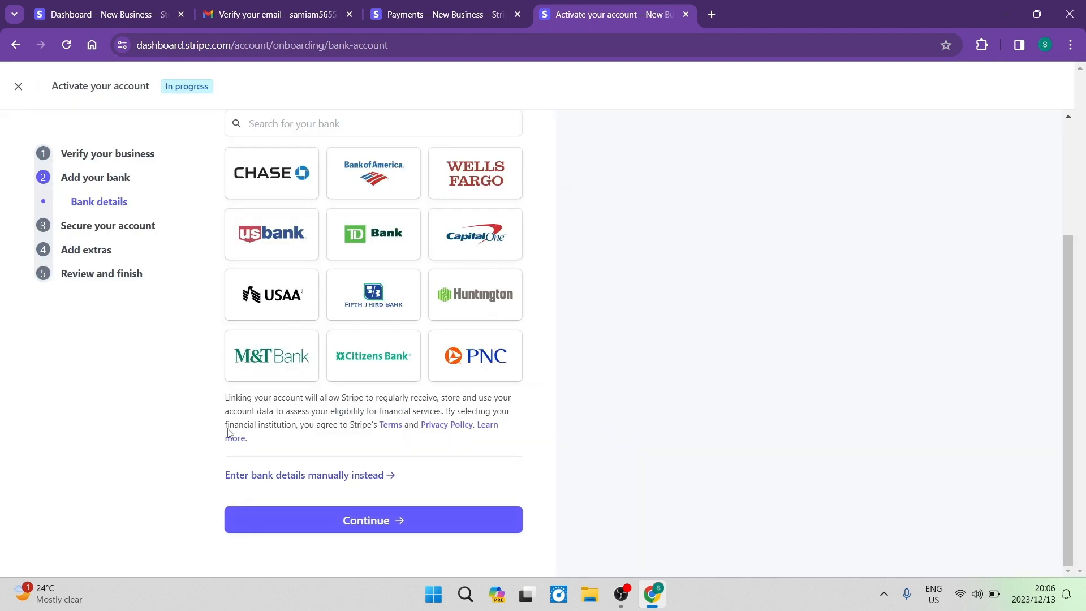
{"action": "mouse_move", "coordinate": [367, 523]}
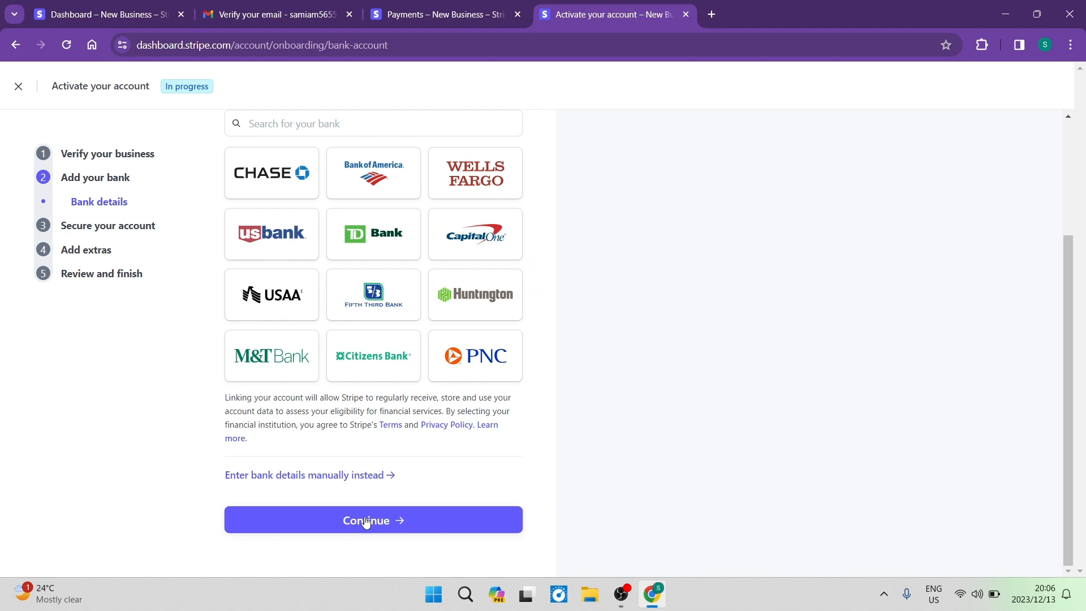
- Continue past the bank step to the Secure your account two-step authentication page
{"action": "left_click", "coordinate": [373, 520]}
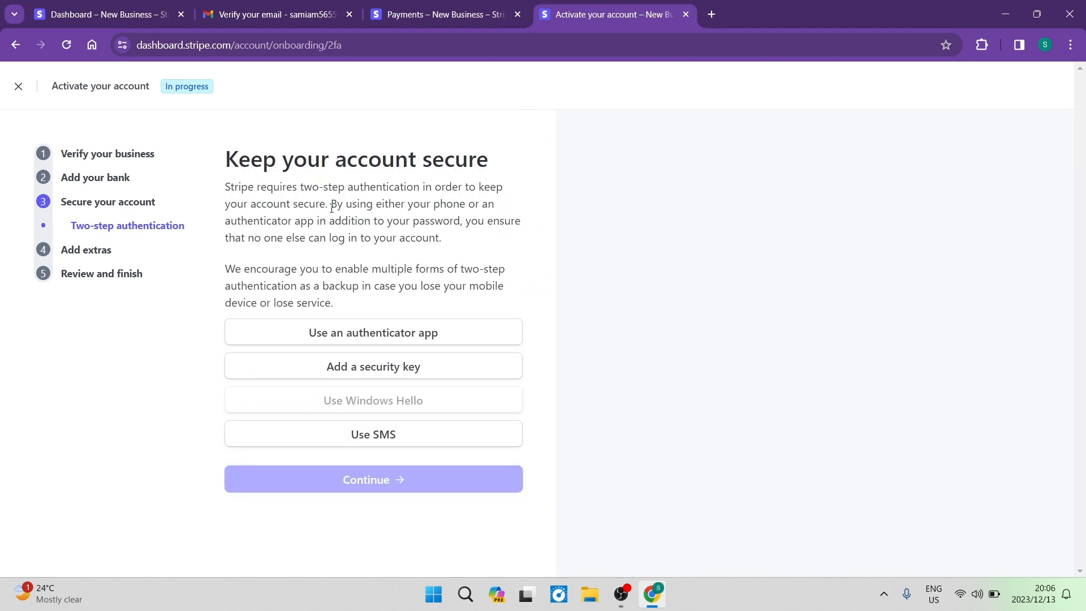
{"action": "mouse_move", "coordinate": [314, 204]}
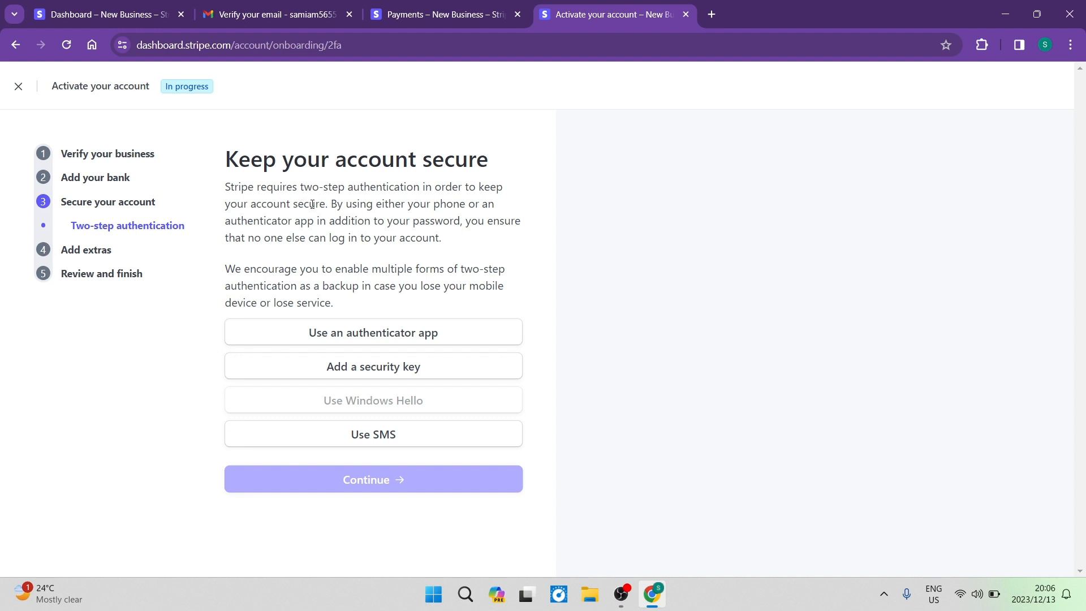
{"action": "mouse_move", "coordinate": [446, 316]}
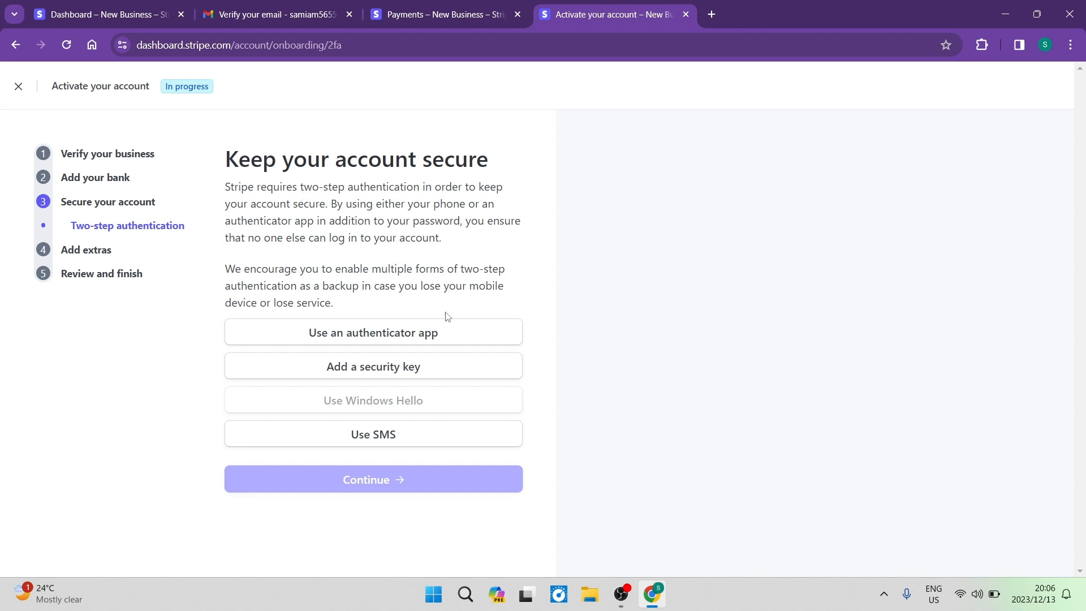
{"action": "mouse_move", "coordinate": [480, 299]}
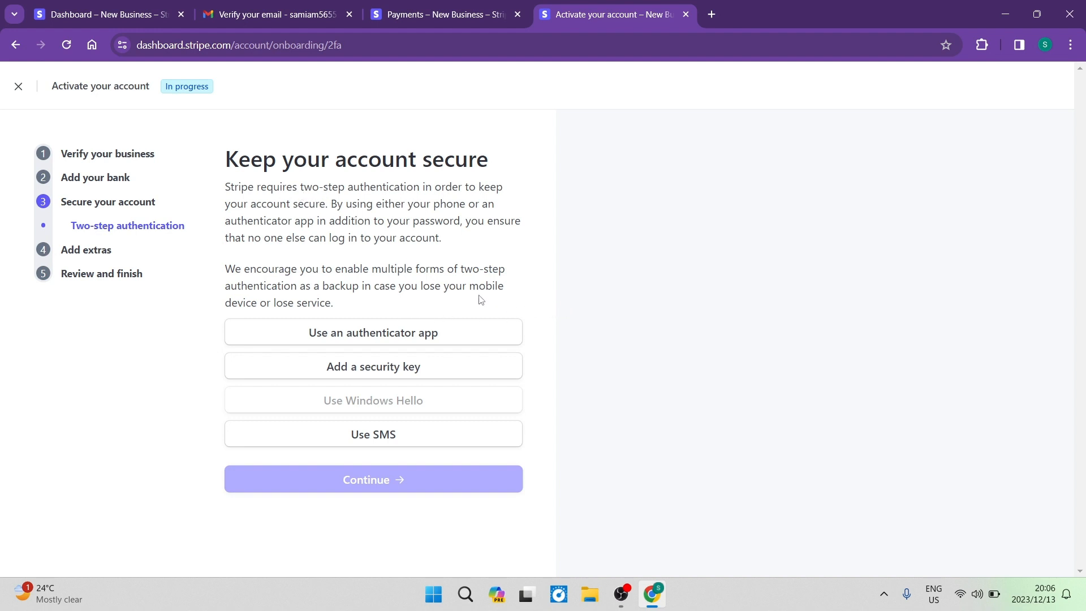
{"action": "mouse_move", "coordinate": [554, 293]}
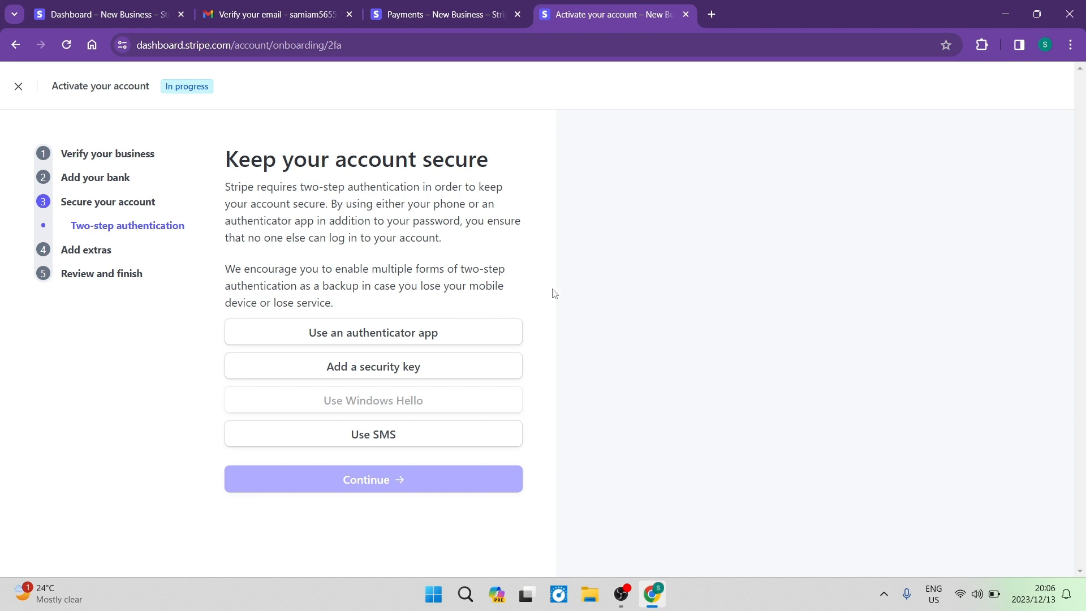
{"action": "mouse_move", "coordinate": [345, 391]}
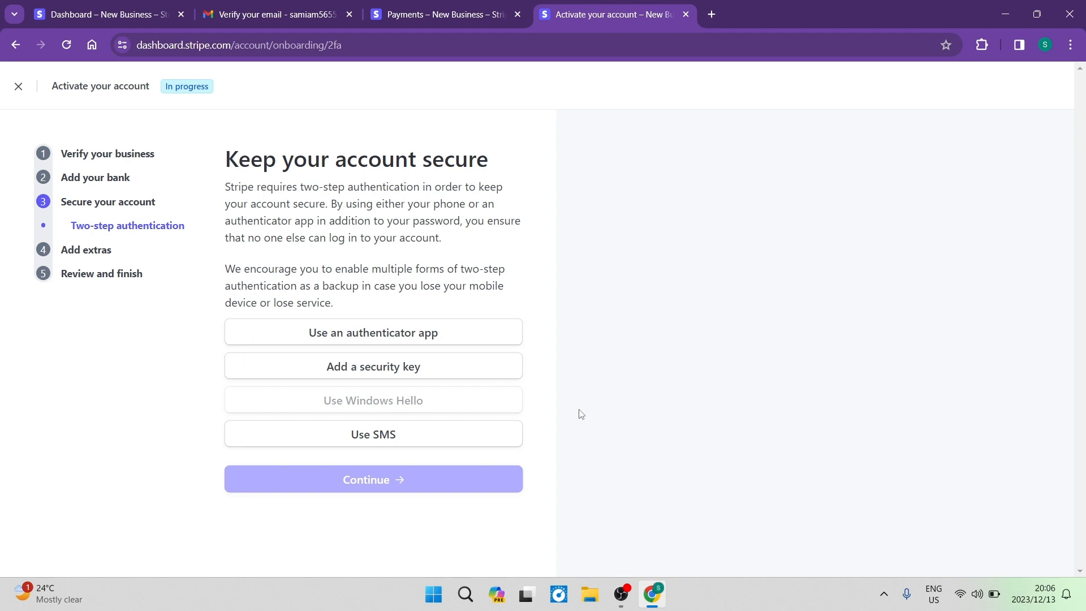
{"action": "mouse_move", "coordinate": [372, 429]}
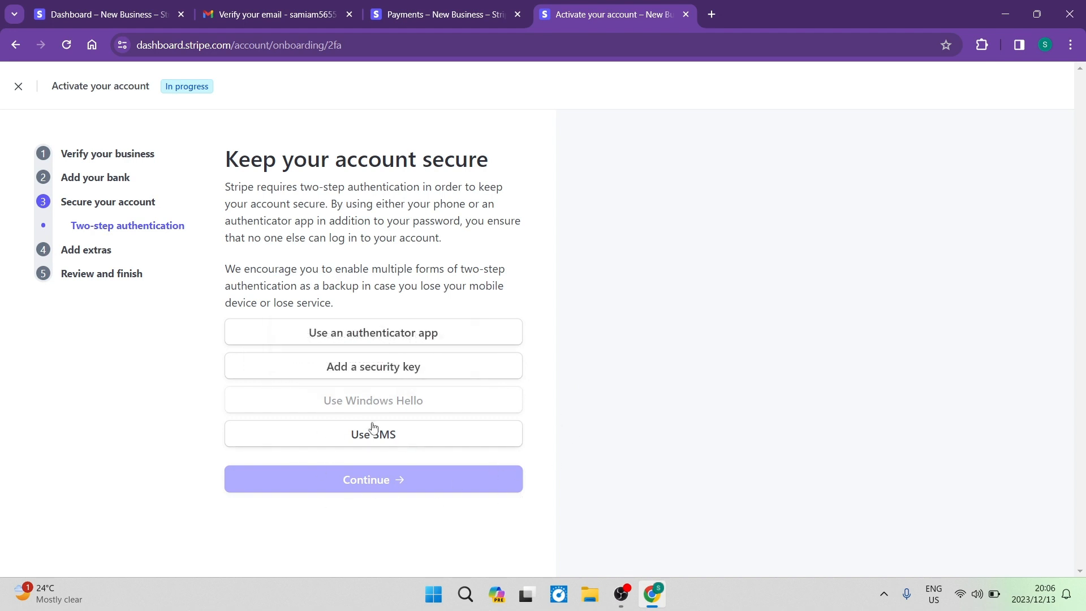
{"action": "mouse_move", "coordinate": [395, 430]}
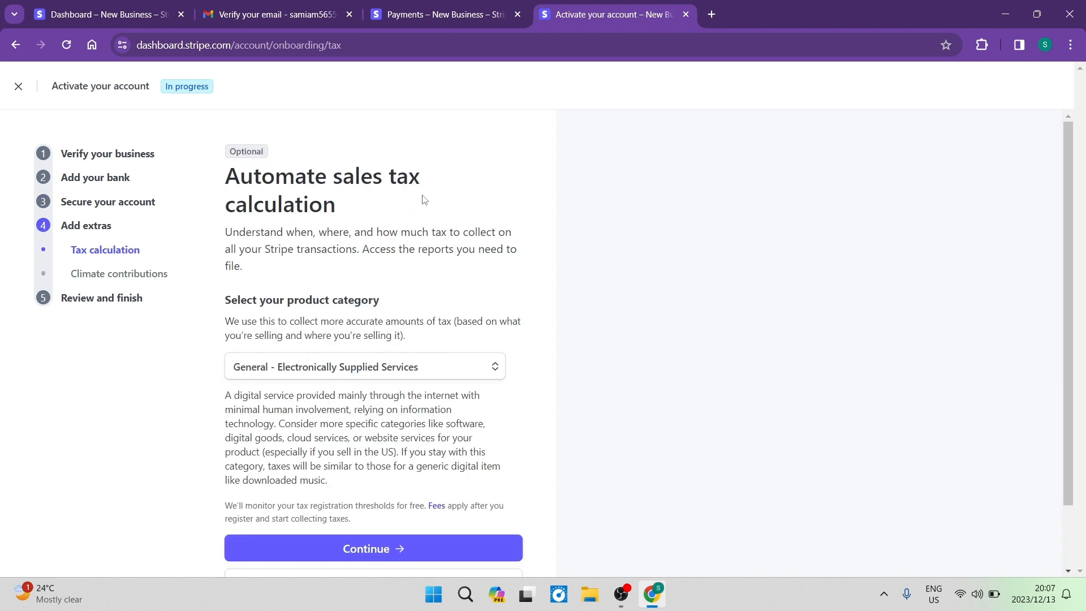
{"action": "mouse_move", "coordinate": [415, 232]}
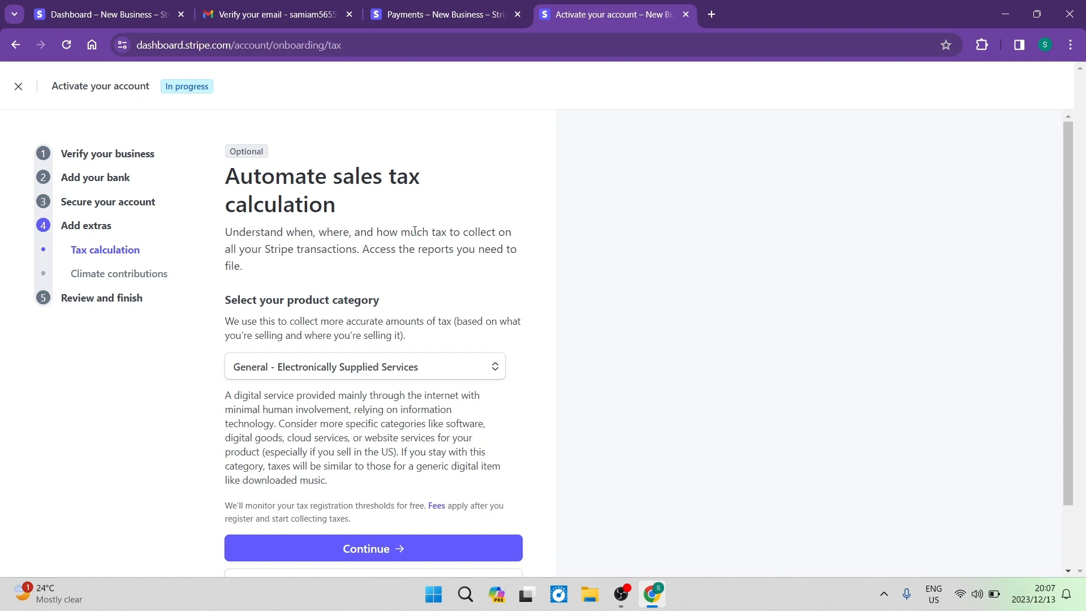
- Keep the General - Electronically Supplied Services category and skip tax calculation for now
{"action": "scroll", "scroll_direction": "down", "scroll_amount": 3}
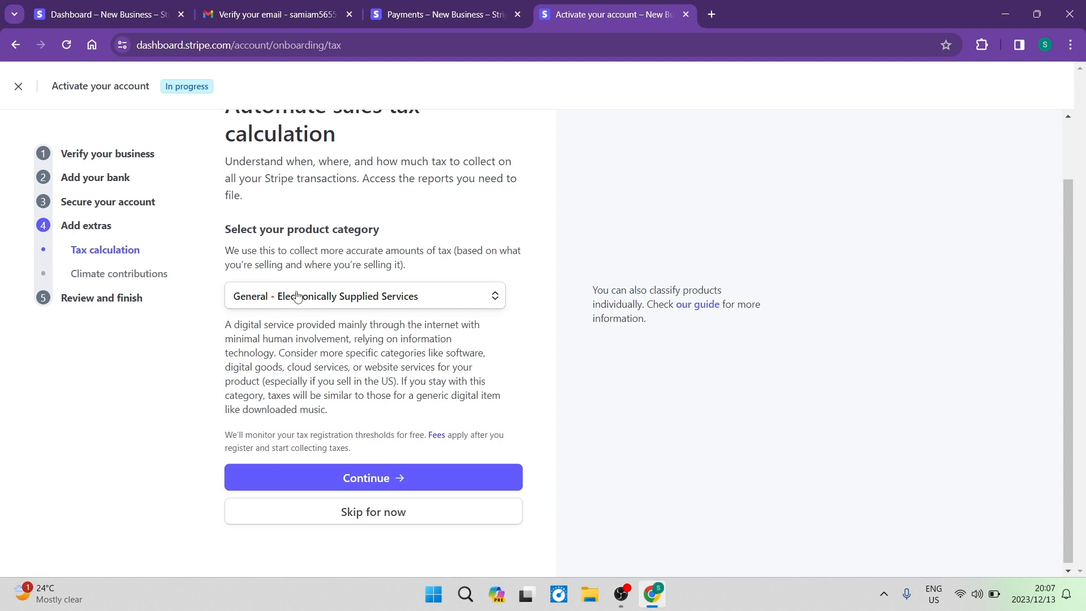
{"action": "left_click", "coordinate": [365, 296]}
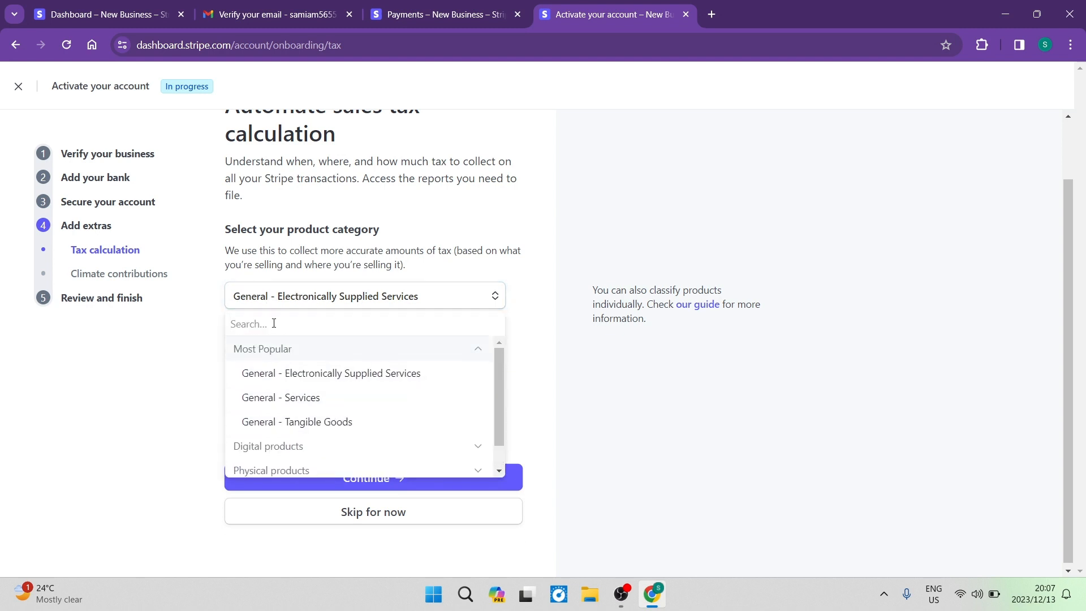
{"action": "left_click", "coordinate": [331, 372]}
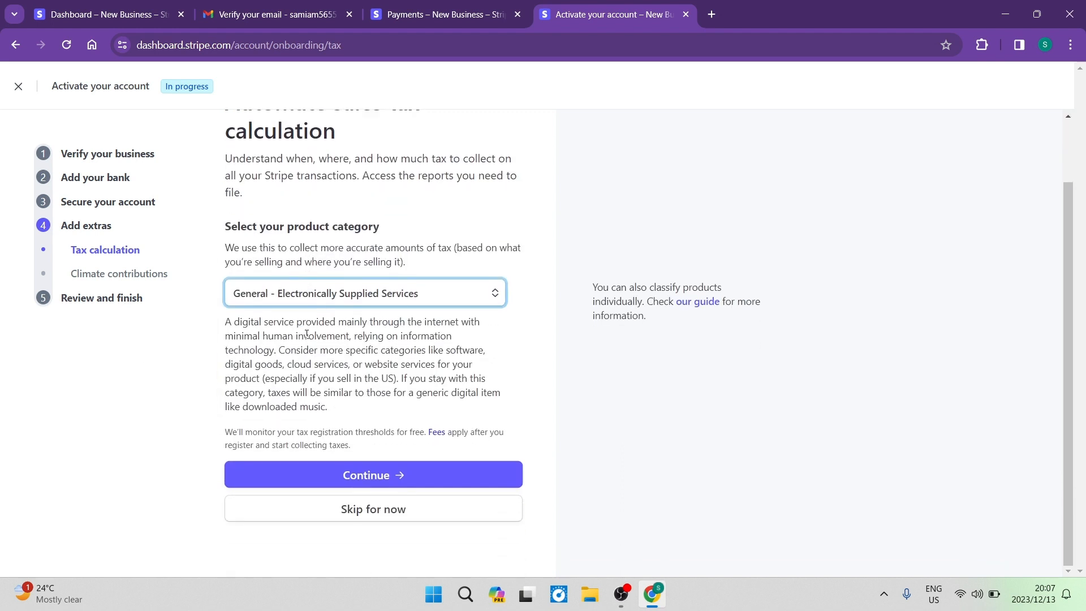
{"action": "mouse_move", "coordinate": [192, 441]}
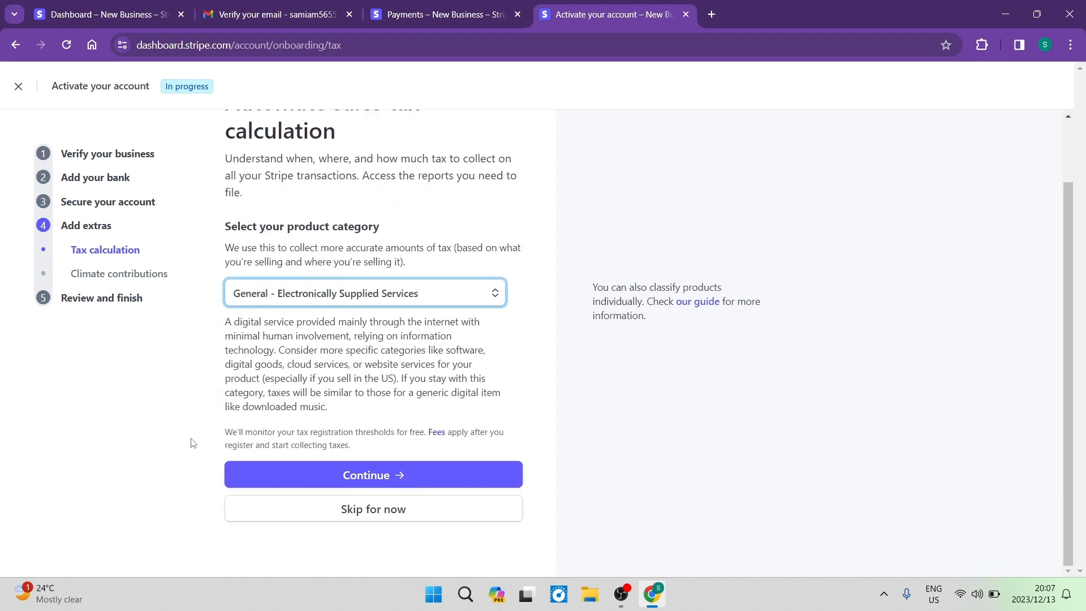
{"action": "mouse_move", "coordinate": [381, 523]}
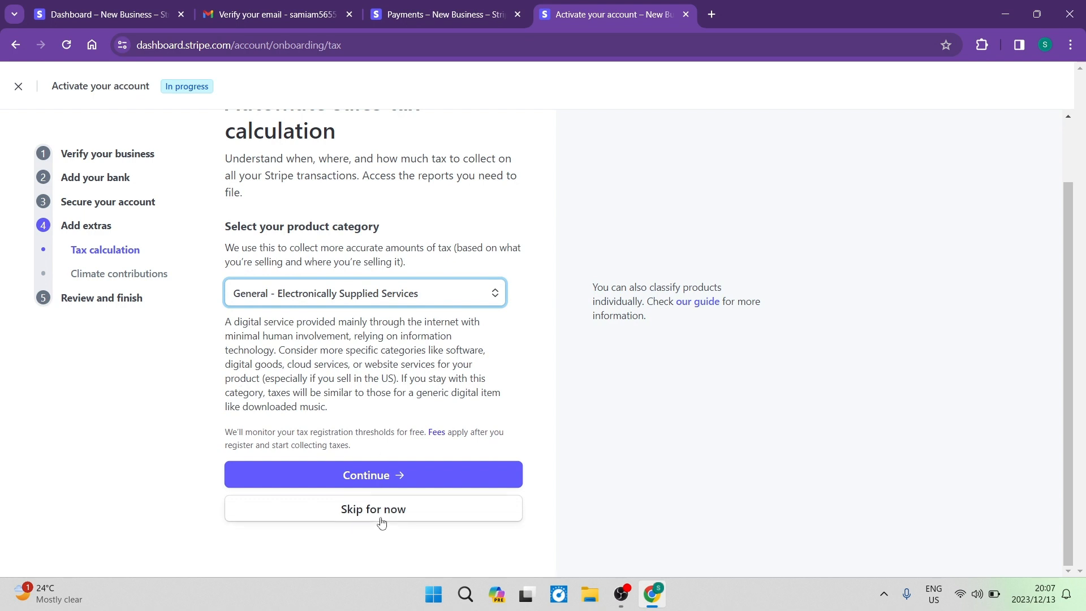
{"action": "left_click", "coordinate": [374, 474]}
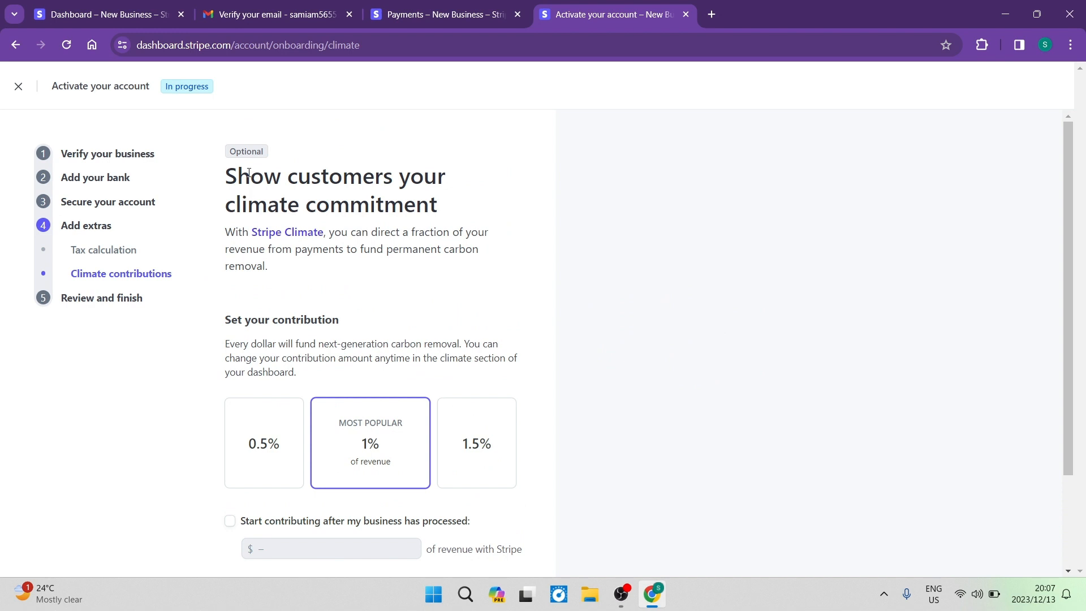
{"action": "mouse_move", "coordinate": [283, 153]}
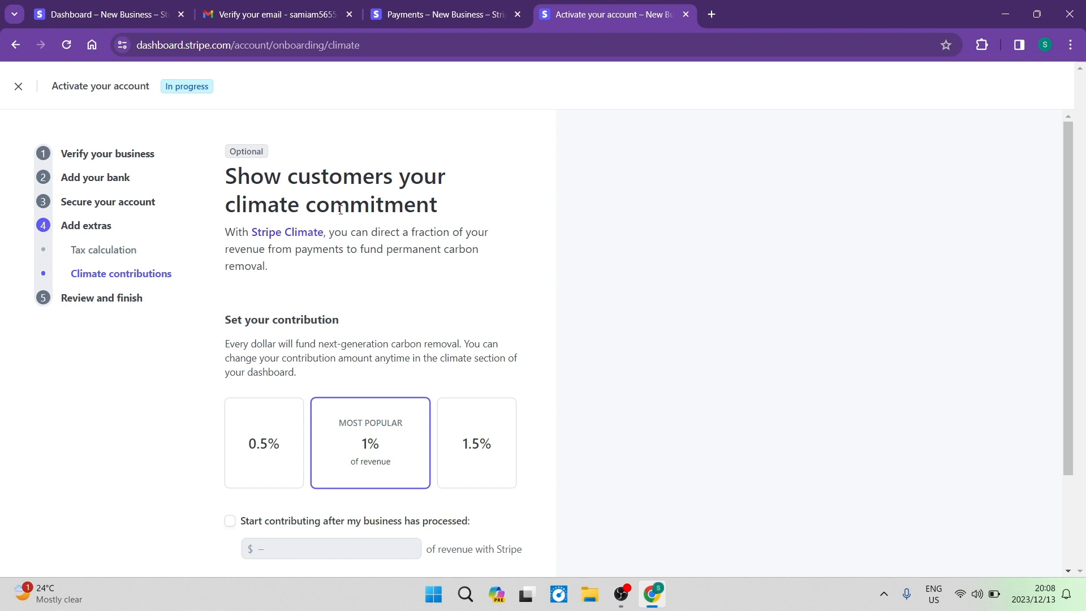
- Try the 0.5% and 1.5% tiles and revenue-threshold option, then choose No thanks
{"action": "scroll", "scroll_direction": "down", "scroll_amount": 3}
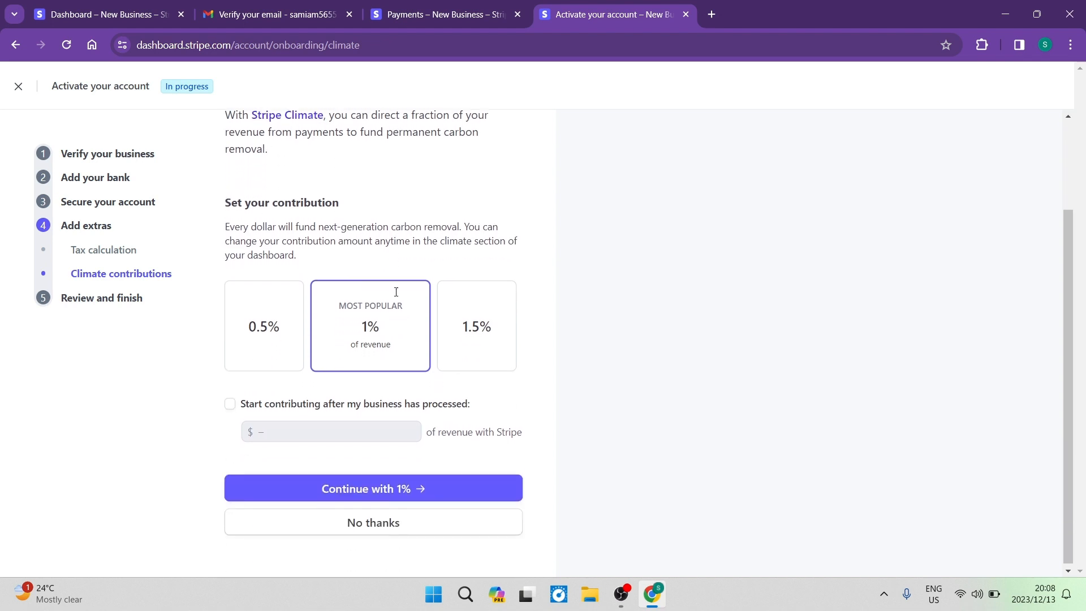
{"action": "left_click", "coordinate": [264, 325]}
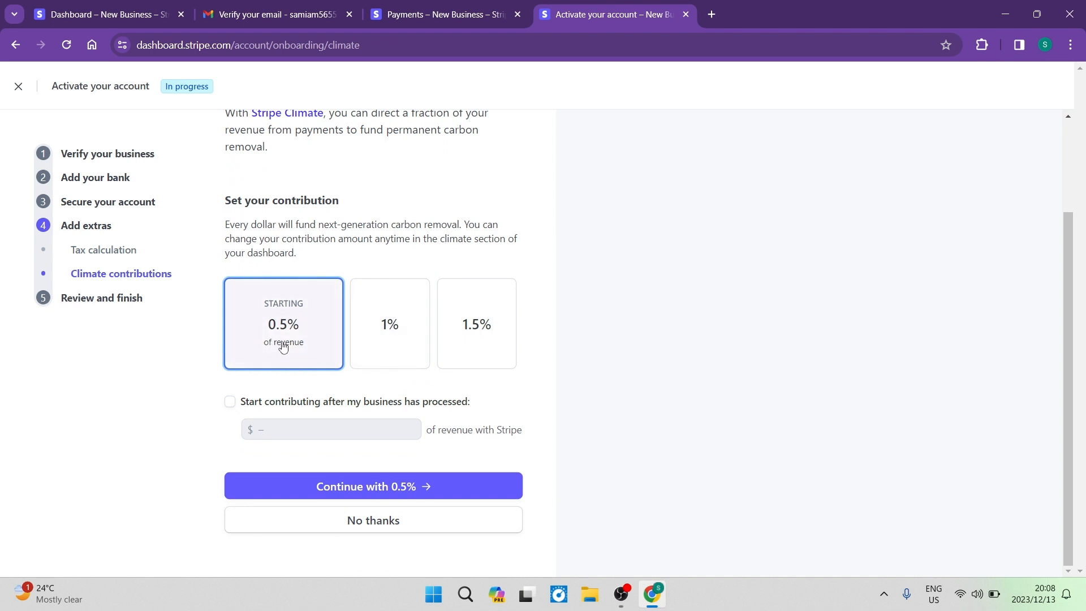
{"action": "left_click", "coordinate": [476, 324]}
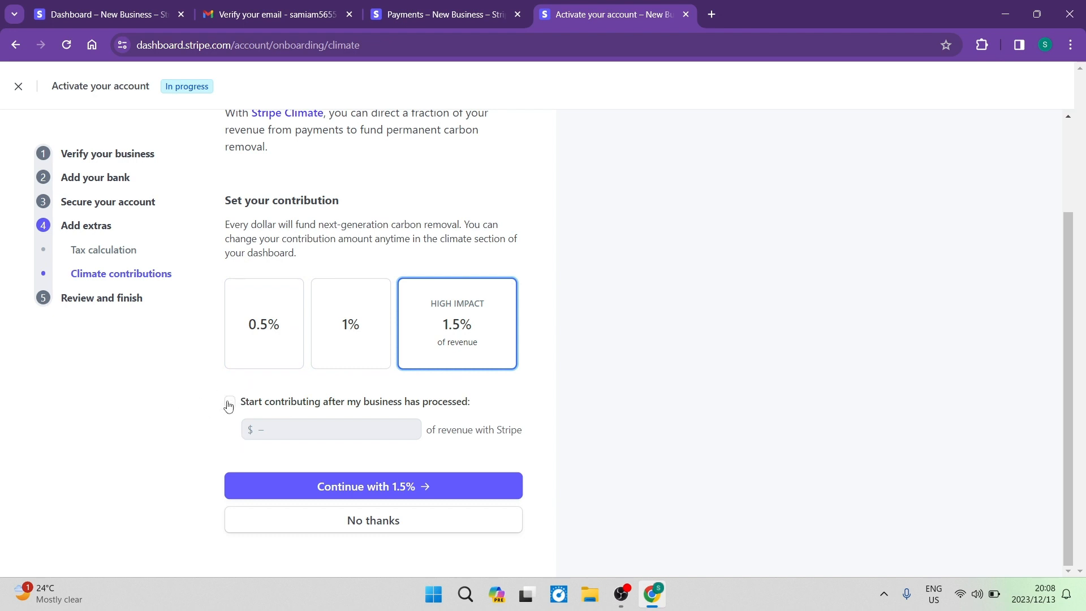
{"action": "left_click", "coordinate": [230, 401]}
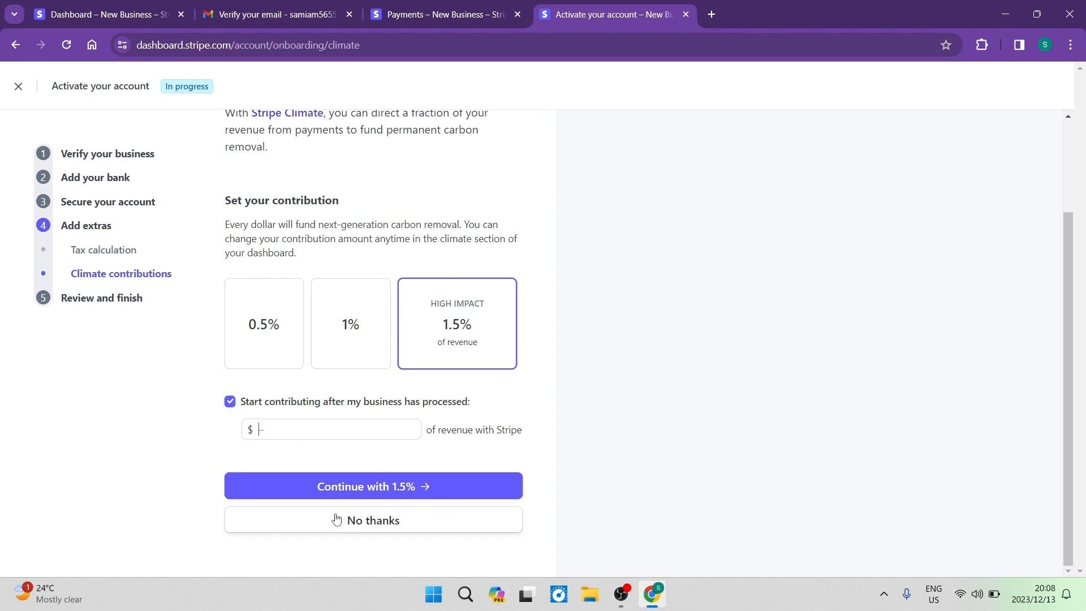
{"action": "mouse_move", "coordinate": [361, 469]}
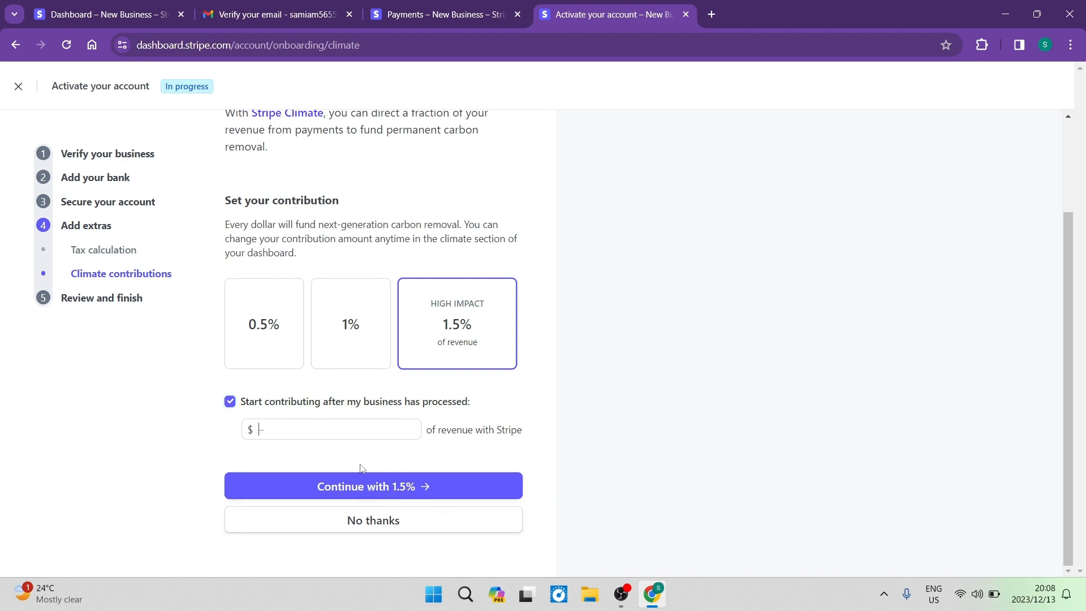
{"action": "left_click", "coordinate": [351, 324]}
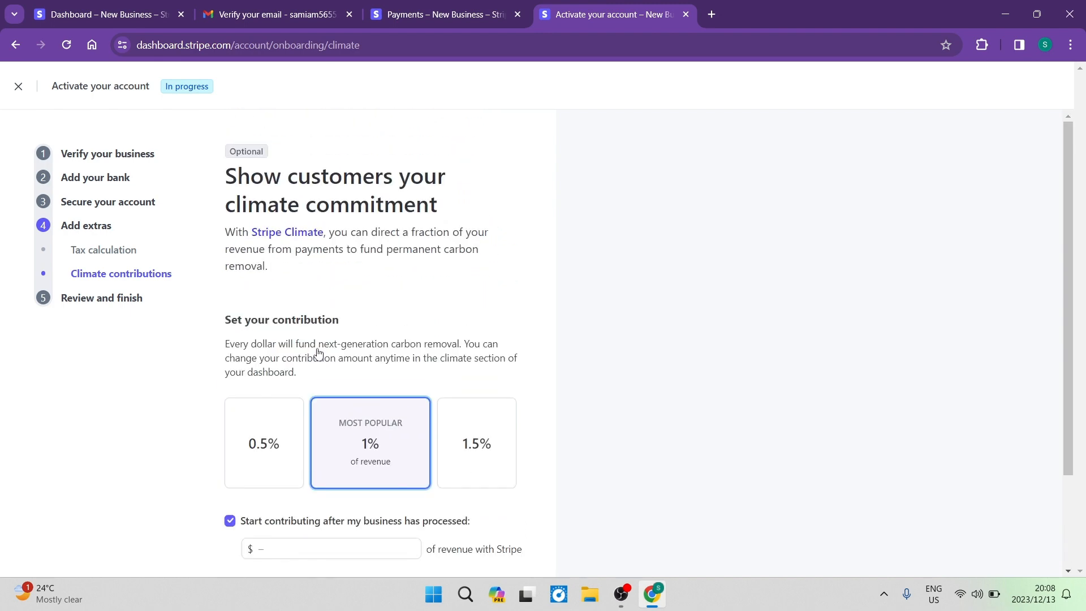
{"action": "scroll", "scroll_direction": "down", "scroll_amount": 3}
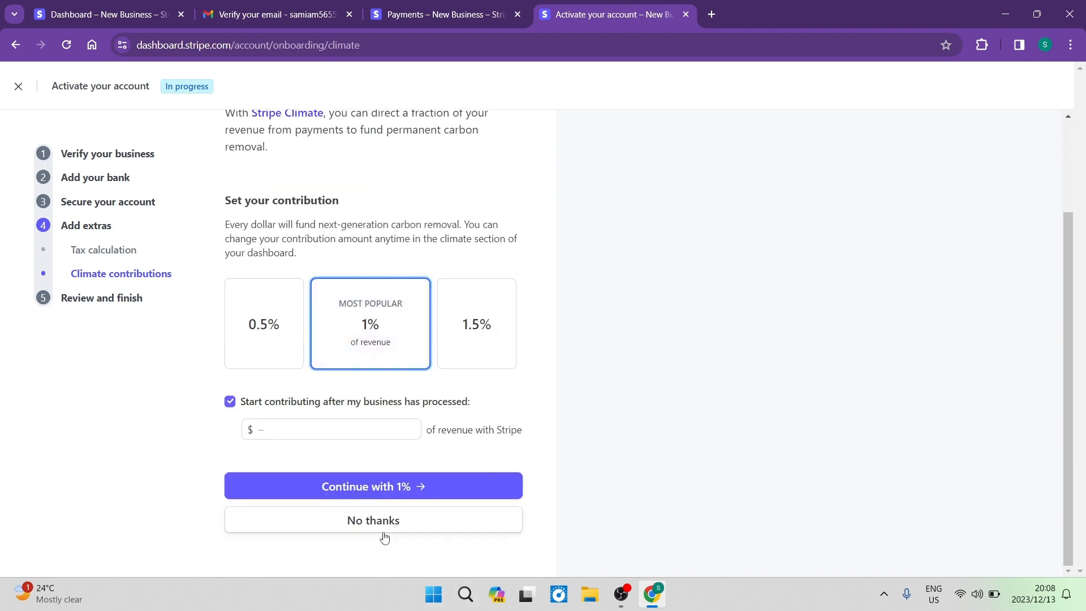
{"action": "left_click", "coordinate": [373, 519]}
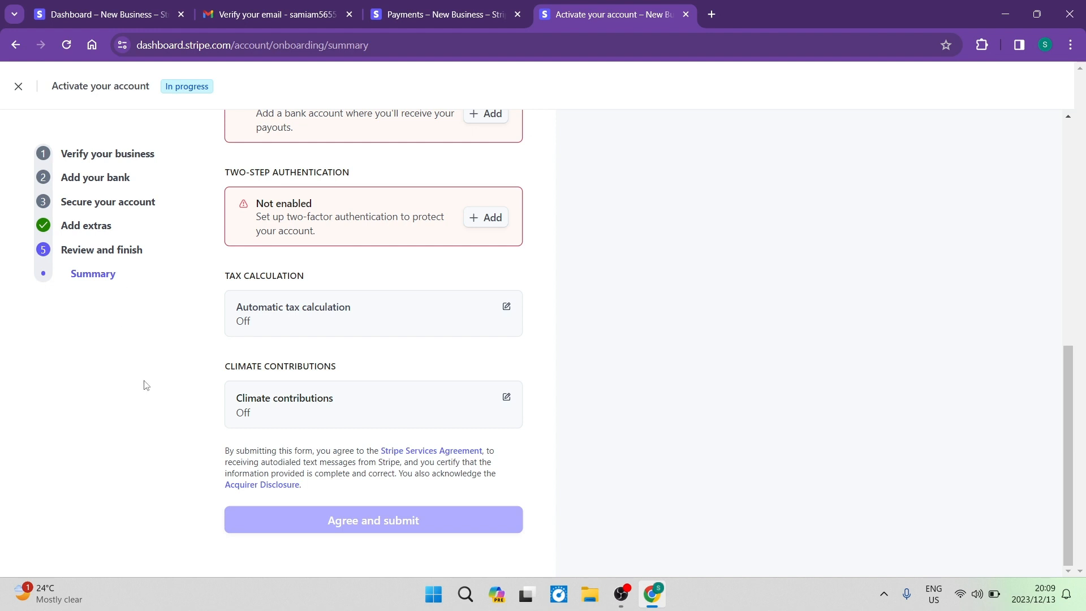
{"action": "mouse_move", "coordinate": [138, 380]}
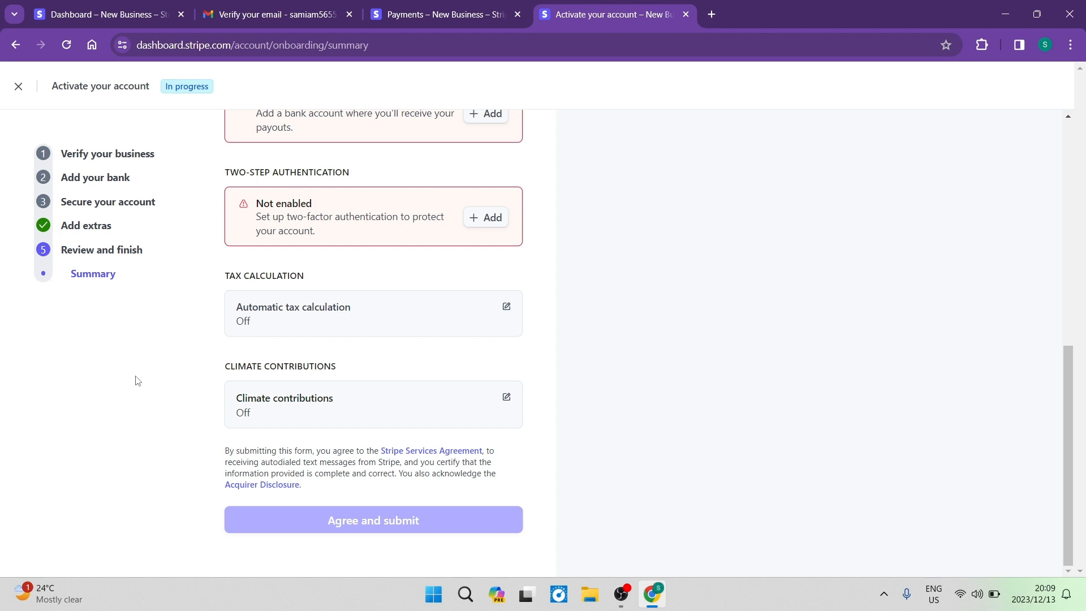
{"action": "mouse_move", "coordinate": [379, 521]}
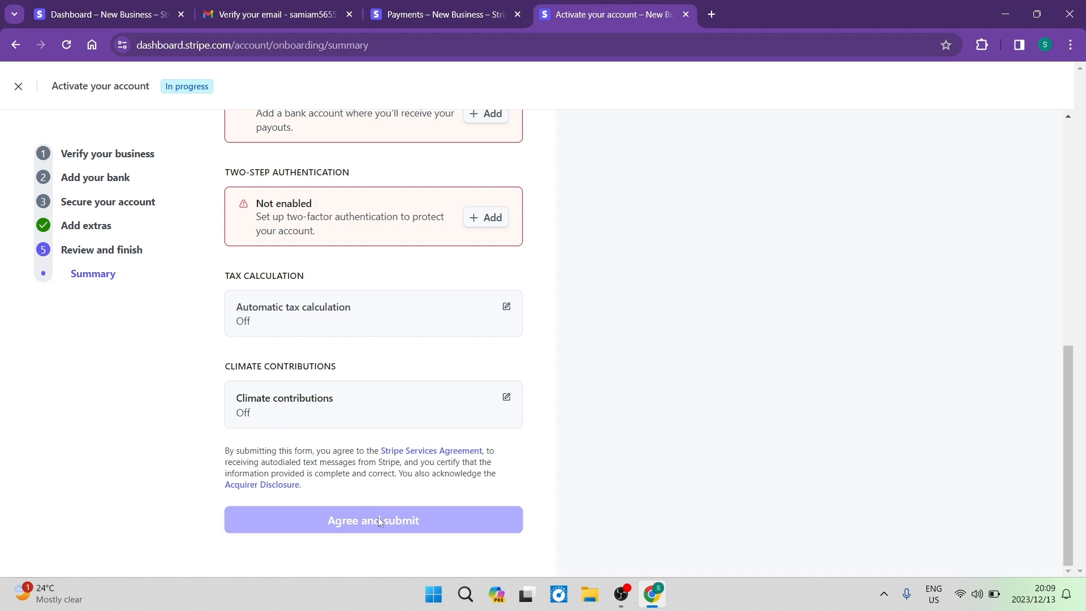
{"action": "mouse_move", "coordinate": [161, 519]}
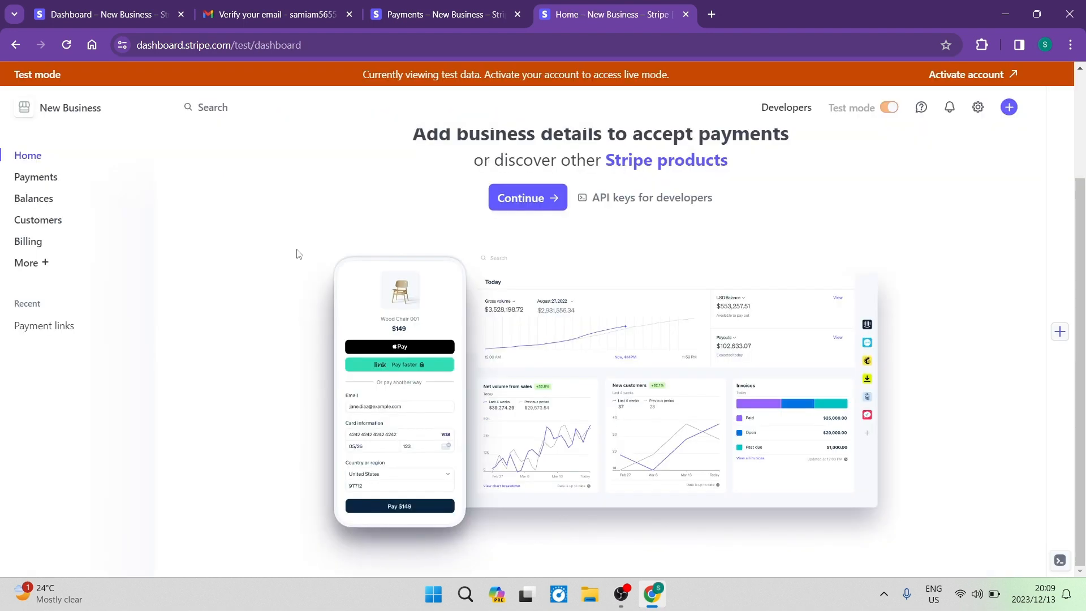
{"action": "mouse_move", "coordinate": [206, 260]}
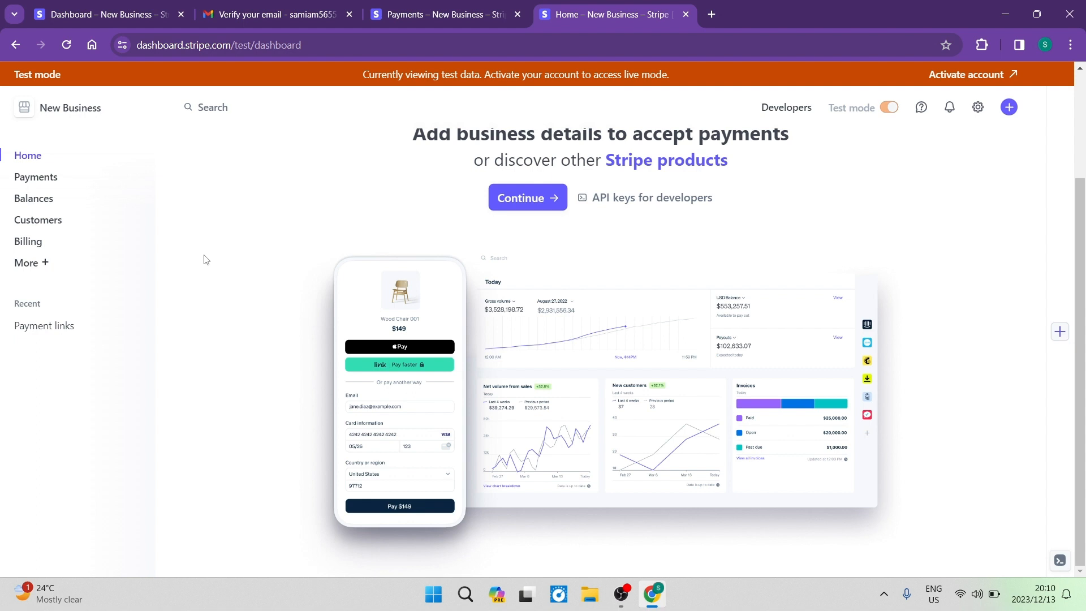
{"action": "mouse_move", "coordinate": [216, 272]}
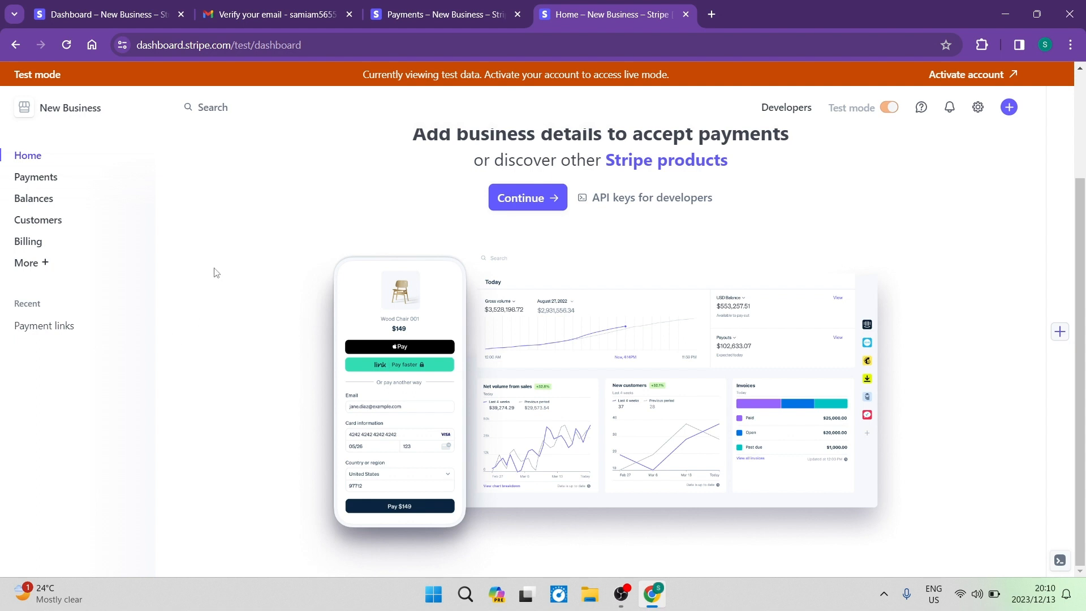